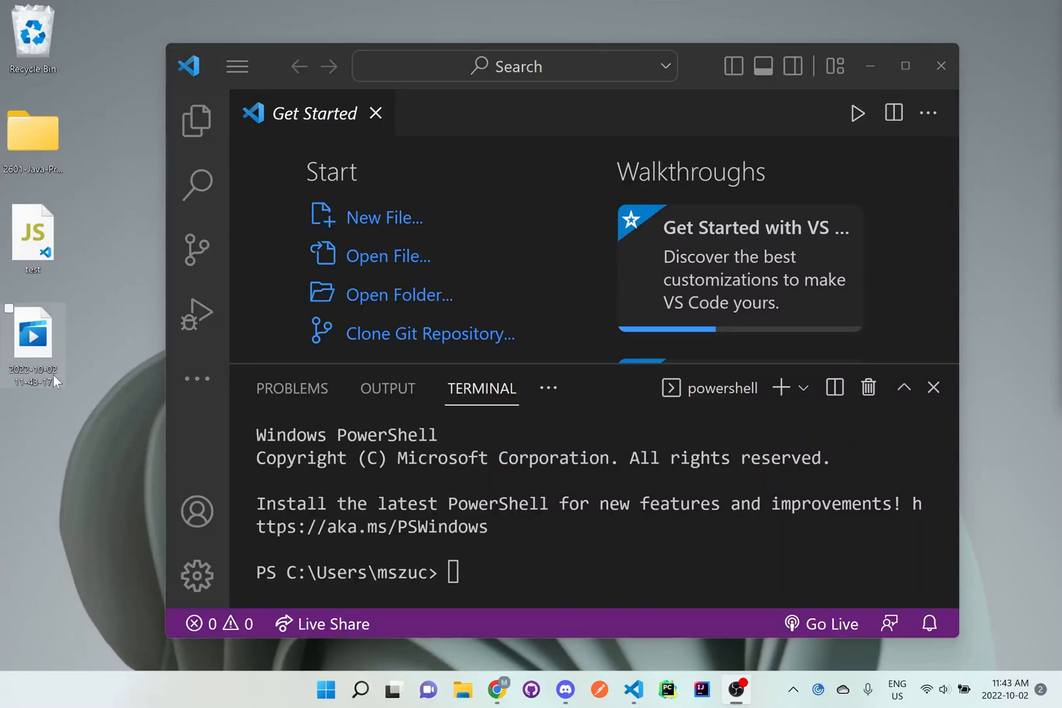
mouse_move(313, 291)
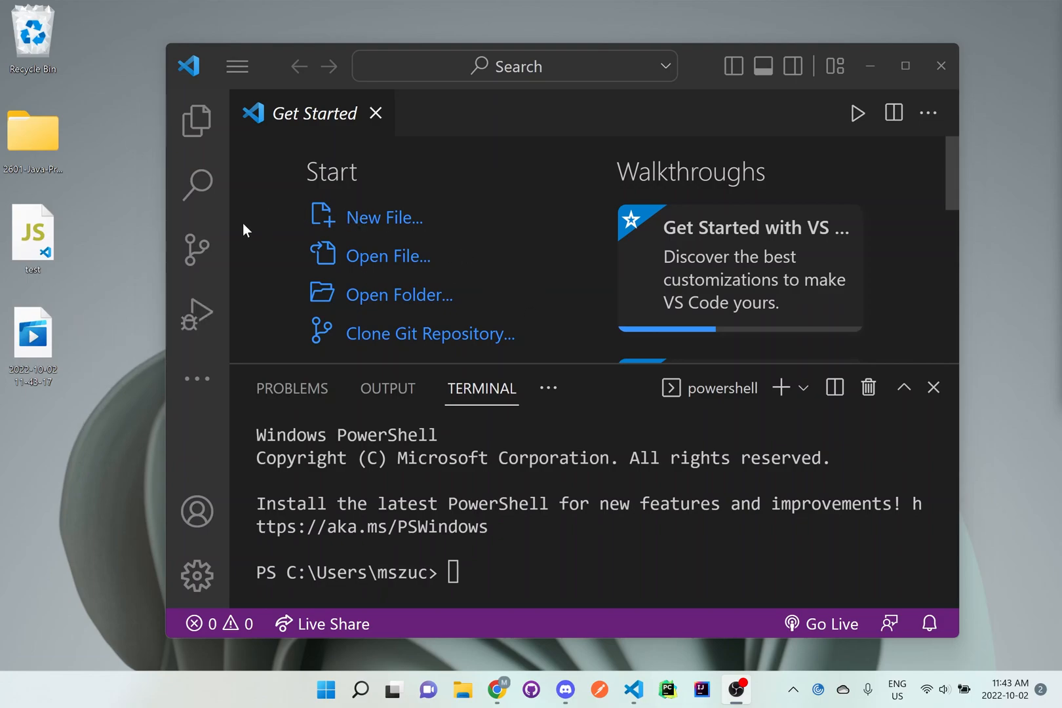
mouse_move(332, 339)
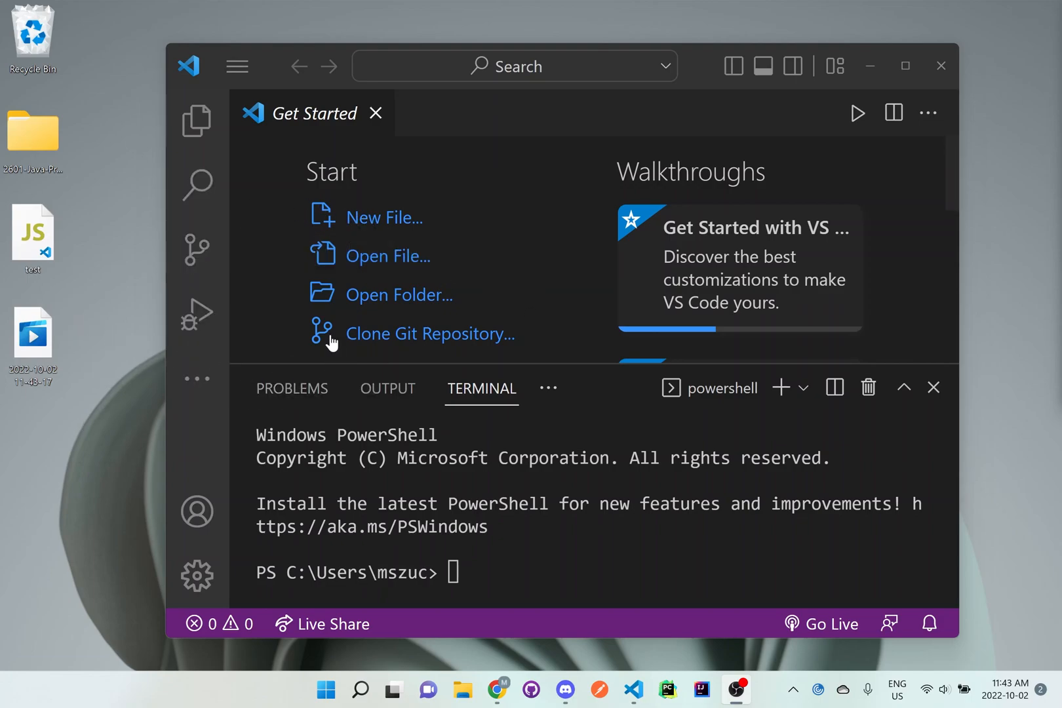
mouse_move(522, 317)
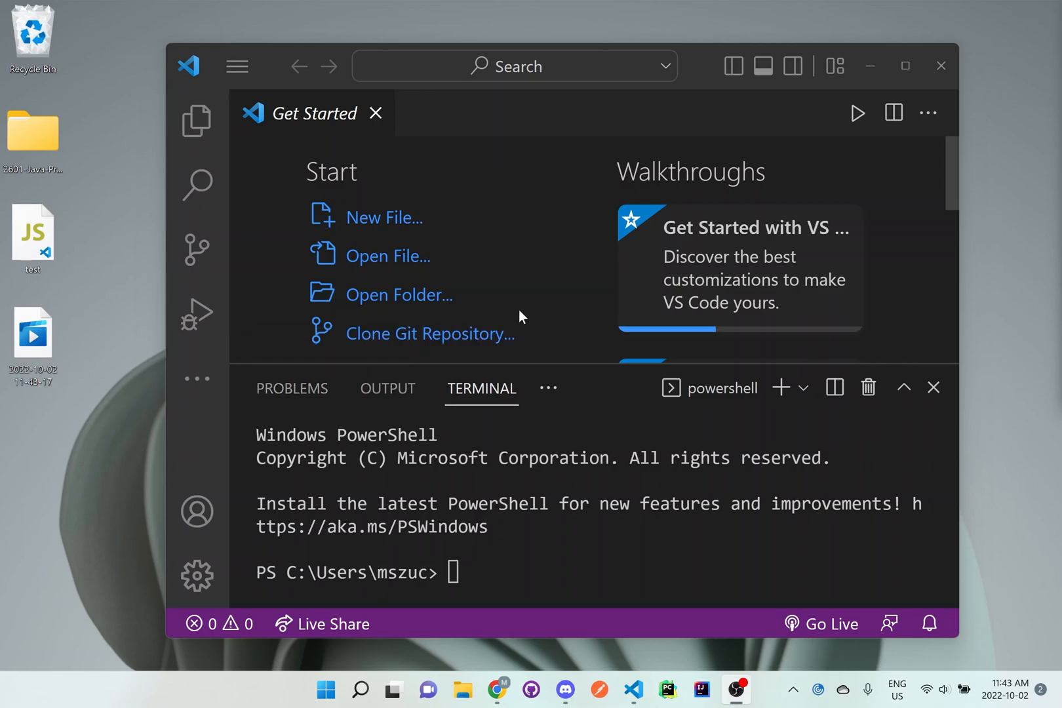
mouse_move(538, 302)
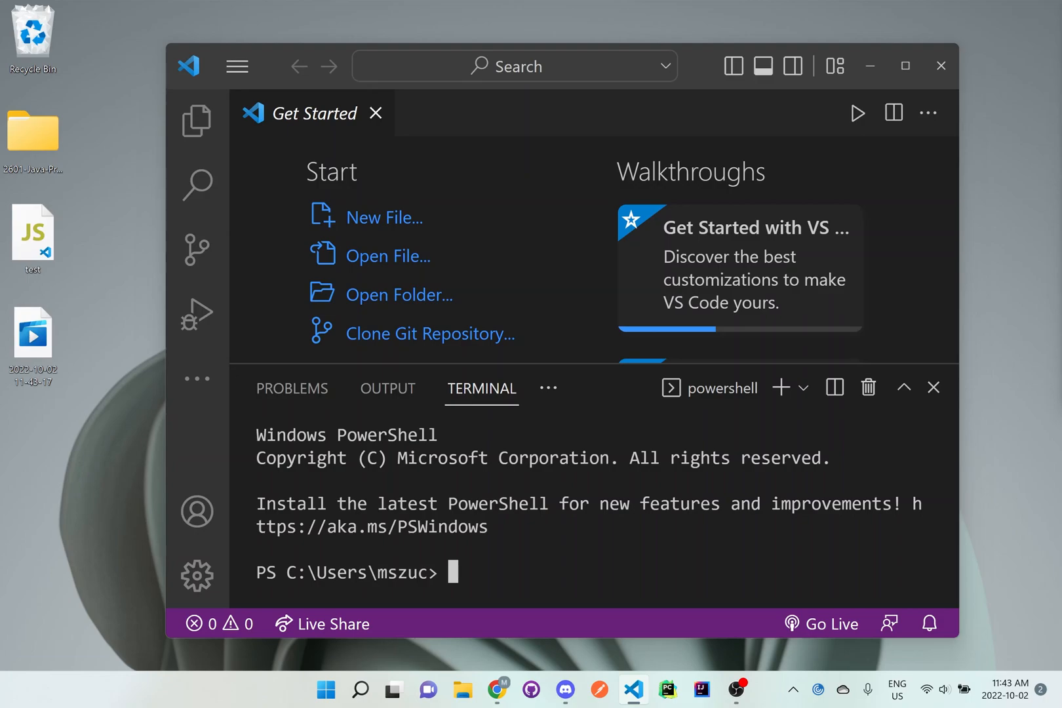
Step: From the Desktop, run npx create-next-app web and let it finish with git initialized
text(cd Desktop)
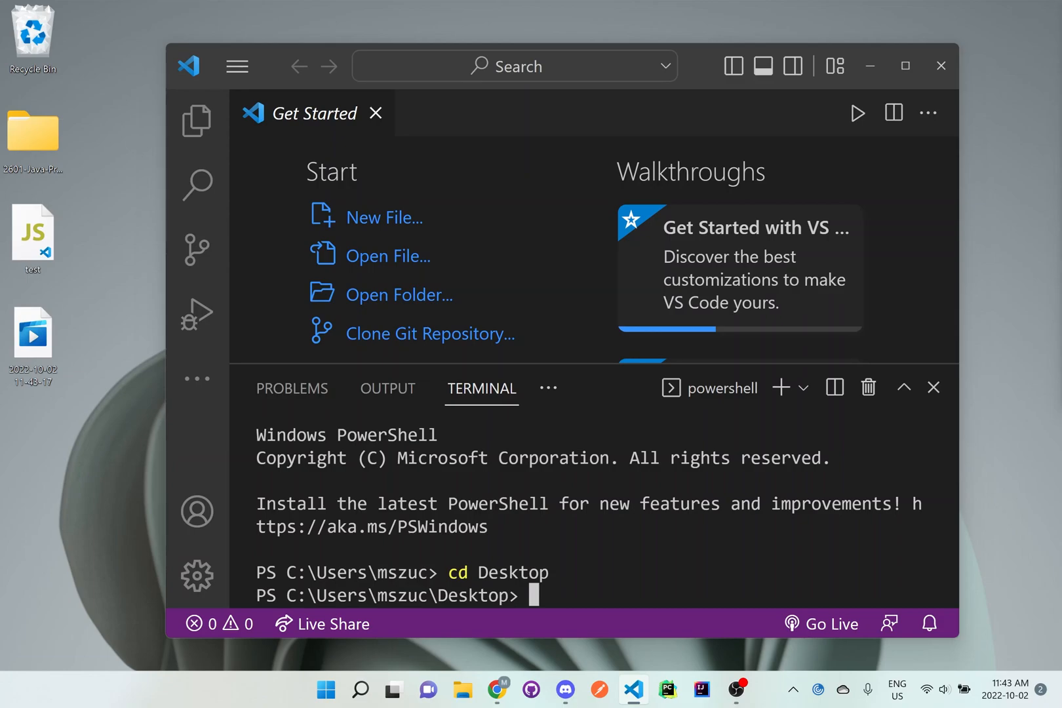
text(npx)
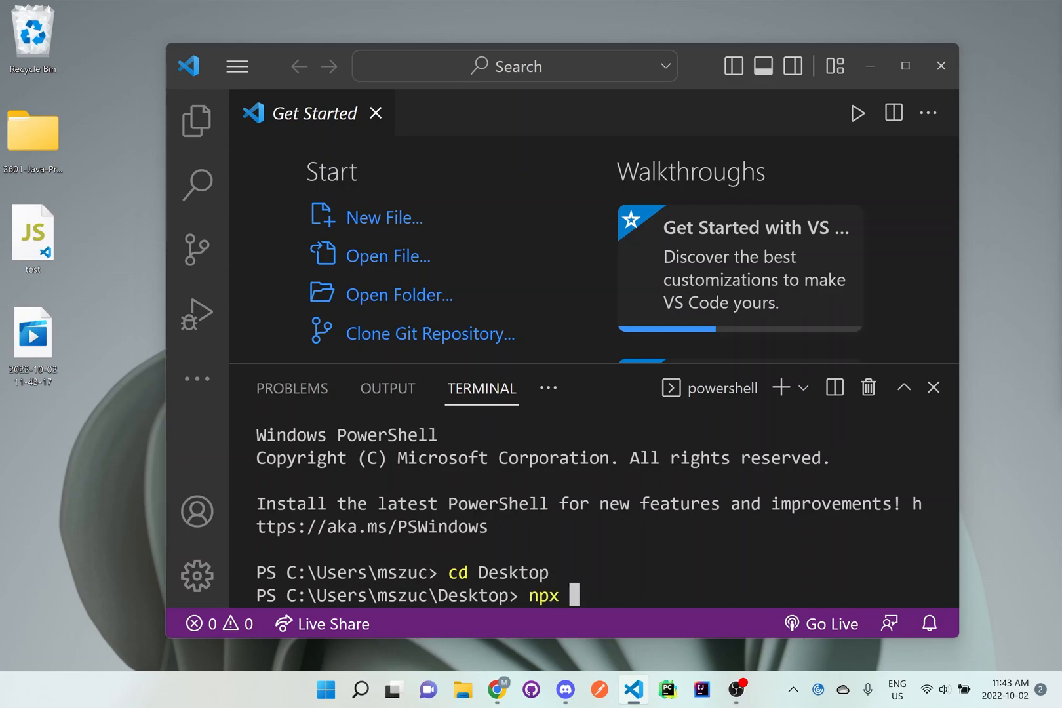
text(create-next)
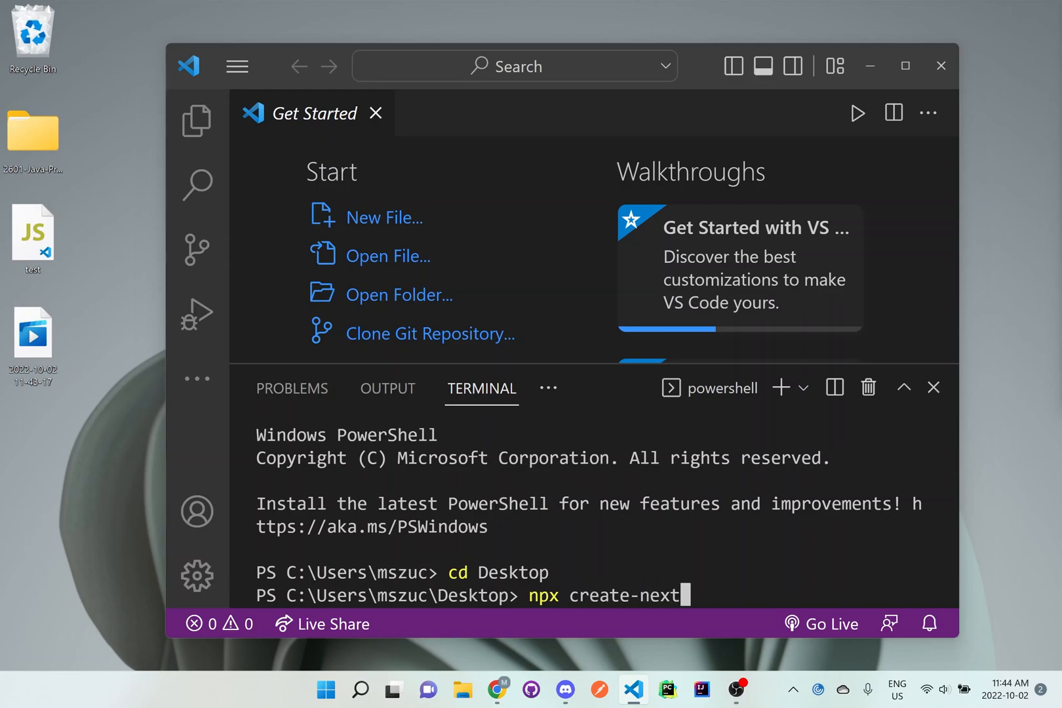
text(-app)
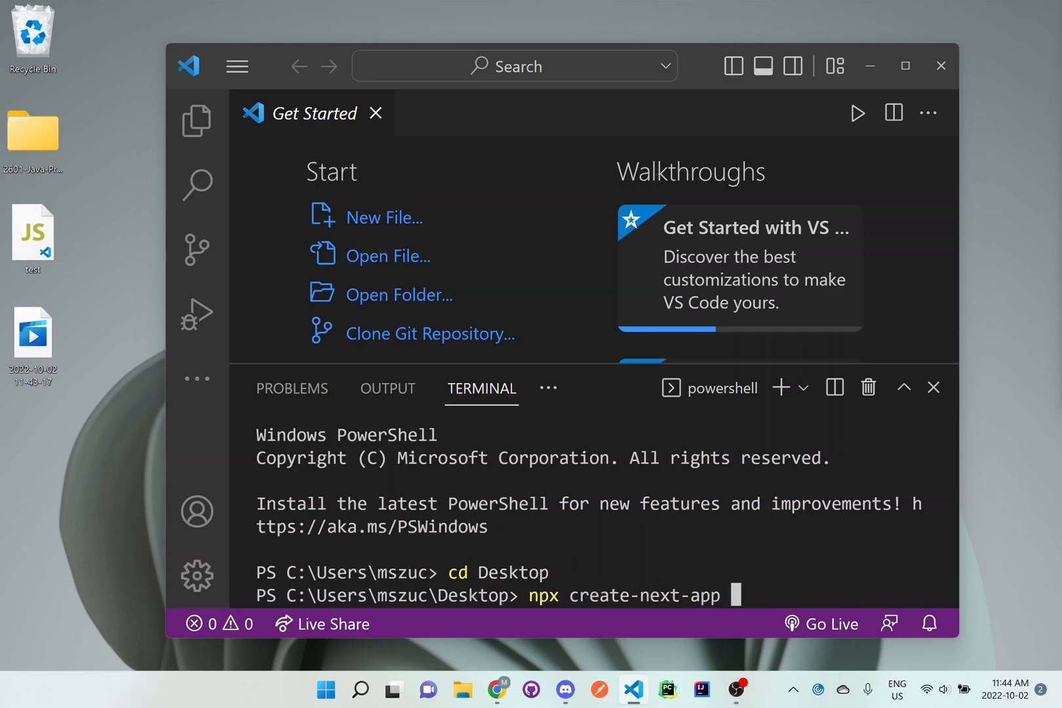
text(web)
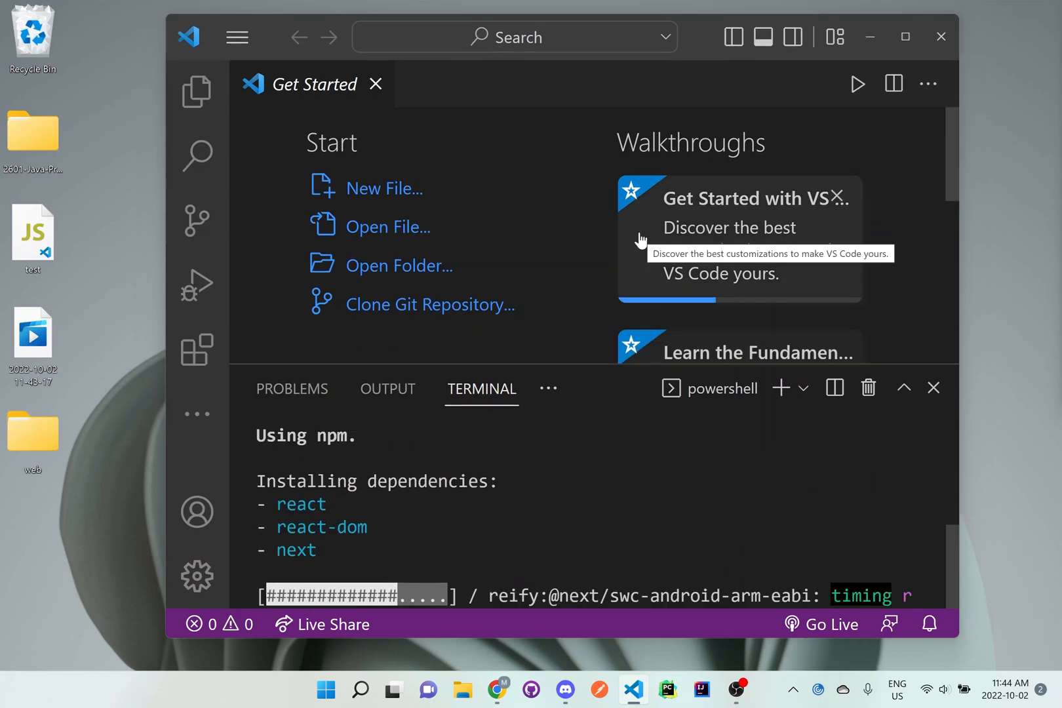
mouse_move(600, 285)
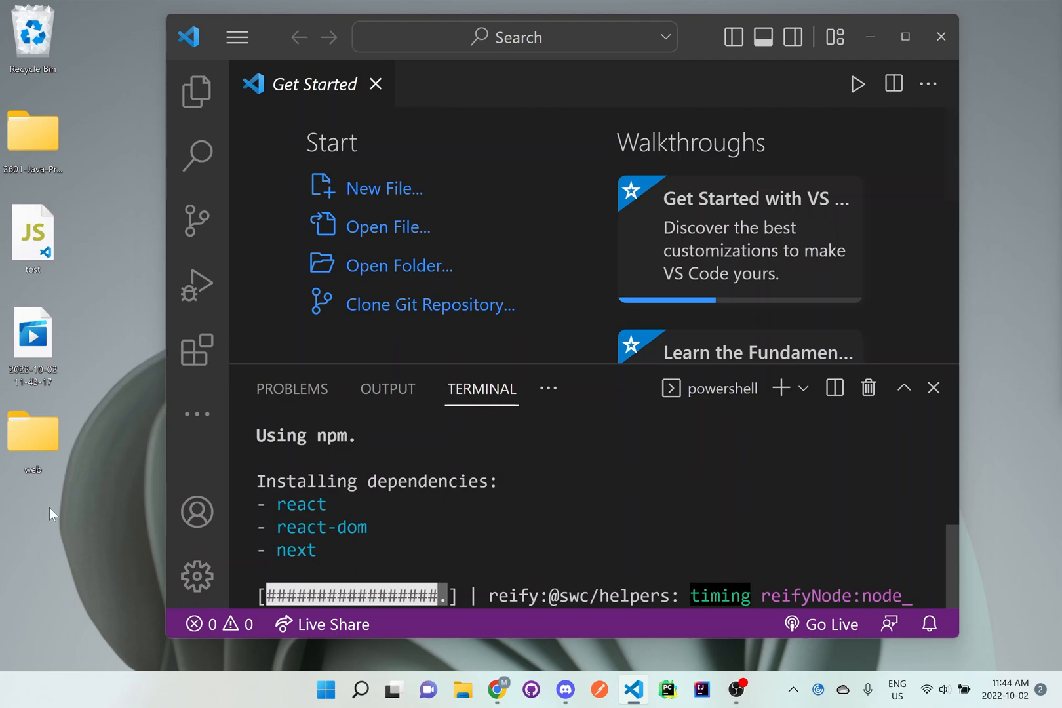
click(32, 434)
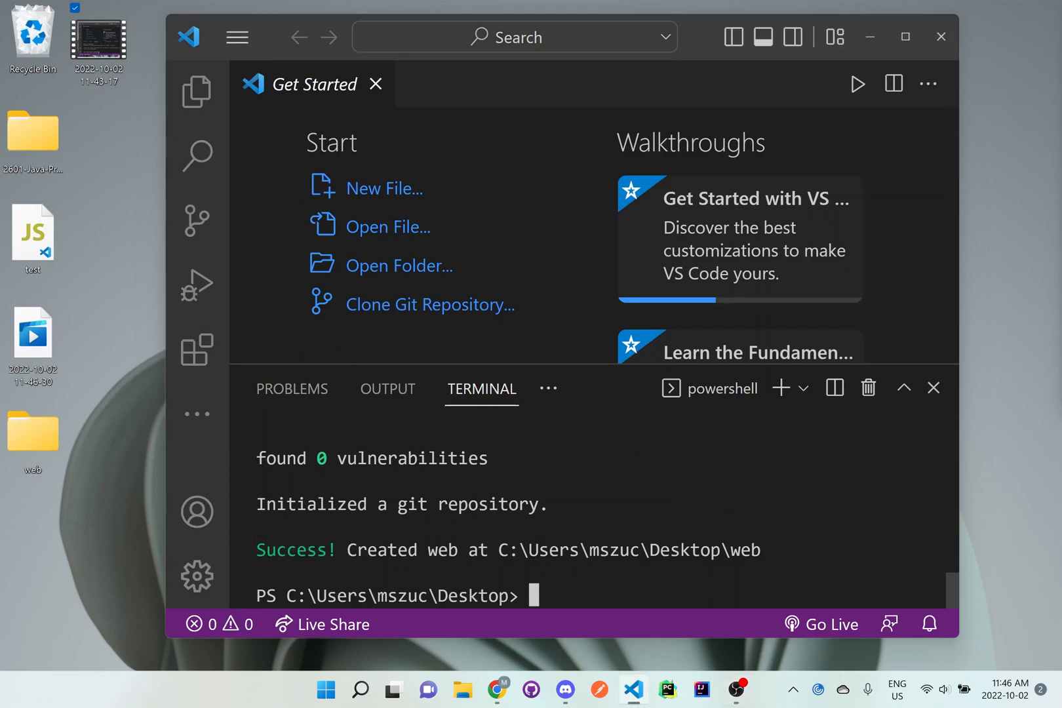
Step: Enter the web folder and start the dev server with npm run dev at localhost:3000
text(cd web)
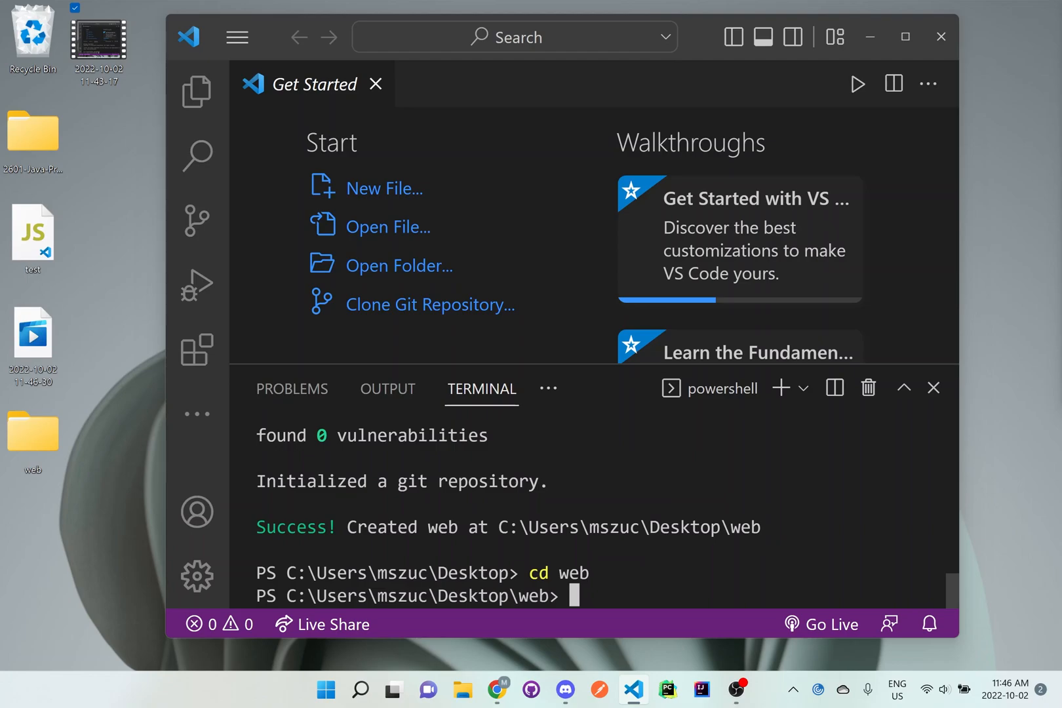
text(npm run dev)
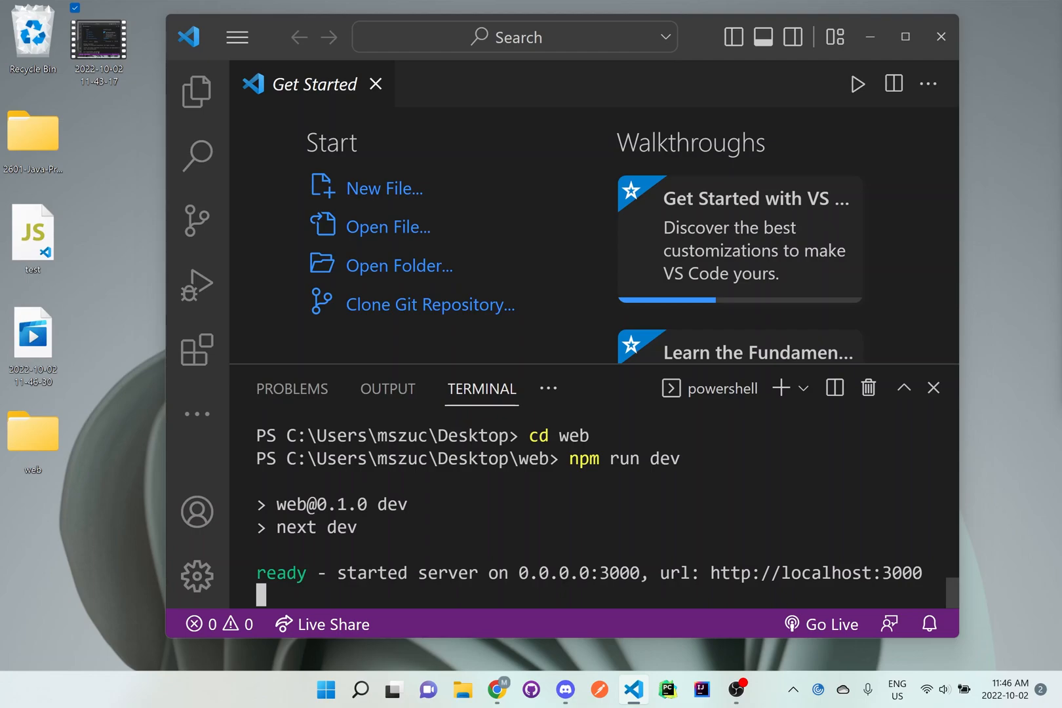
double_click(815, 573)
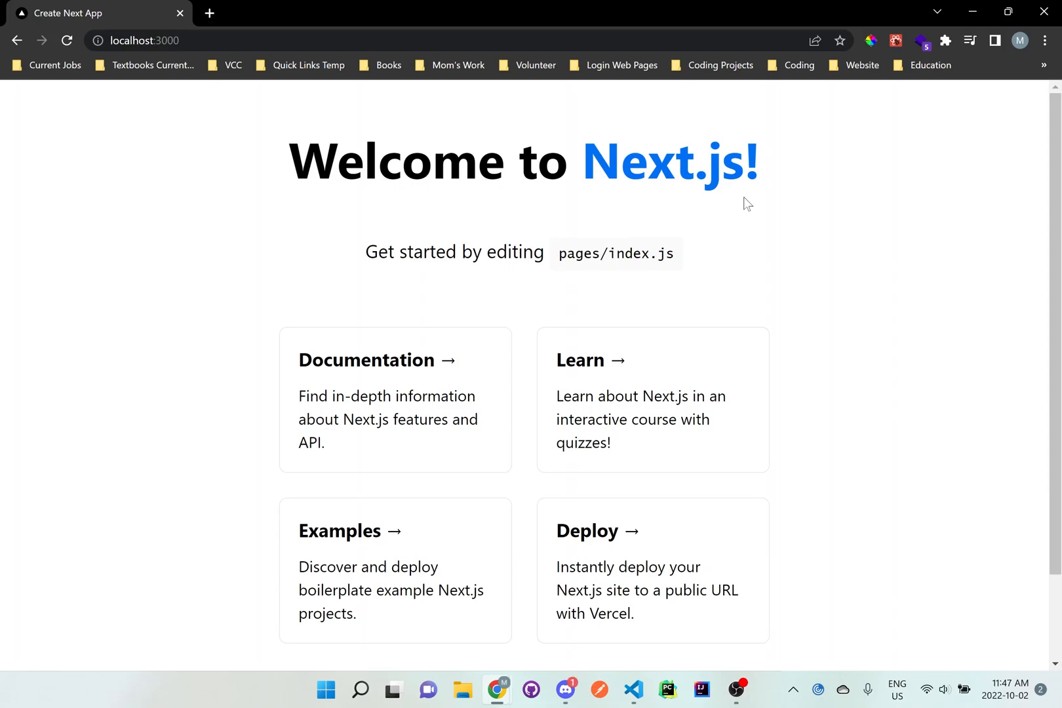
mouse_move(263, 160)
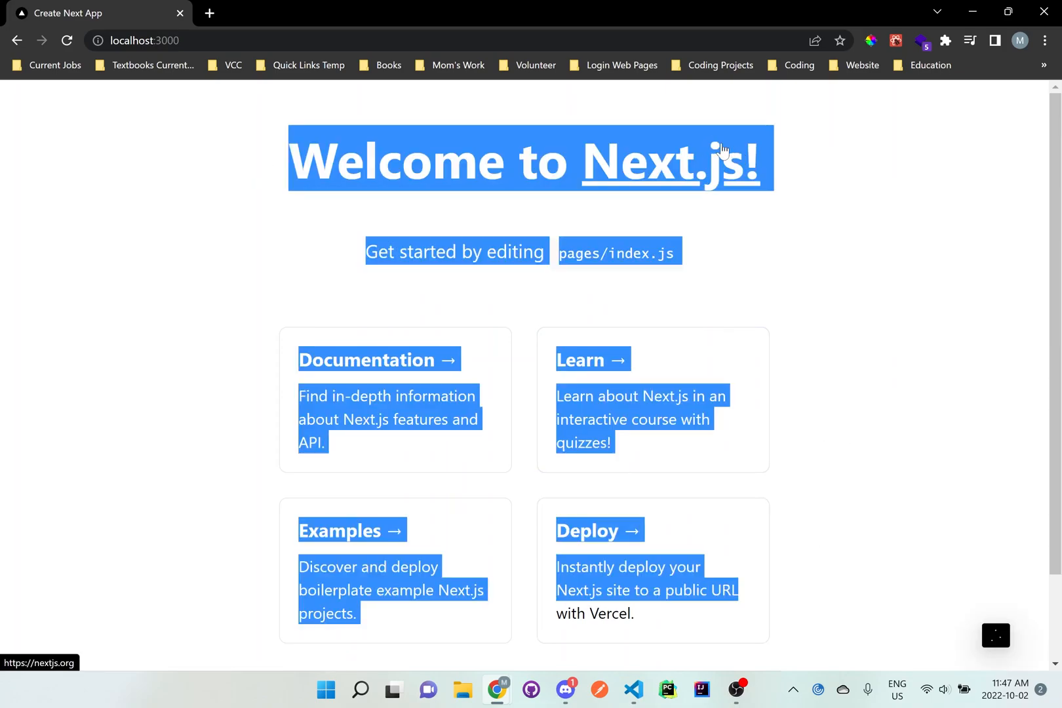
Step: Highlight the Welcome to Next.js heading on the page at localhost:3000
click(791, 207)
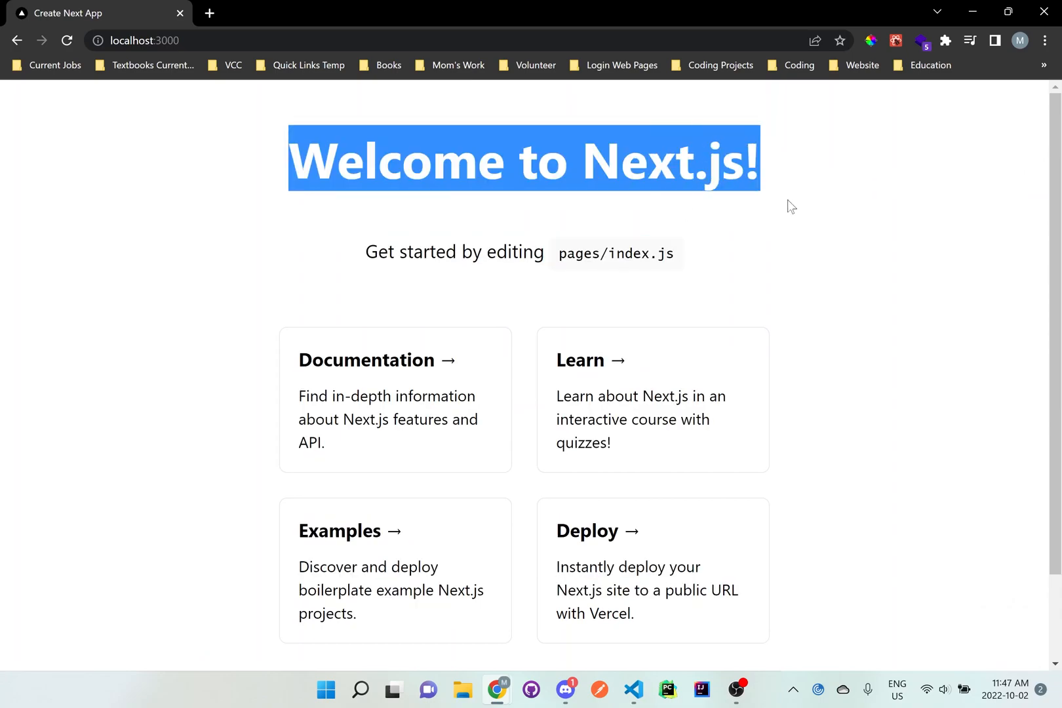
mouse_move(645, 683)
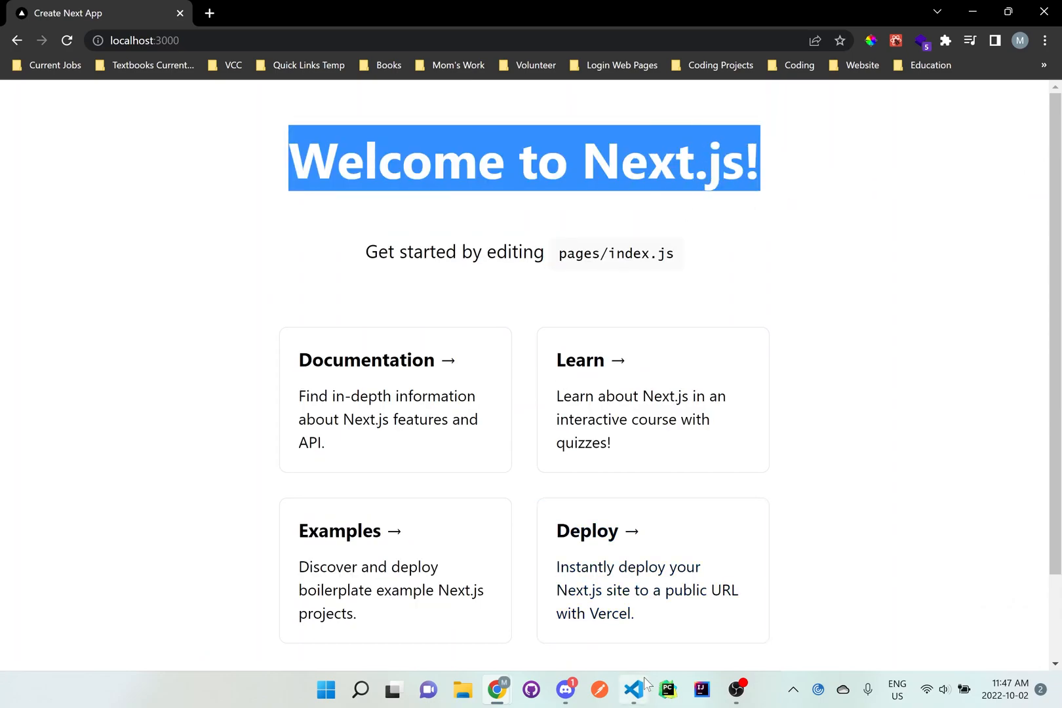
Step: Back in VS Code, stop the dev server with Ctrl+C and confirm y at the web prompt
click(632, 689)
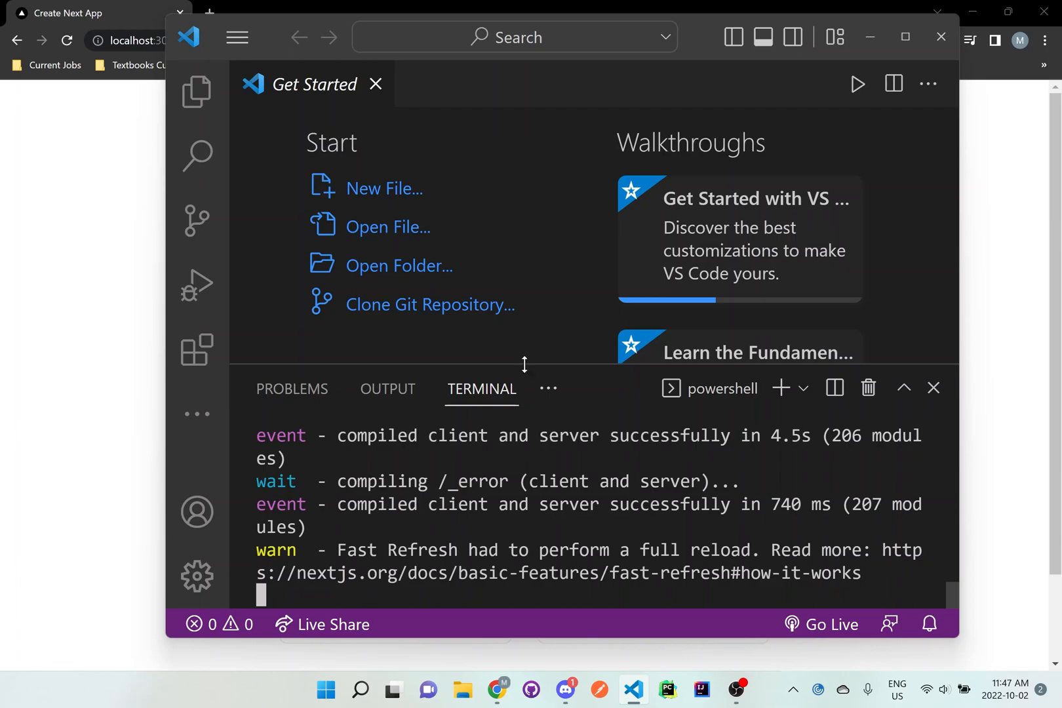
mouse_move(523, 364)
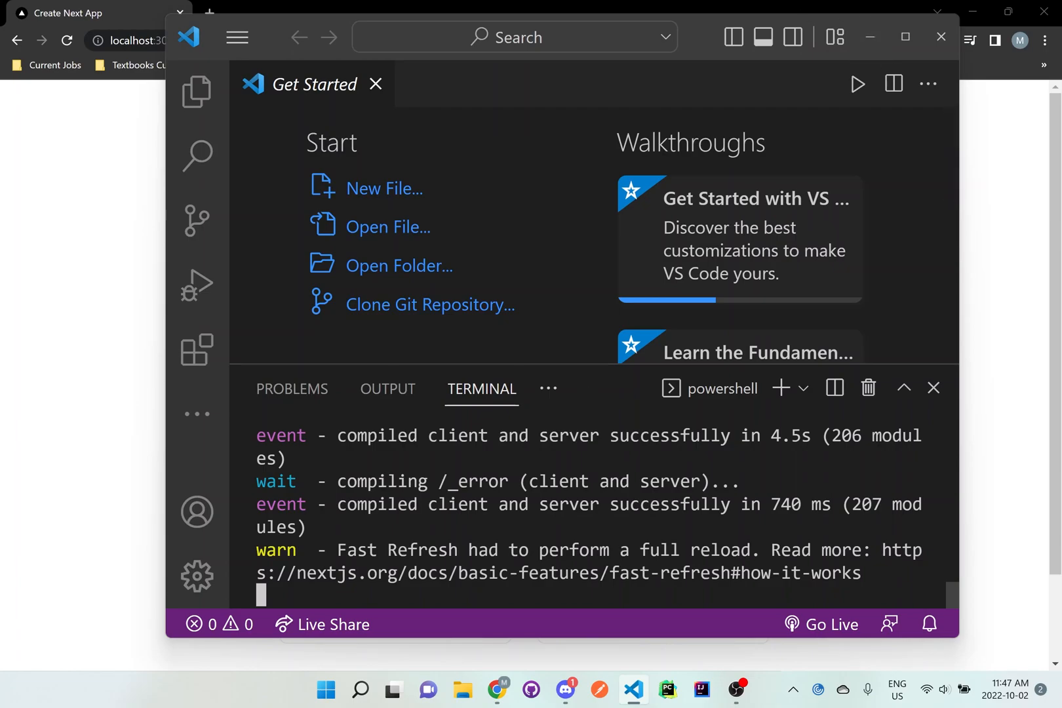
key(ctrl+c)
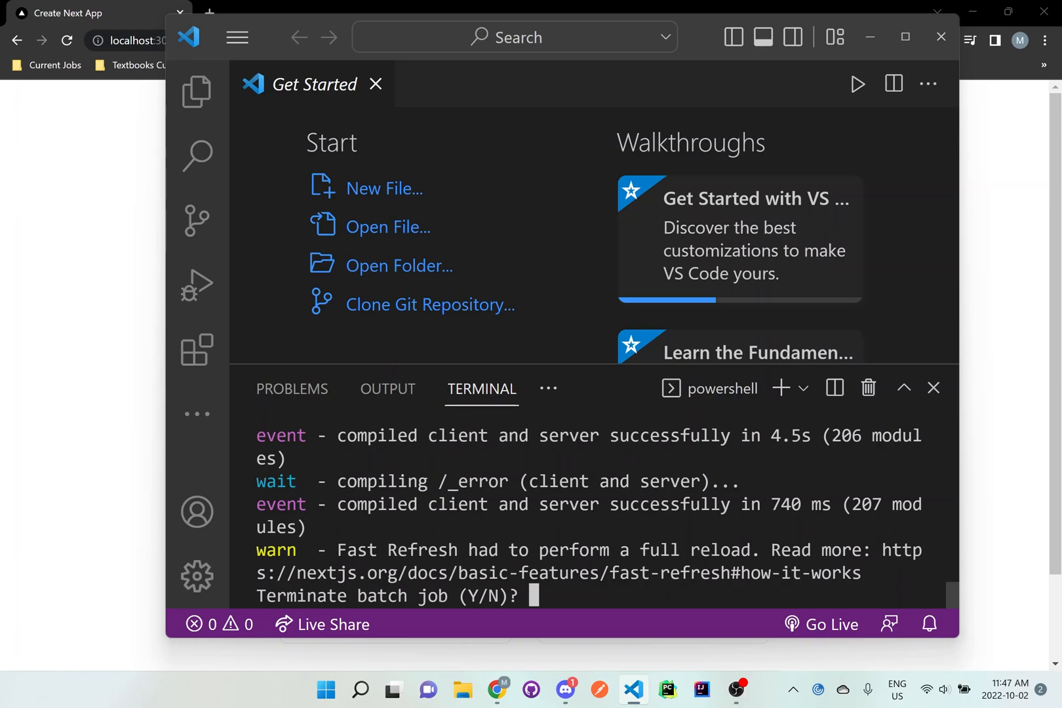
text(y)
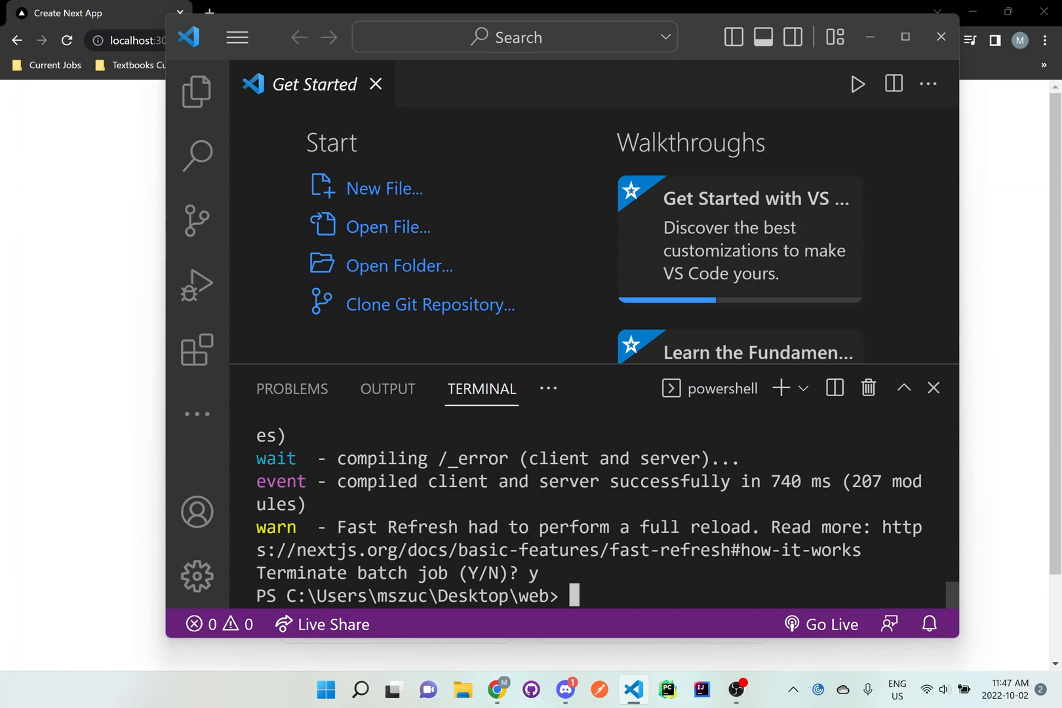
text(co)
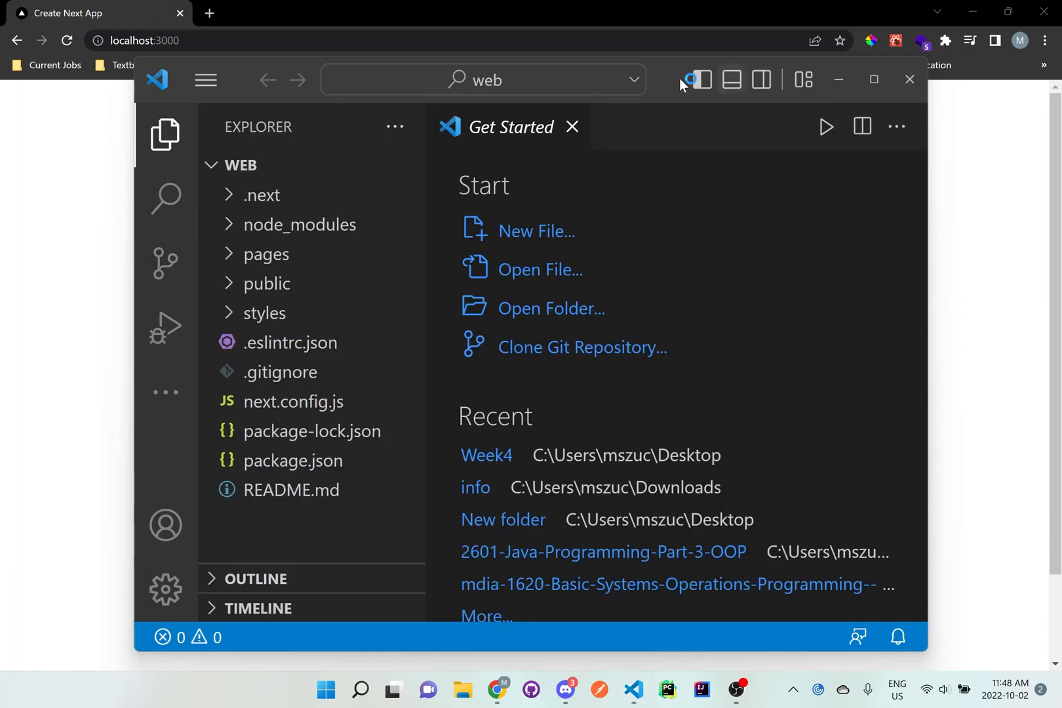
mouse_move(721, 58)
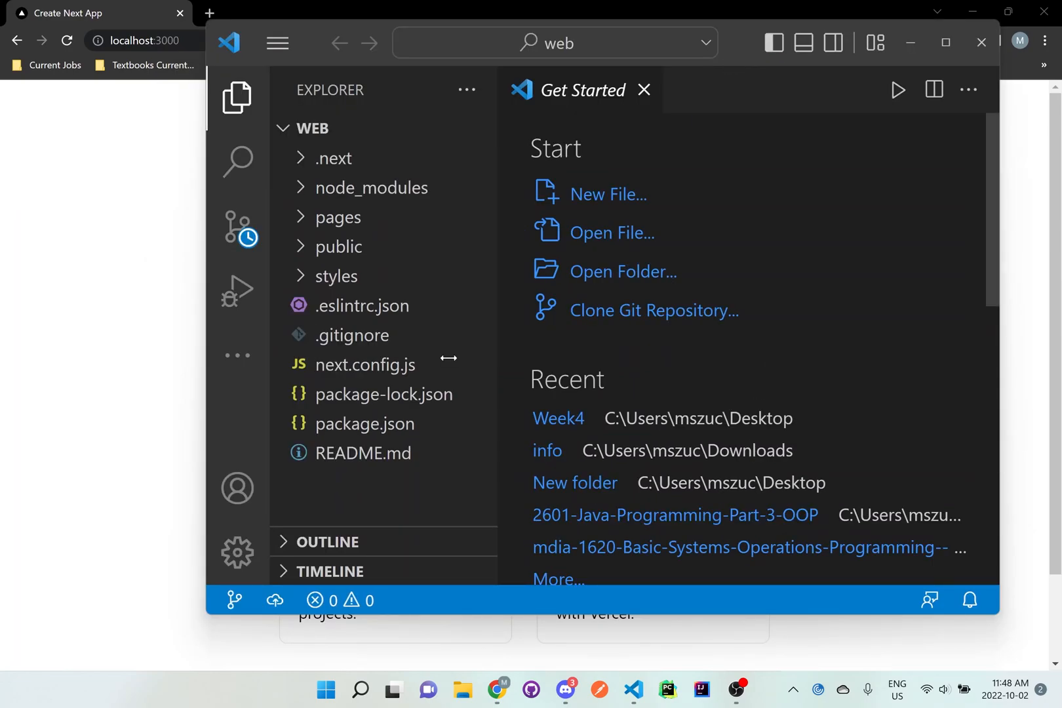
mouse_move(640, 222)
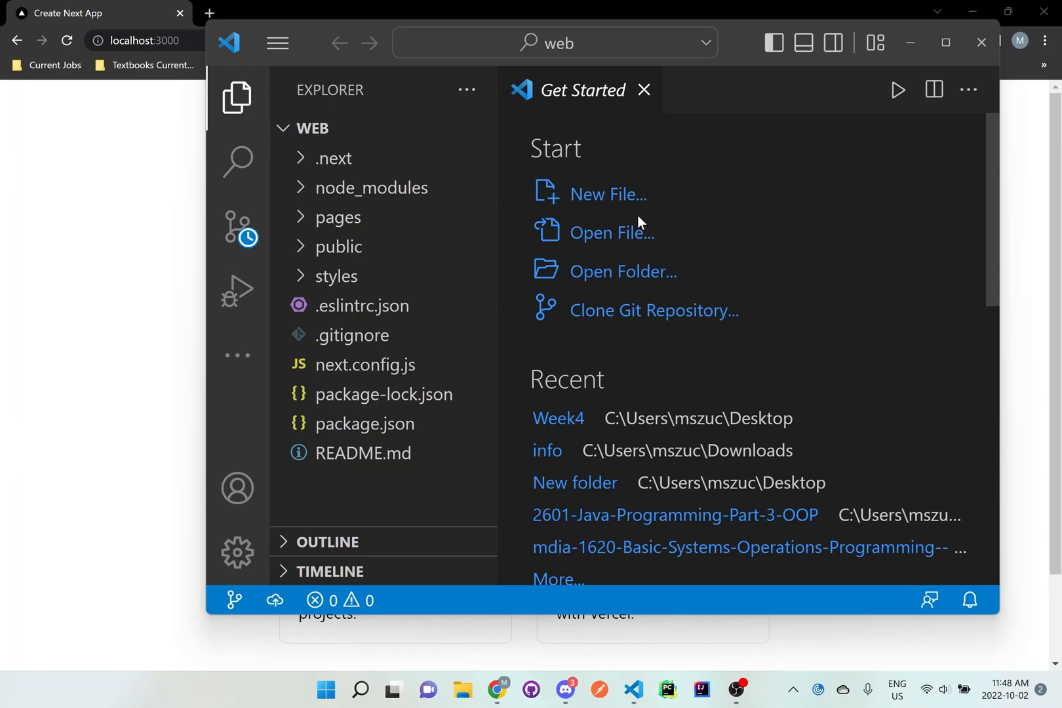
mouse_move(487, 268)
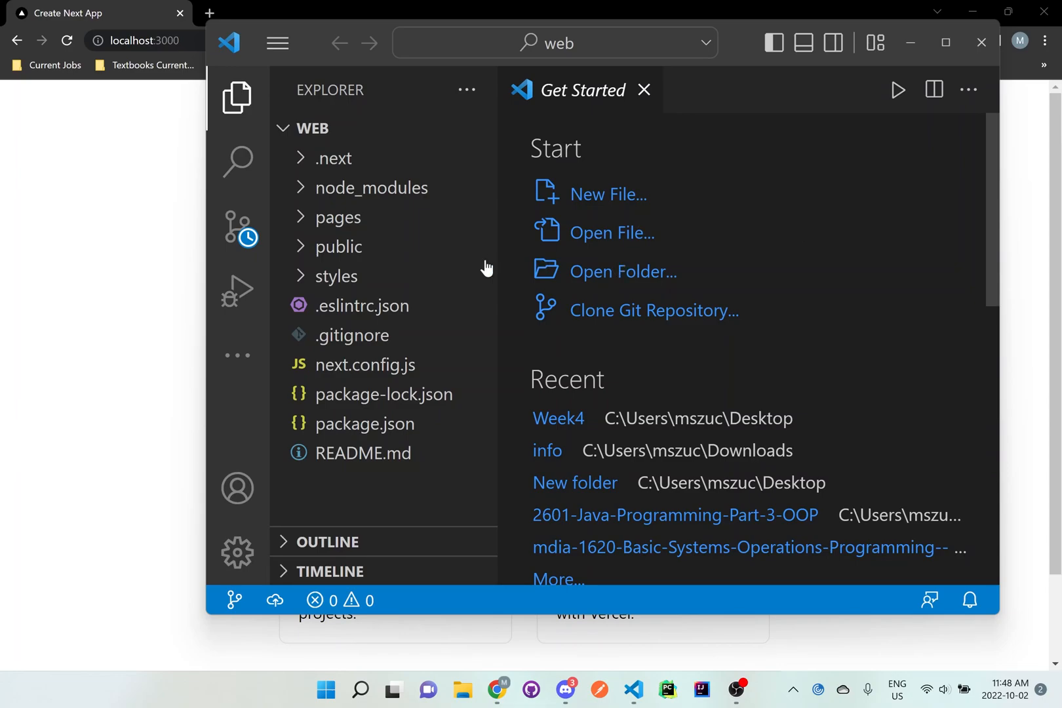
mouse_move(654, 272)
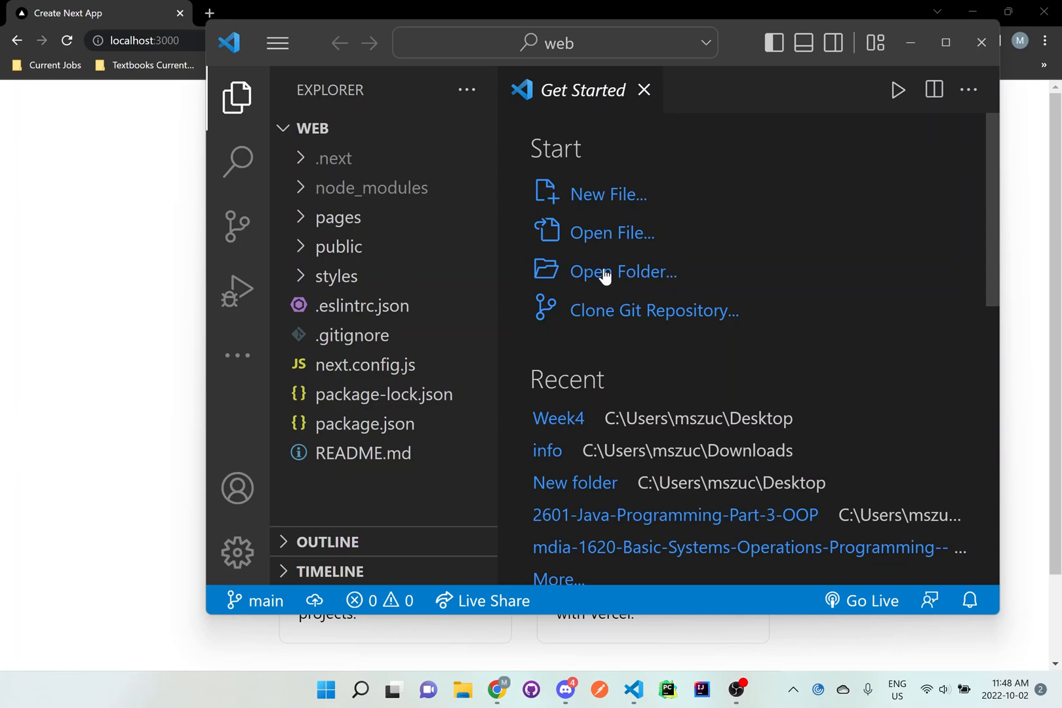
mouse_move(337, 217)
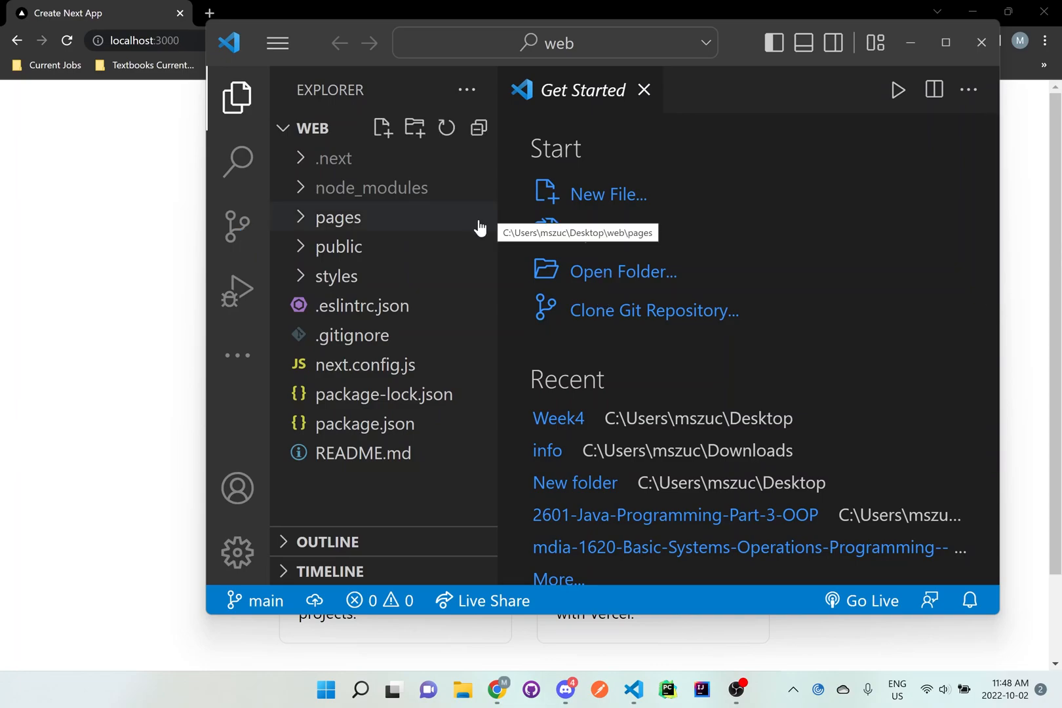
mouse_move(318, 158)
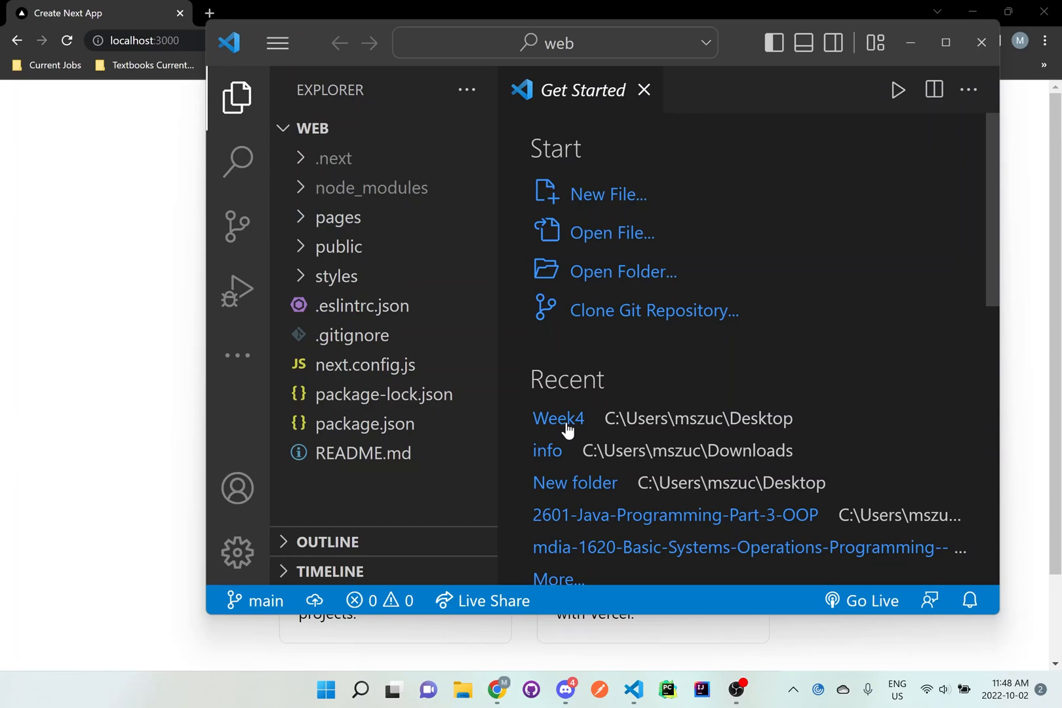
mouse_move(345, 275)
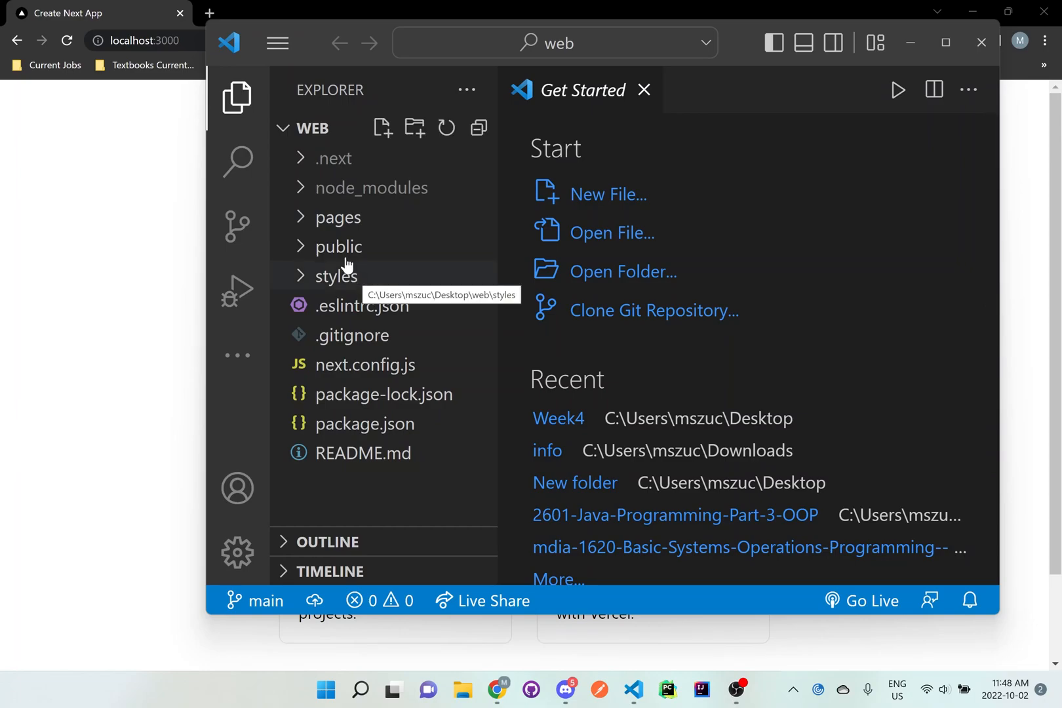
Step: Start a new terminal in the web project and expand the pages folder in the Explorer
click(276, 43)
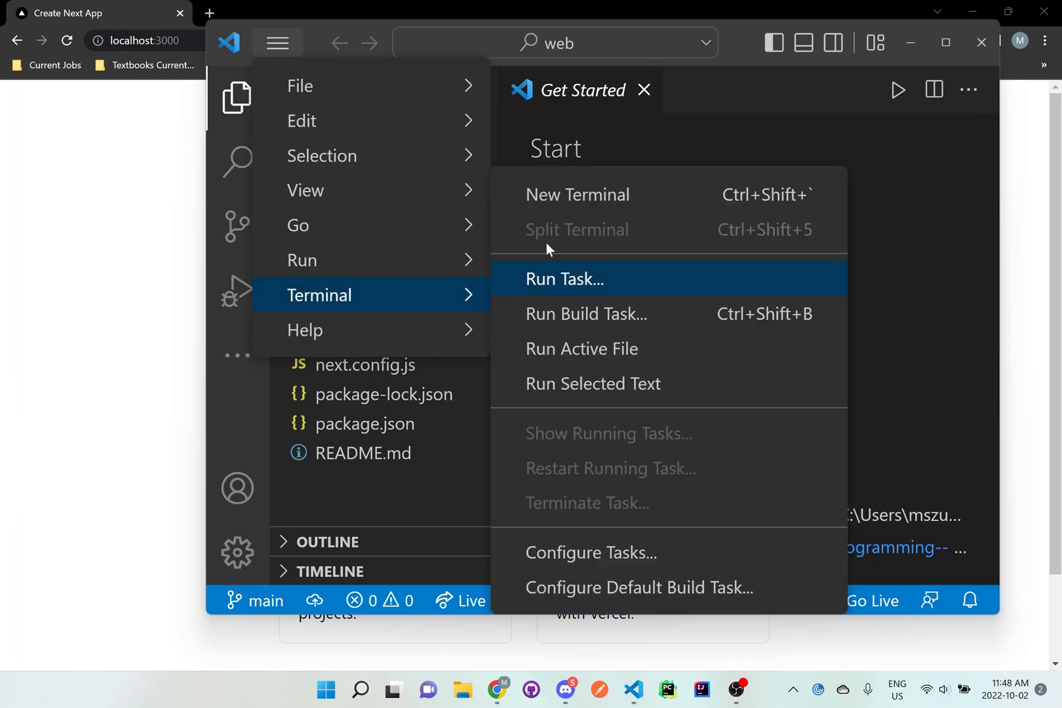
click(578, 194)
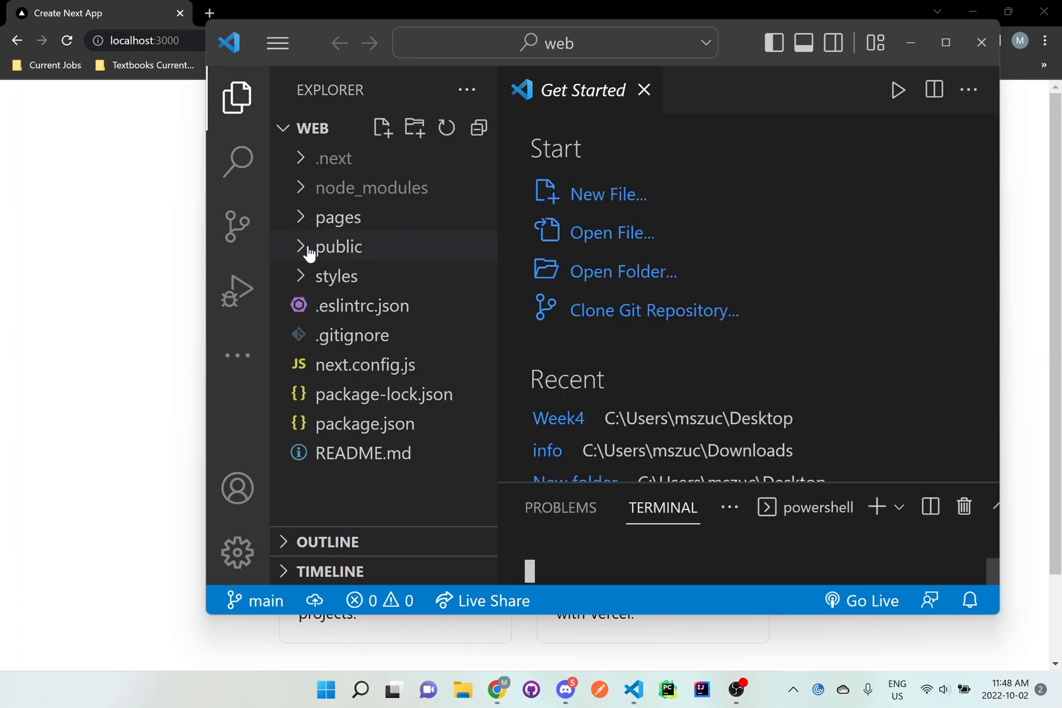
click(338, 216)
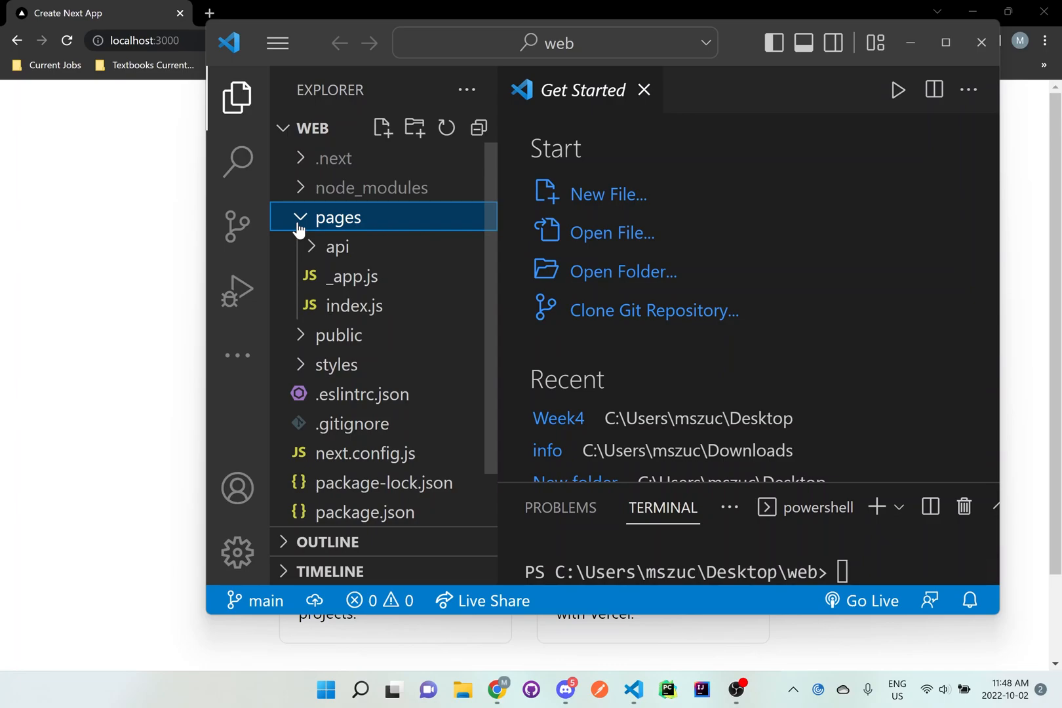
Step: Bring pages/index.js into the editor and scroll to the Welcome to Next.js heading line
click(354, 305)
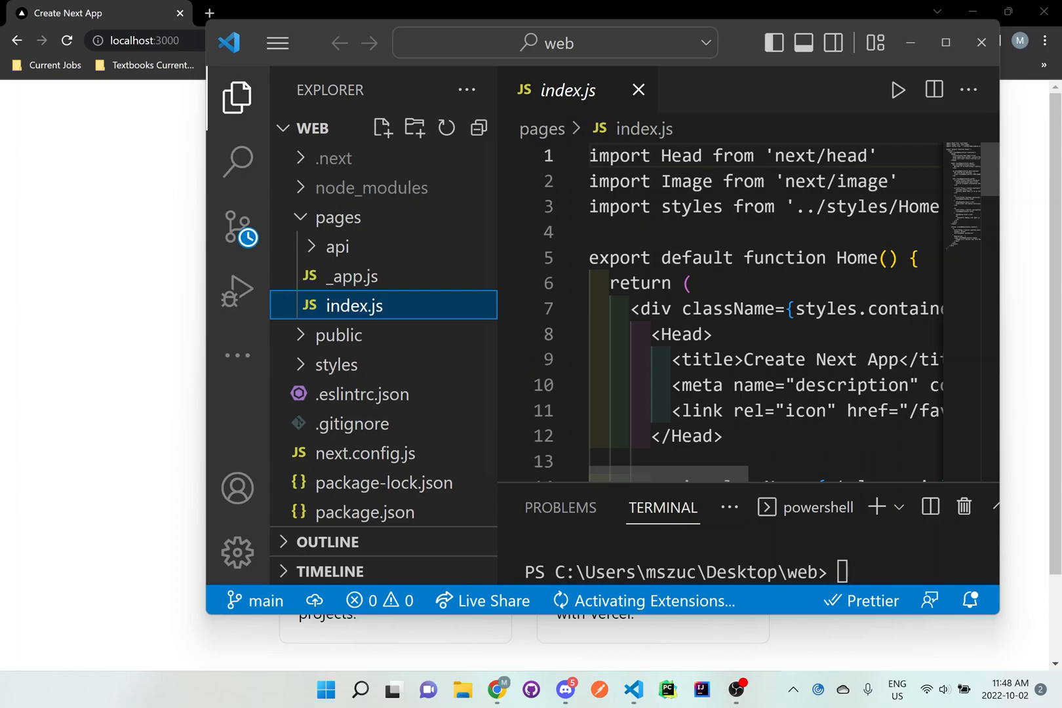
scroll(down, 3)
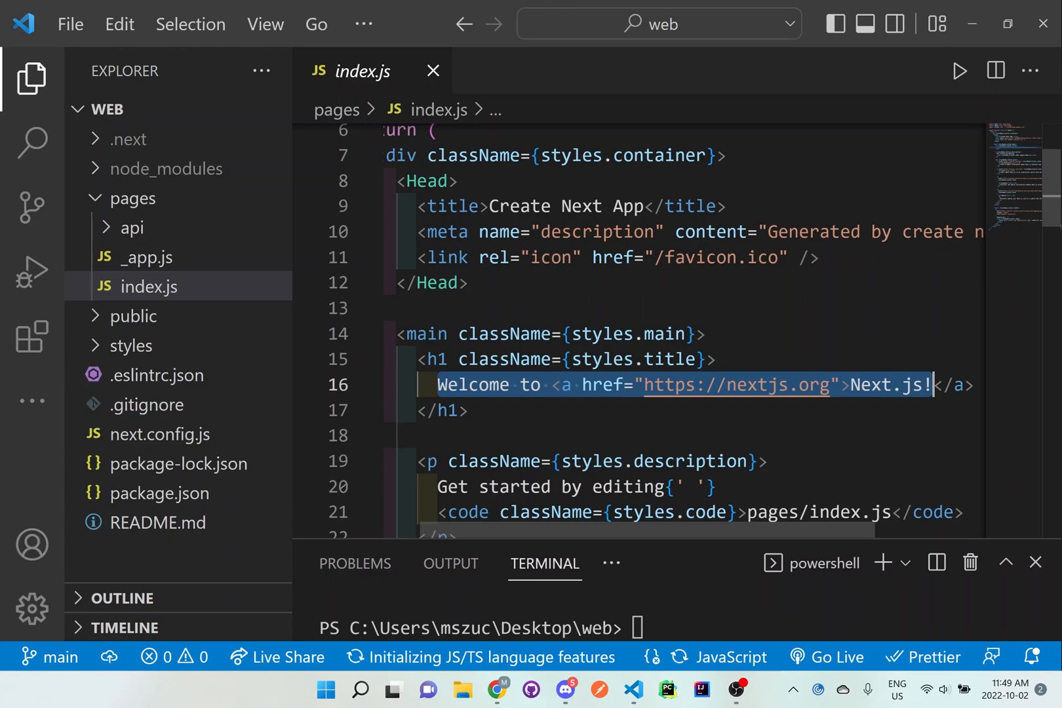
Step: Replace the line 16 heading content with the text Hi my name is Monika
text(B</a>)
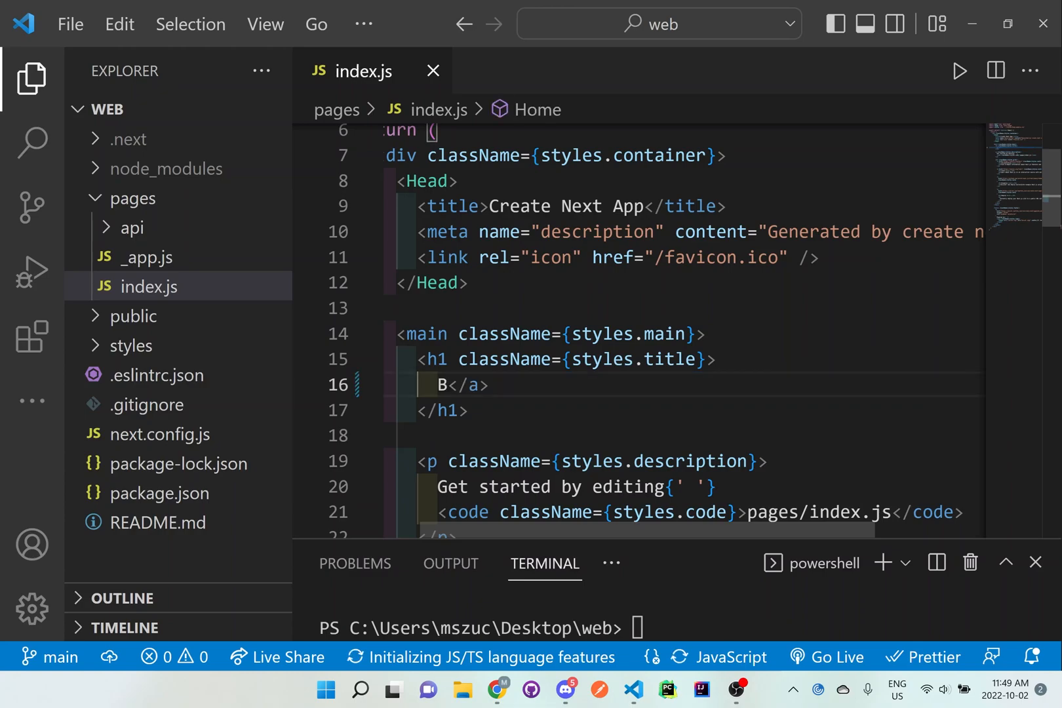
text(Hi M)
click(682, 627)
text(npm)
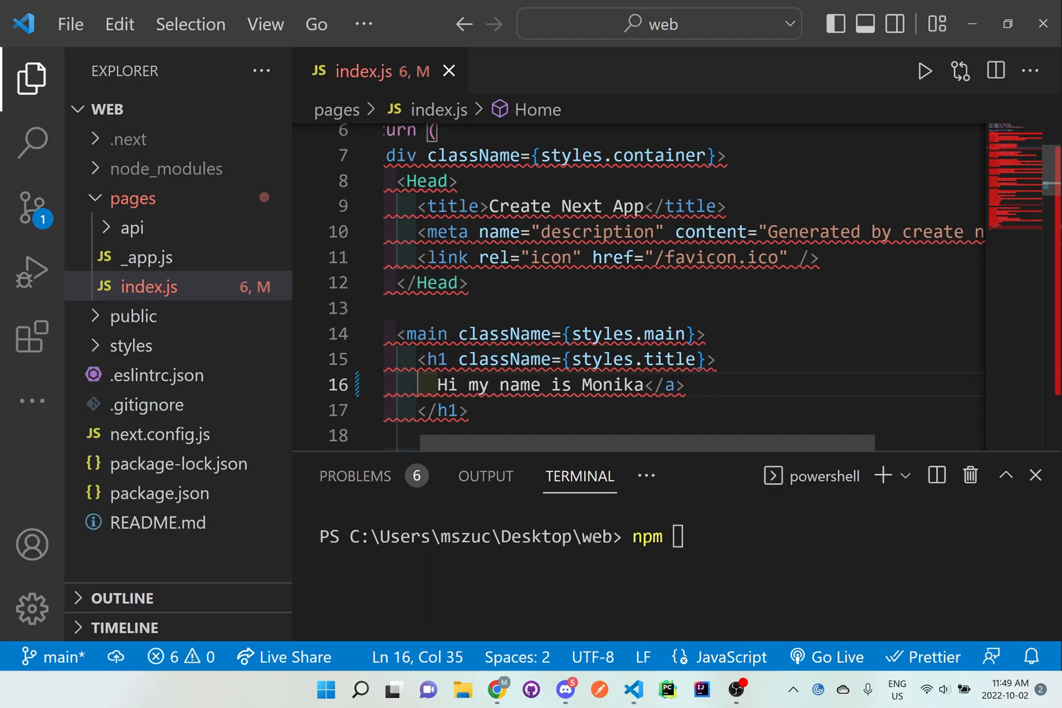
Step: Remove the leftover </a>, run npm run dev, then stop the server answering y
key(BackSpace)
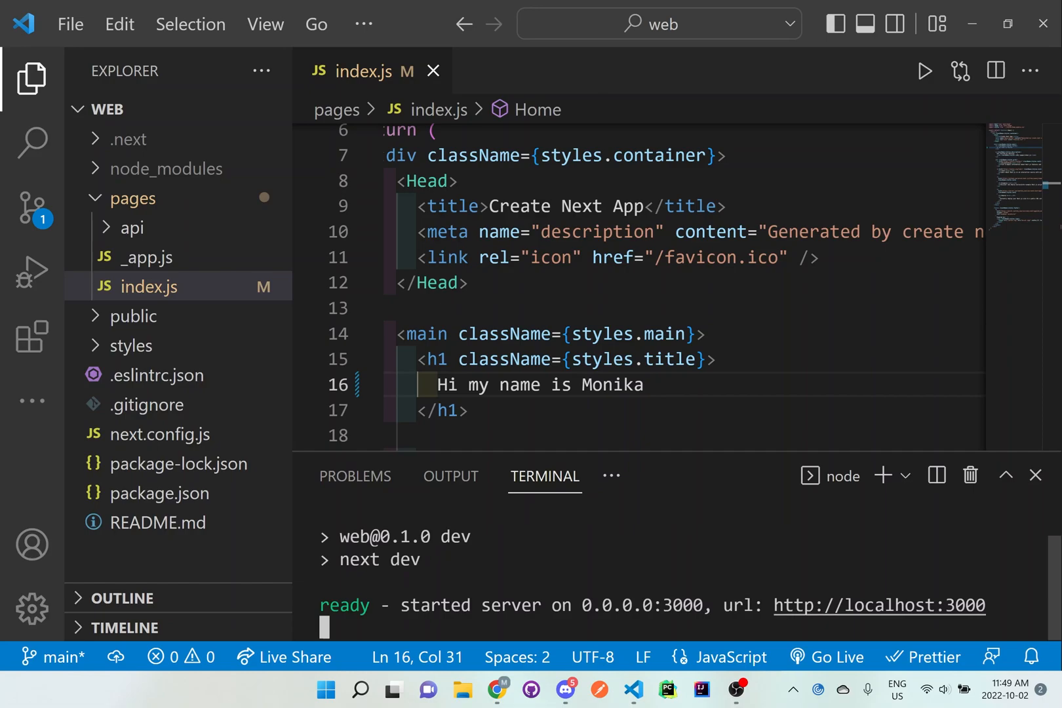
mouse_move(879, 605)
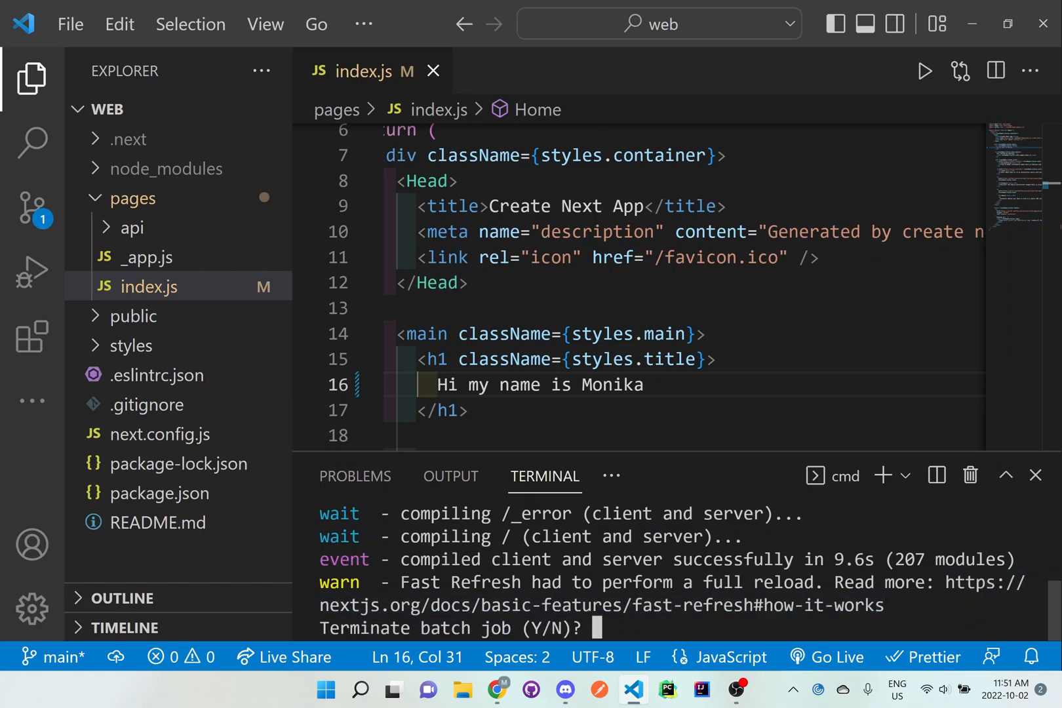
text(y)
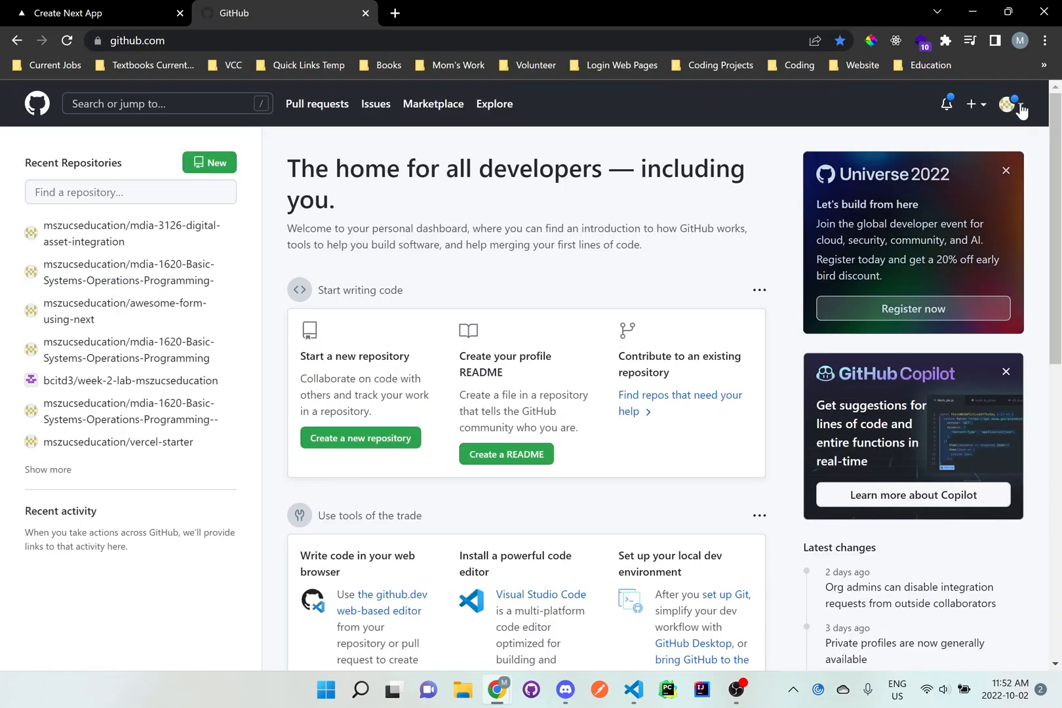
Step: From the GitHub profile, start a new repository and focus its name field
click(1010, 103)
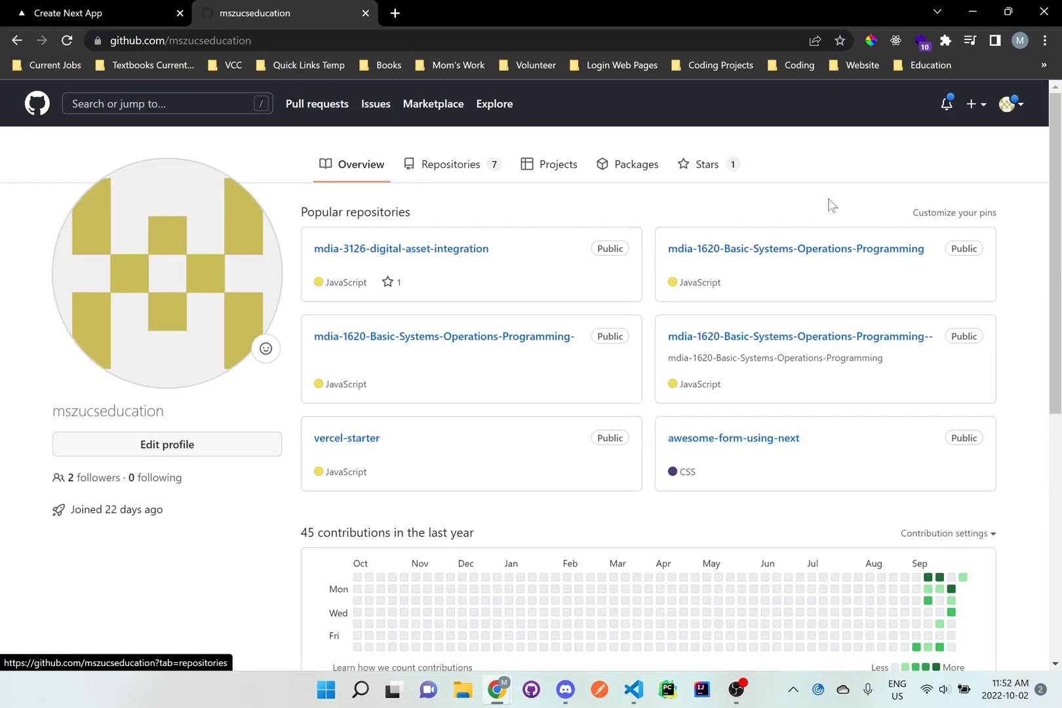
mouse_move(986, 109)
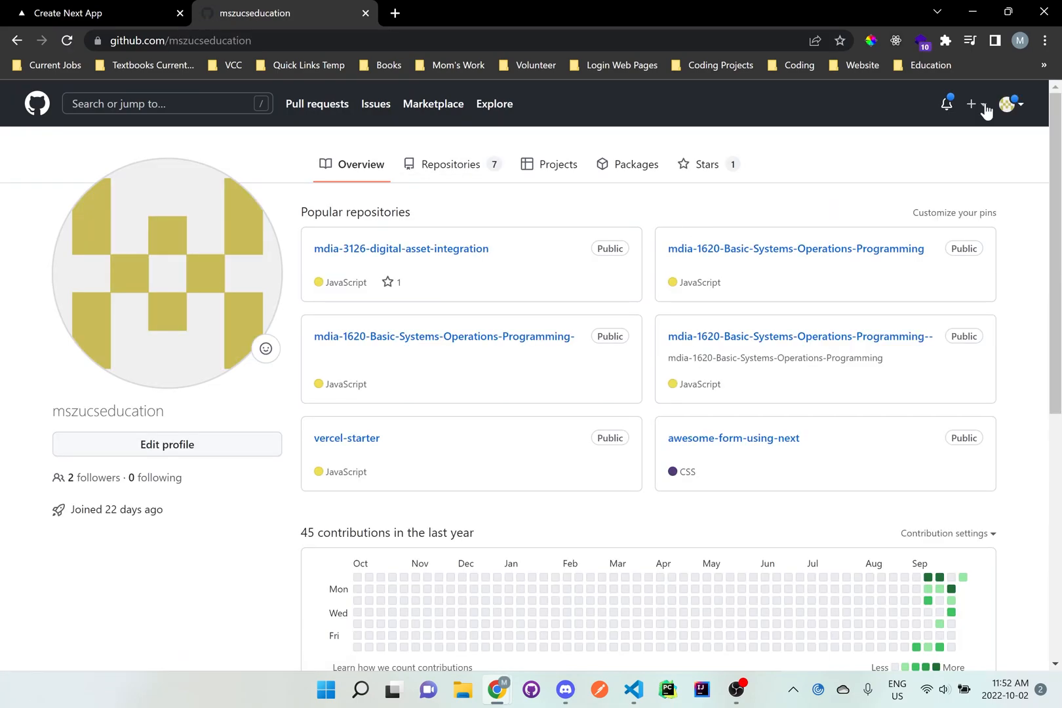
click(972, 104)
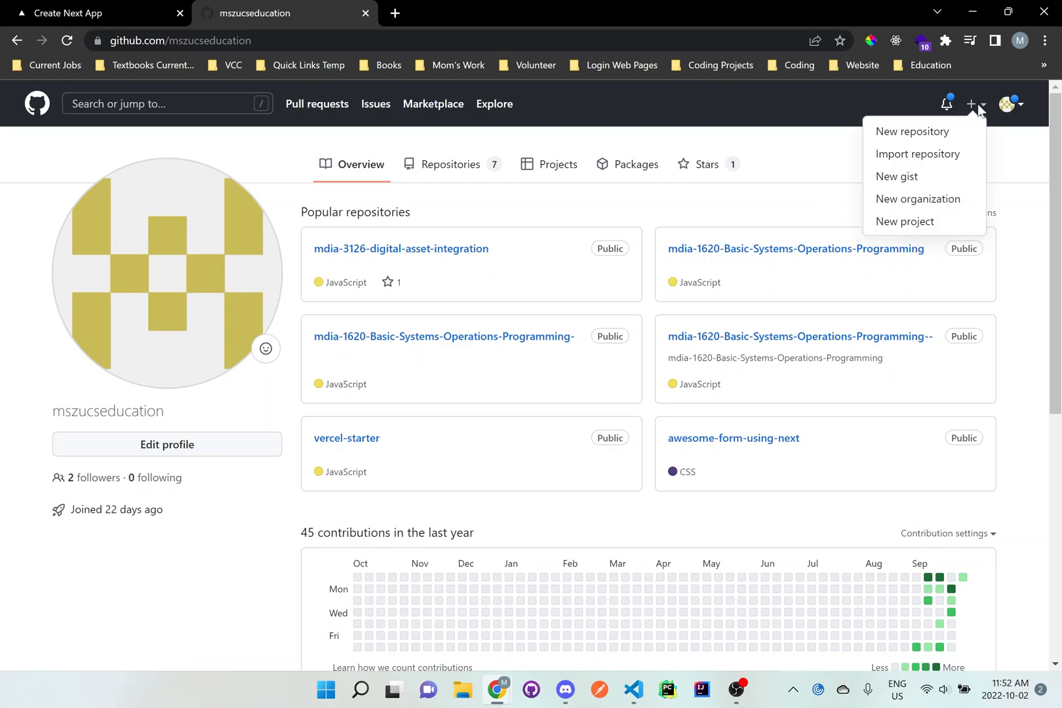
click(912, 131)
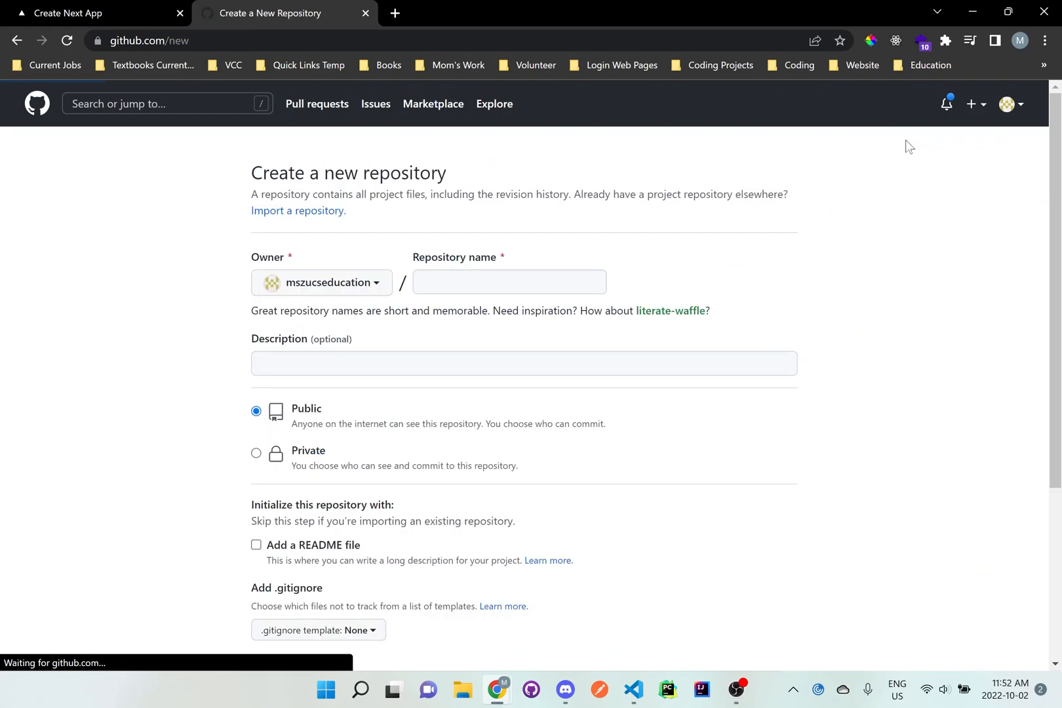
click(509, 282)
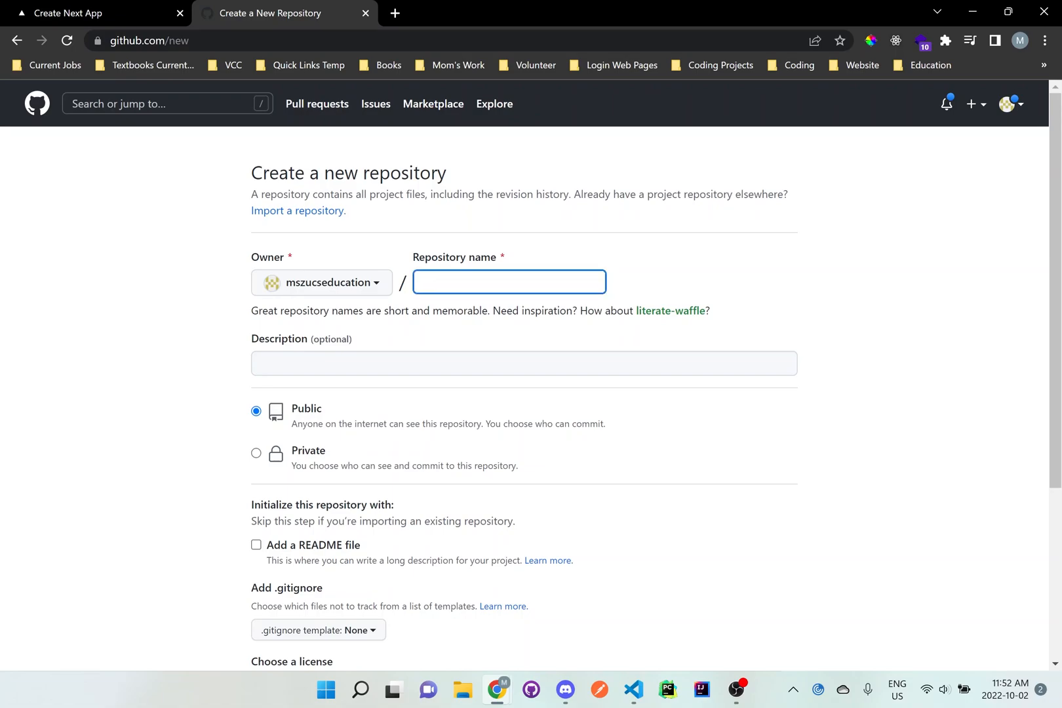
Step: Name it mdia-1620-vercel-example, keep Public with no init files, and create it
text(m)
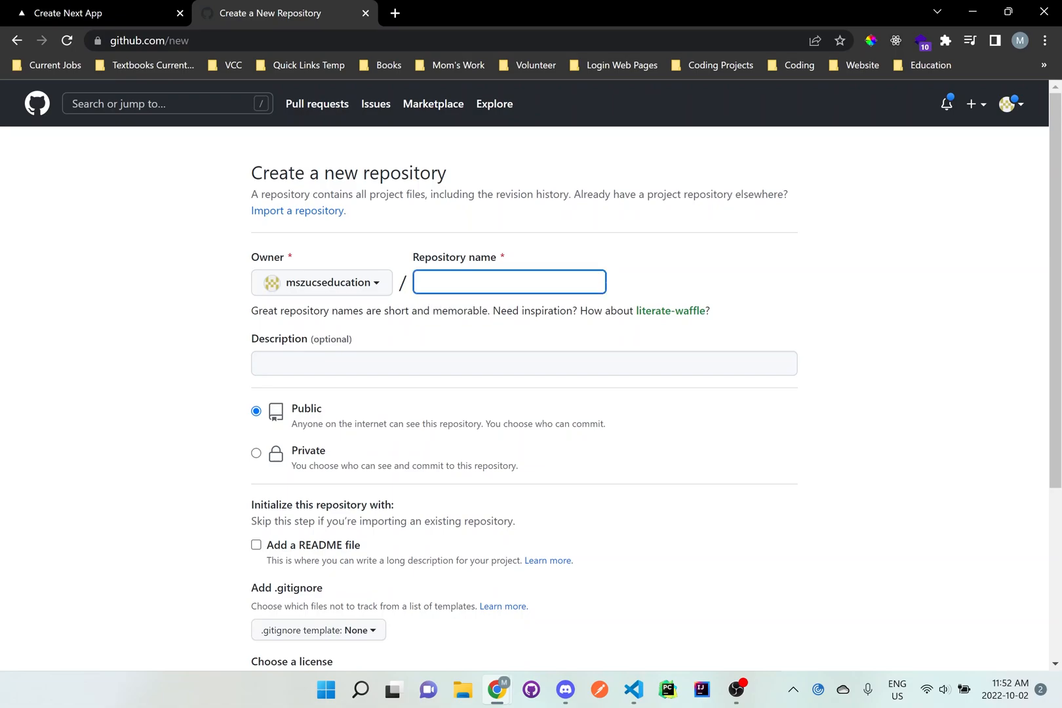
text(mdi)
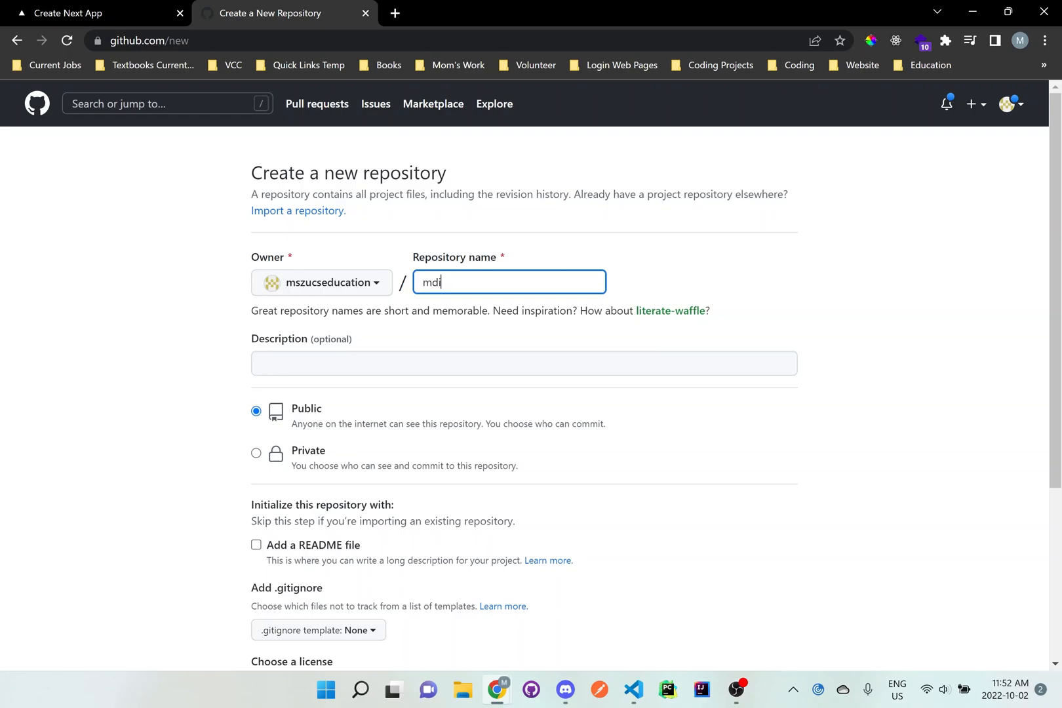
text(dia-1620-v)
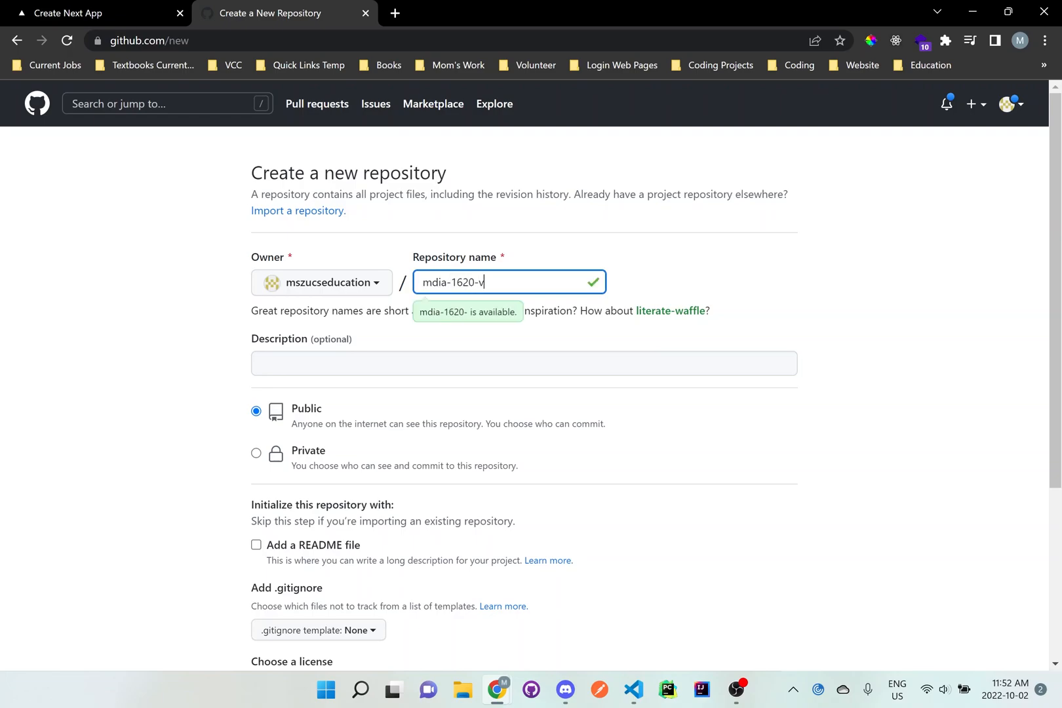
text(ercel-)
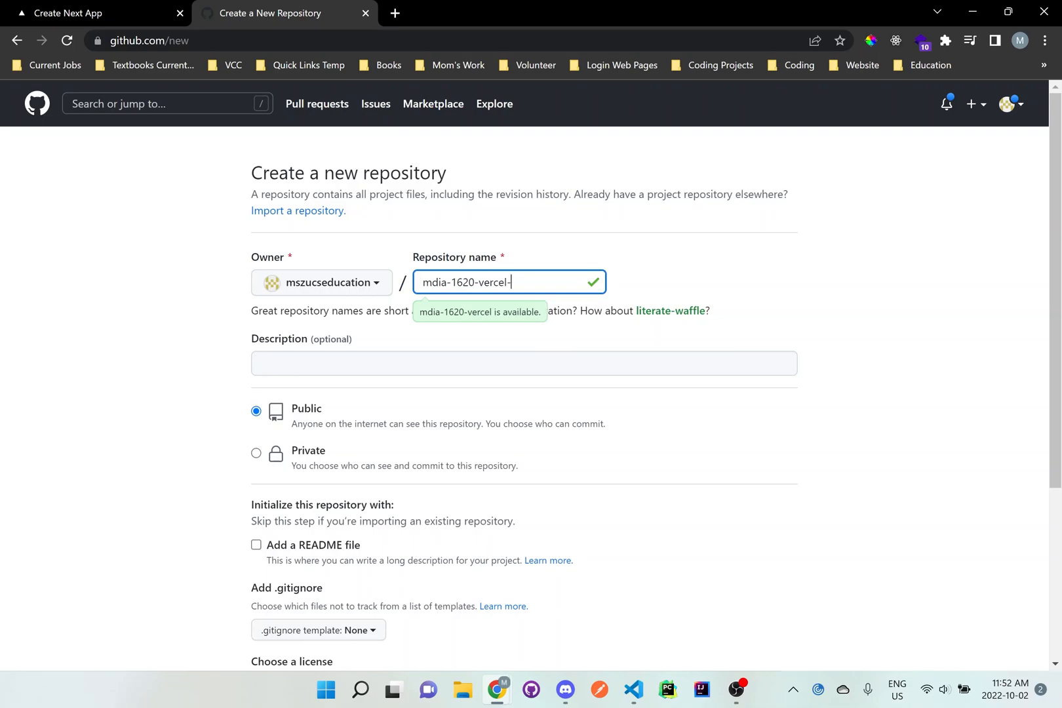
text(example)
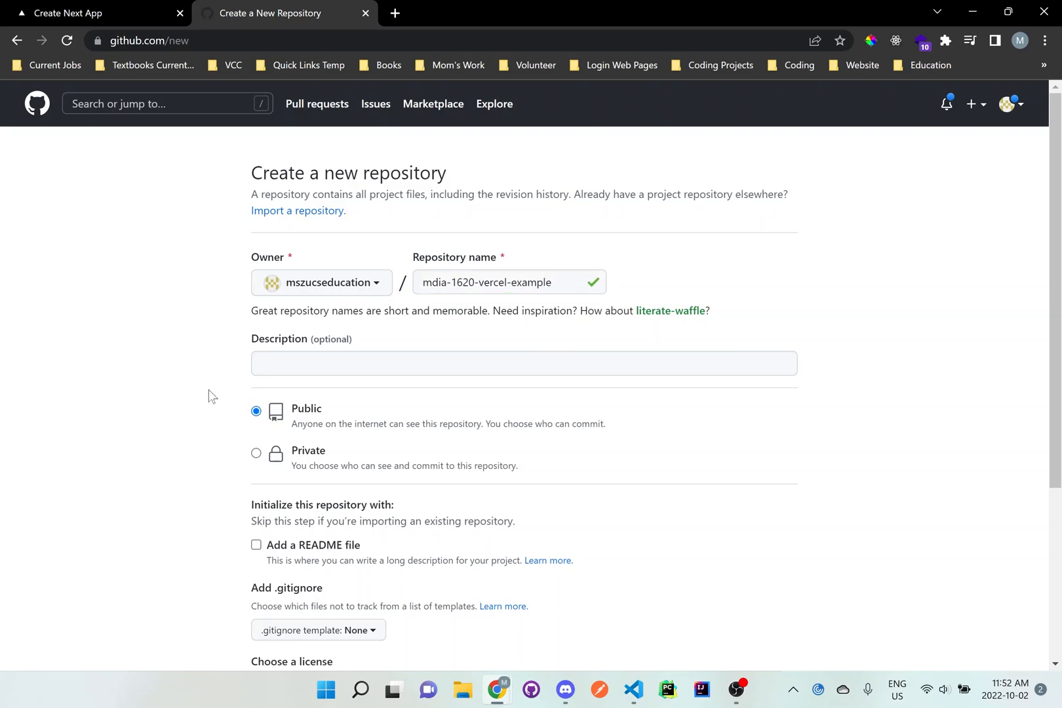
scroll(down, 3)
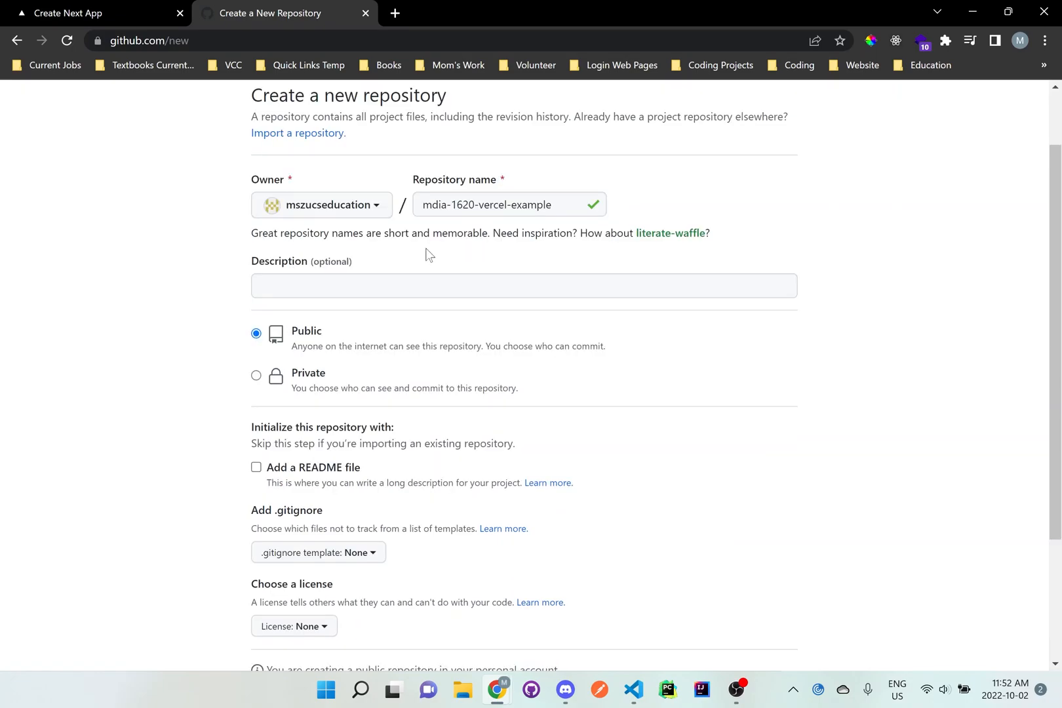
mouse_move(364, 223)
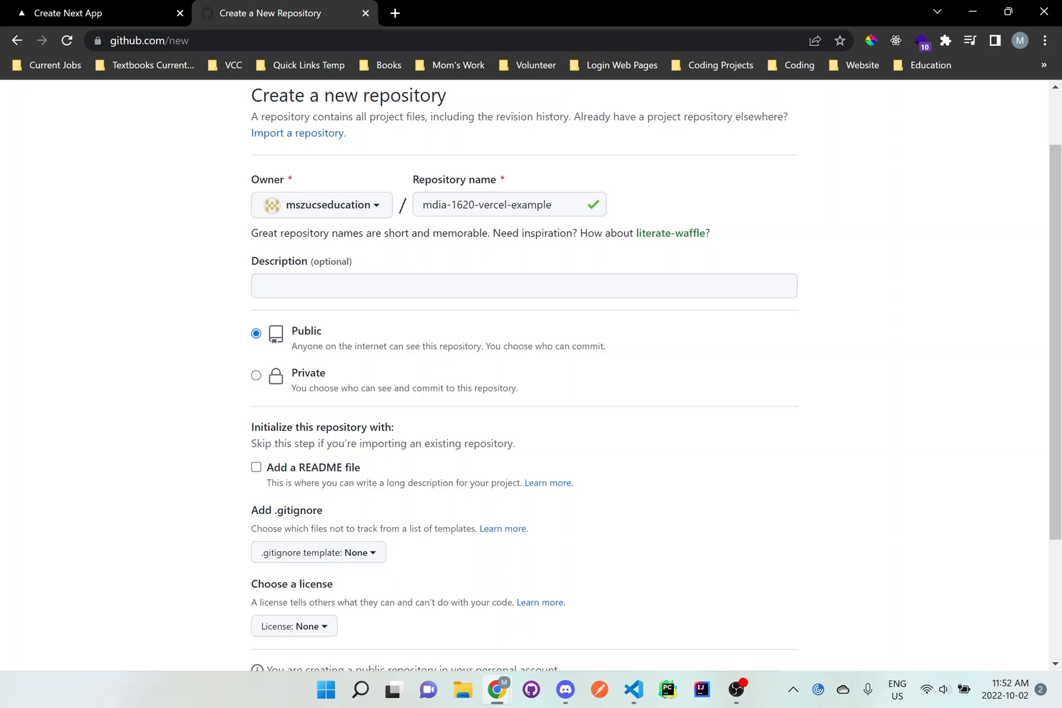
scroll(down, 3)
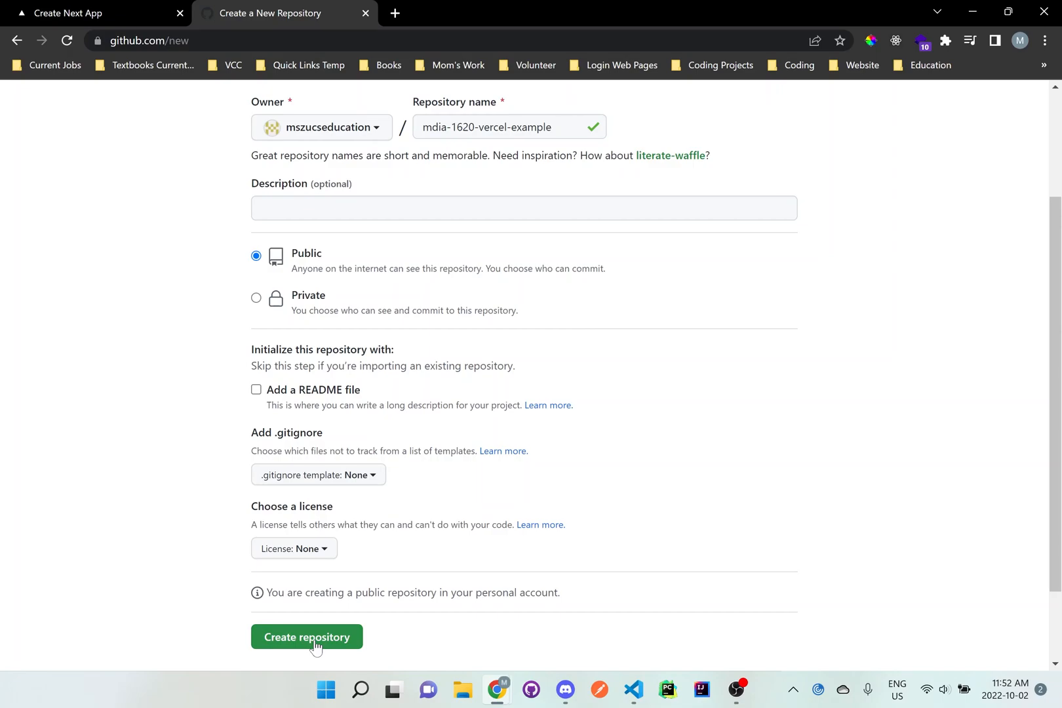
click(306, 638)
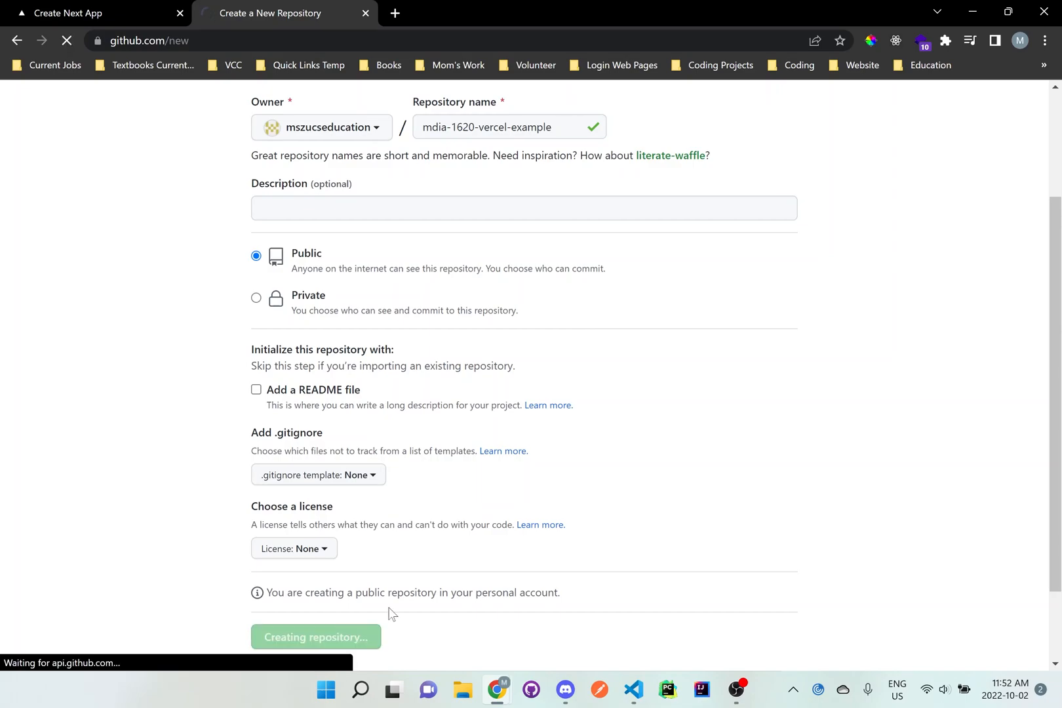
click(315, 638)
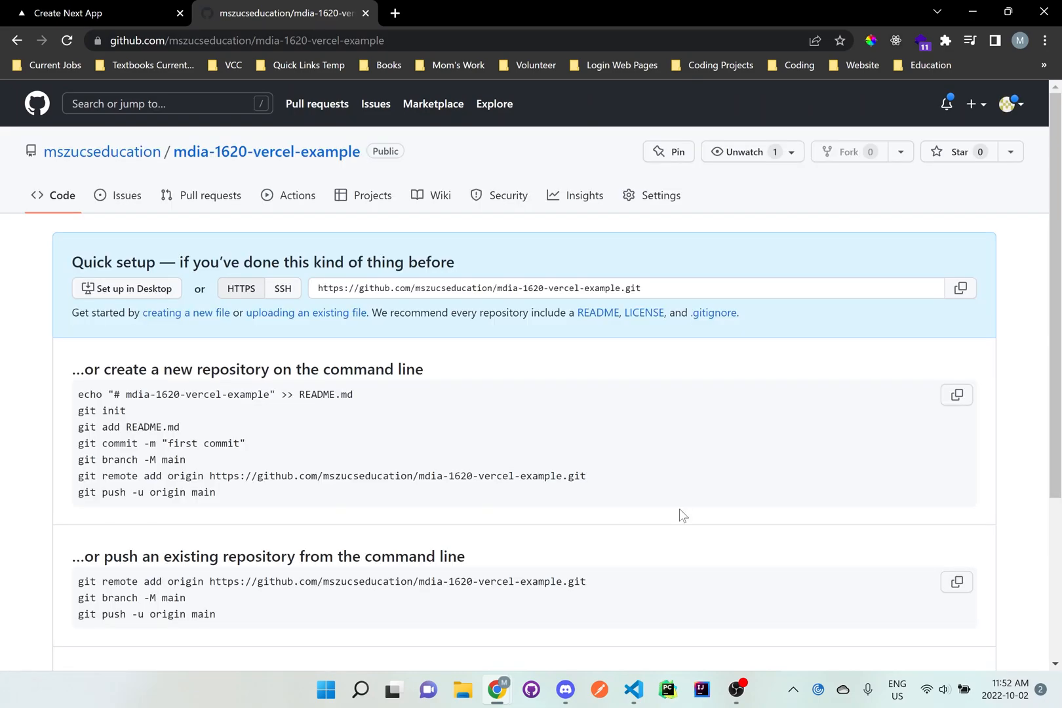
mouse_move(751, 547)
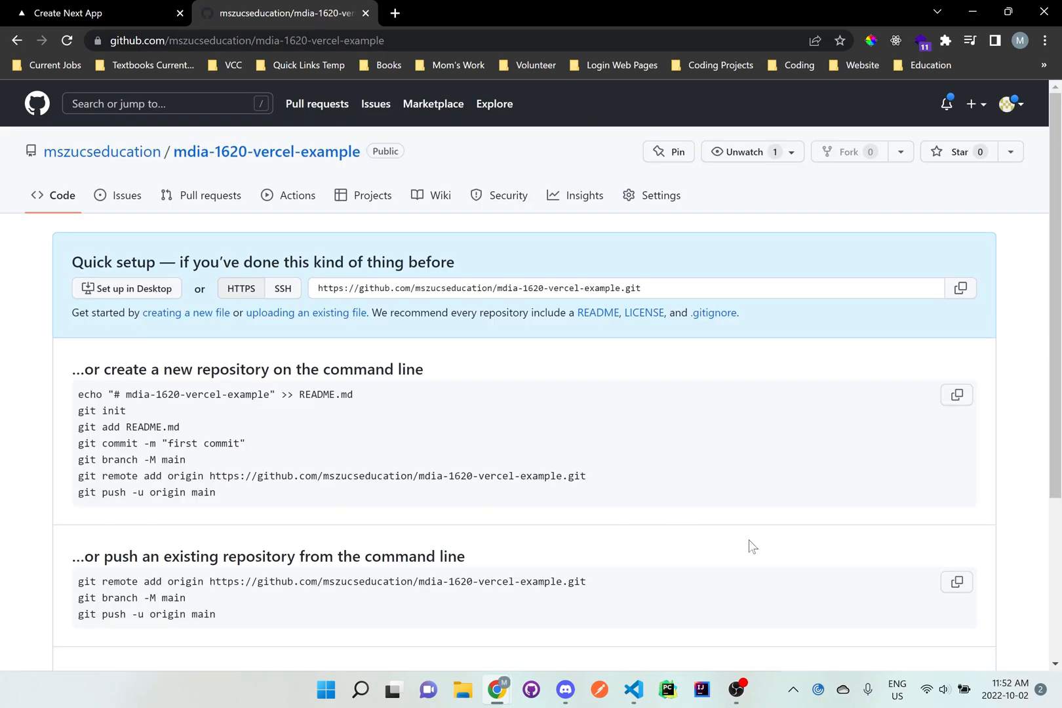
mouse_move(535, 415)
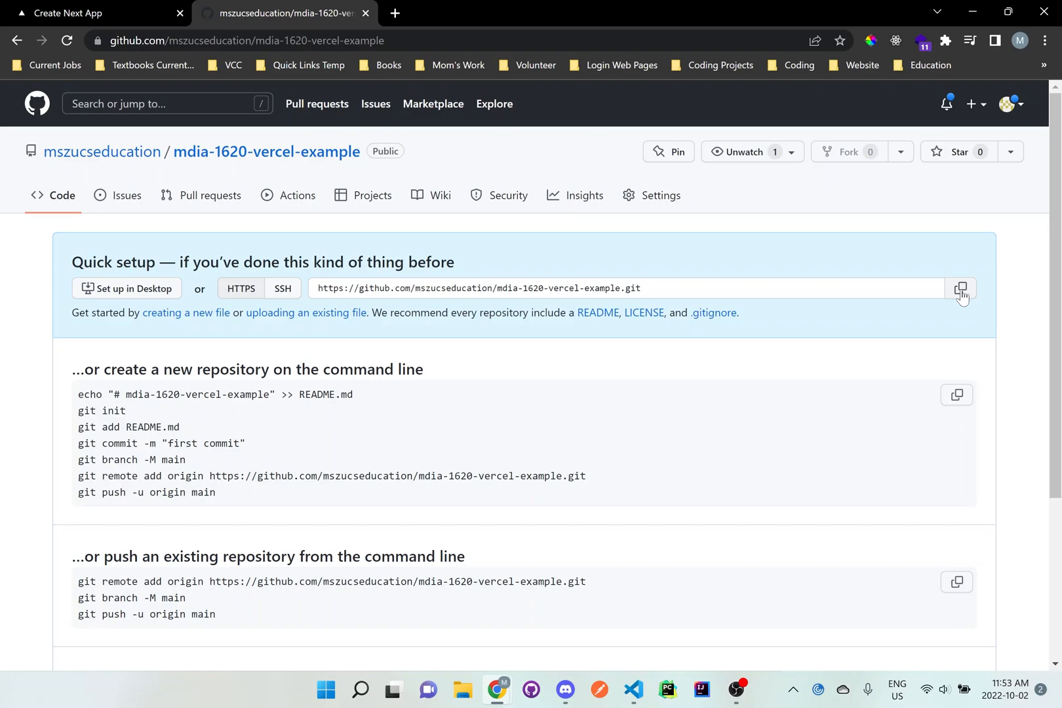
Step: Copy the repository's HTTPS clone URL from the Quick setup box
click(962, 289)
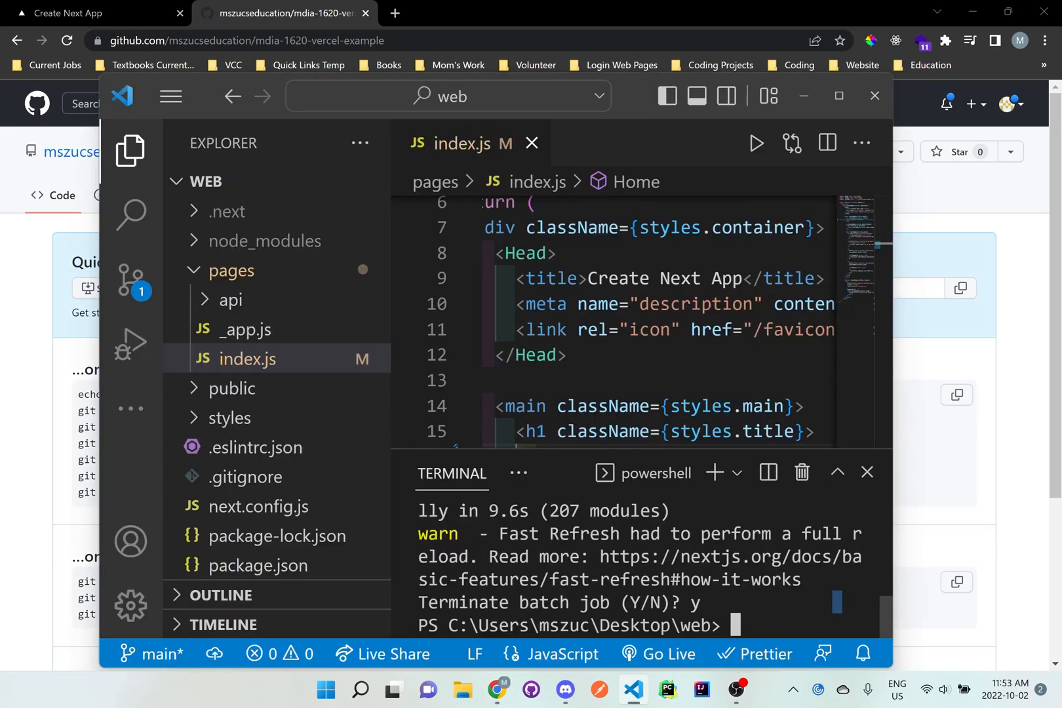
Step: Clone the mdia-1620-vercel-example repo onto the Desktop and cd into it
text(cd ..)
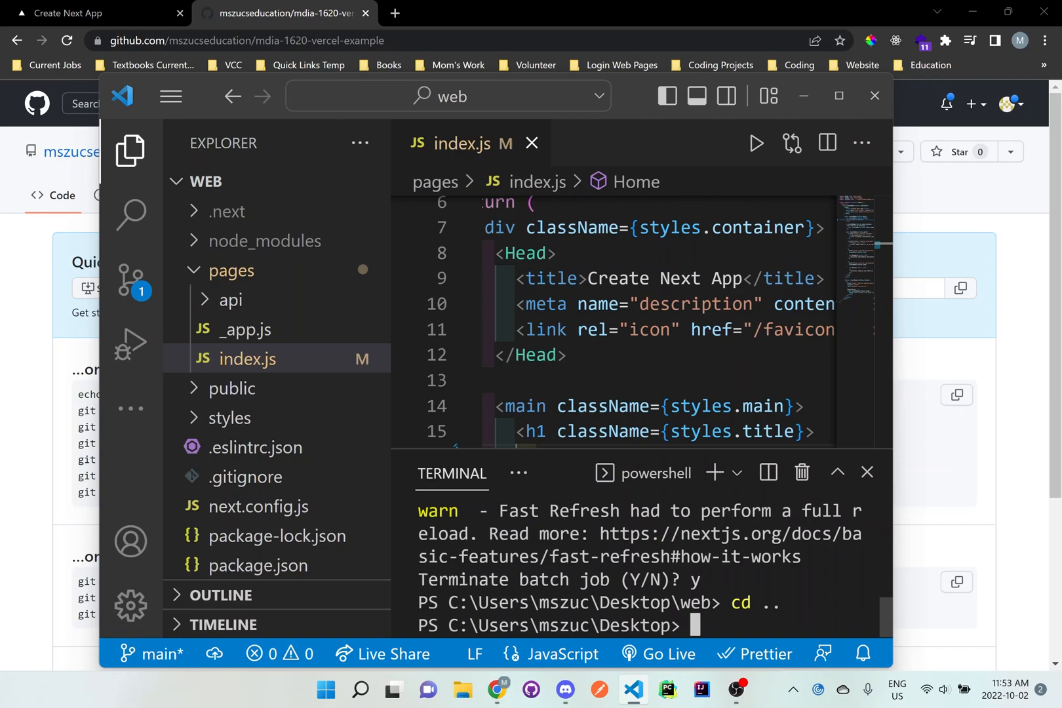
text(git clone)
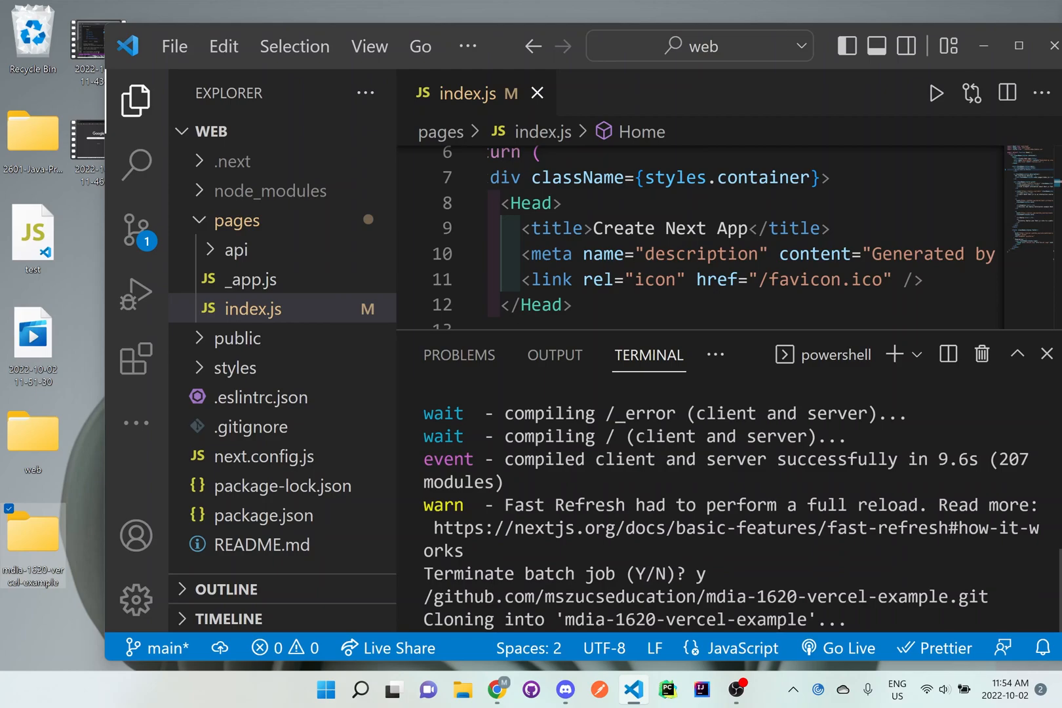
text(cd mdia-1620-vercel-example)
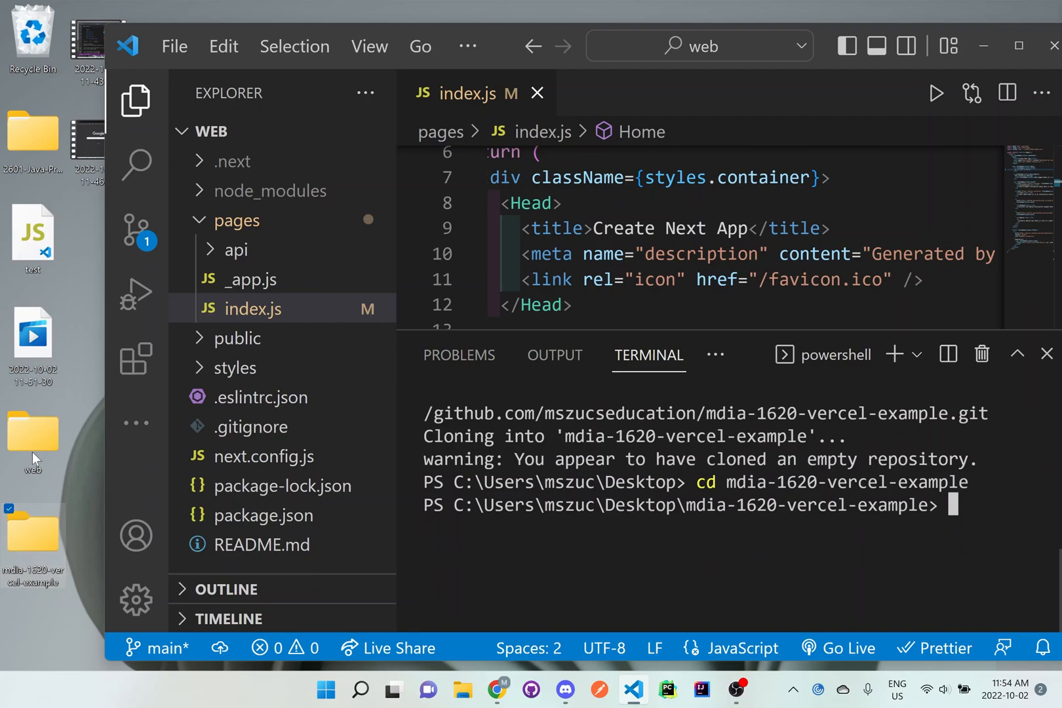
mouse_move(32, 434)
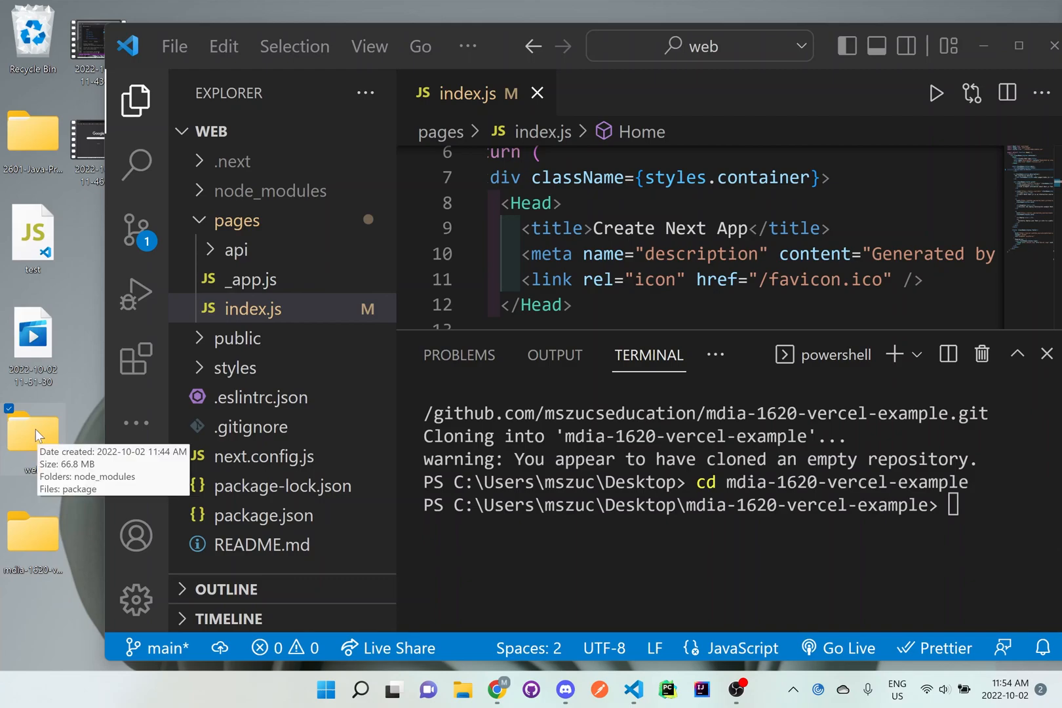
mouse_move(59, 459)
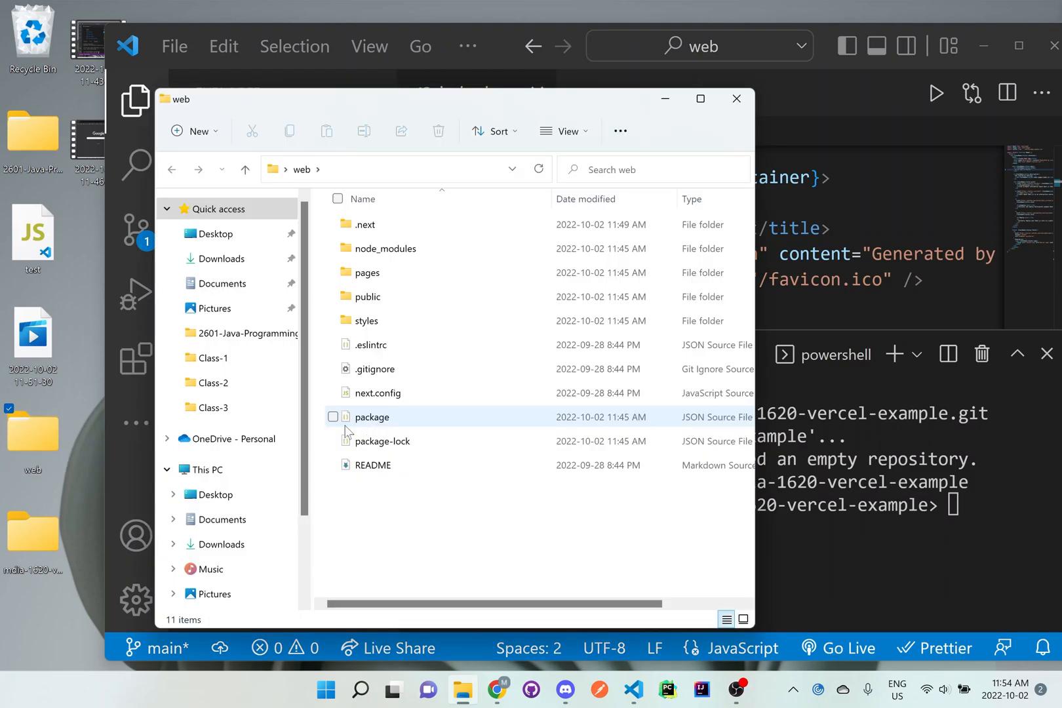
mouse_move(366, 296)
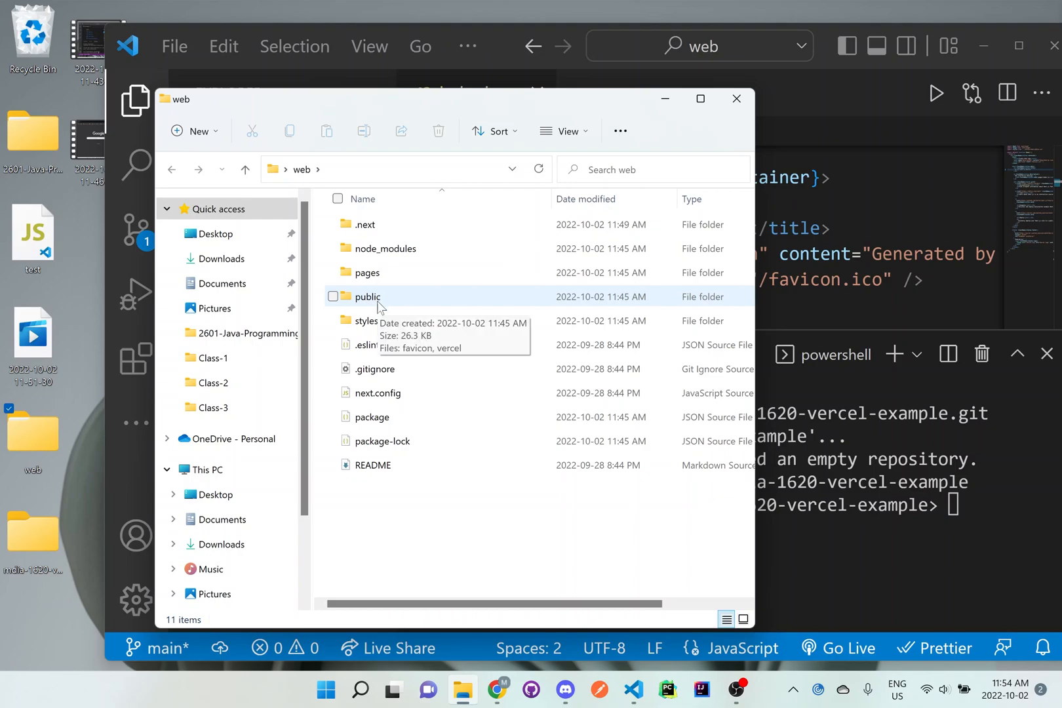
mouse_move(372, 368)
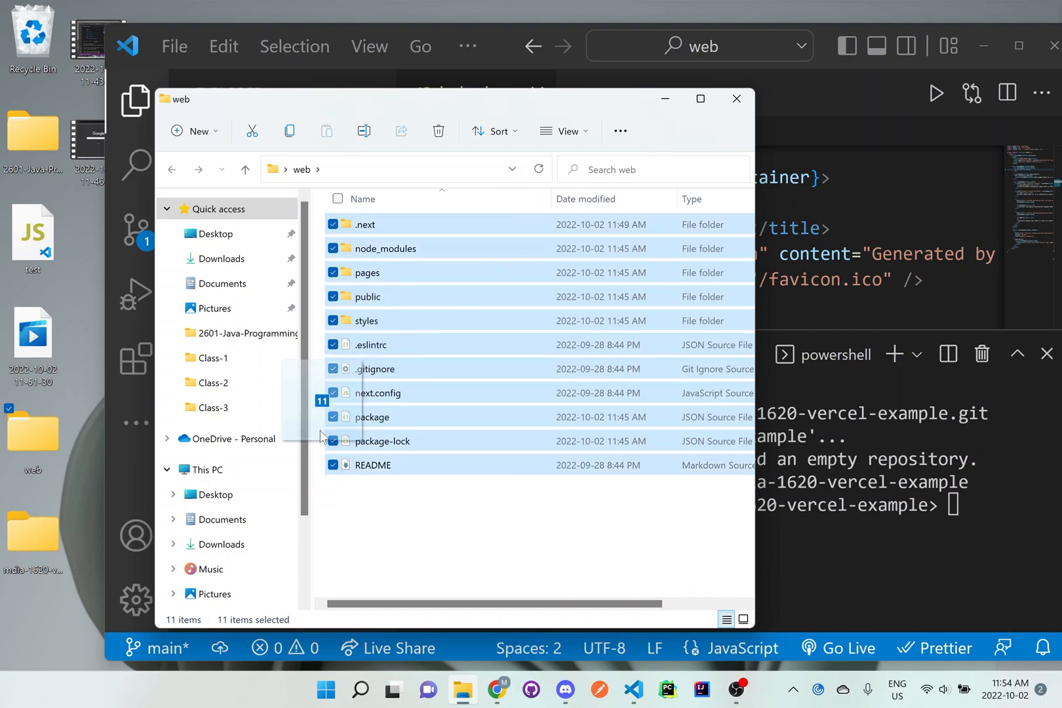
Step: Drag all eleven Next.js project items from the web folder onto mdia-1620-vercel-example
drag(322, 400, 31, 522)
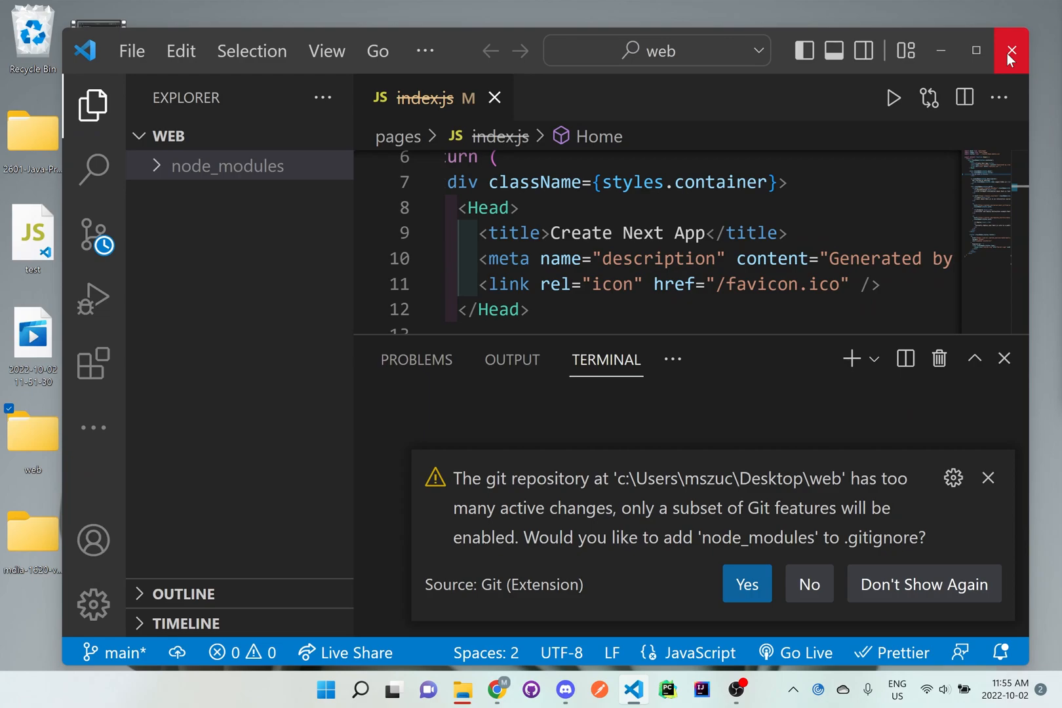
Step: Close the editor and empty web window, then inspect the mdia-1620-vercel-example folder's contents
click(1011, 52)
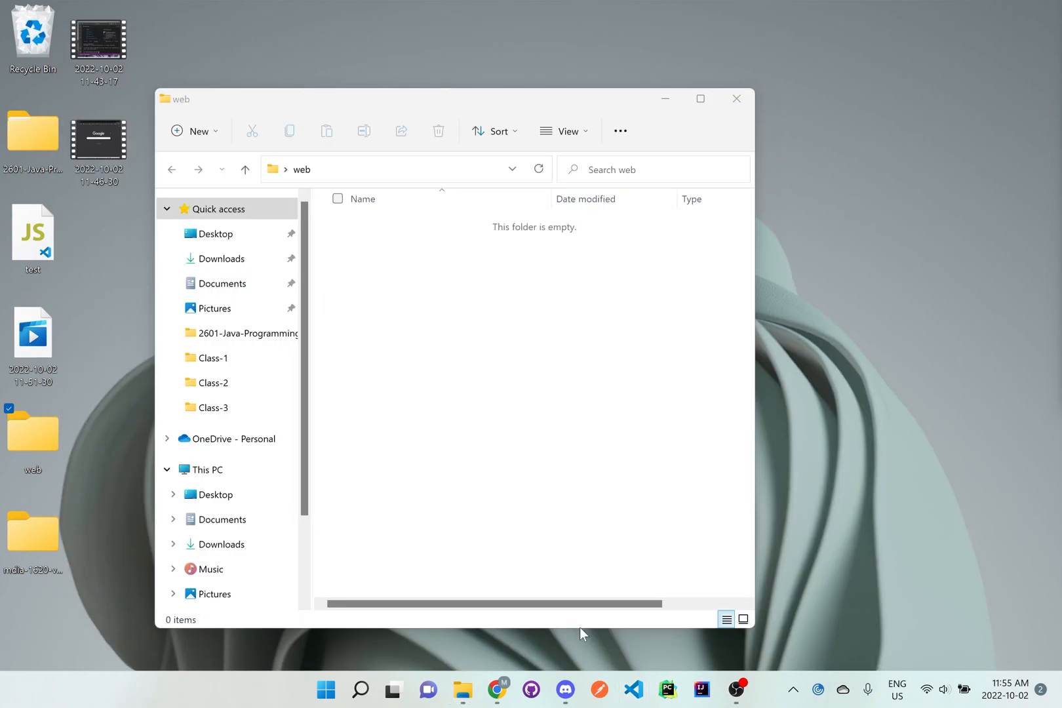
click(736, 98)
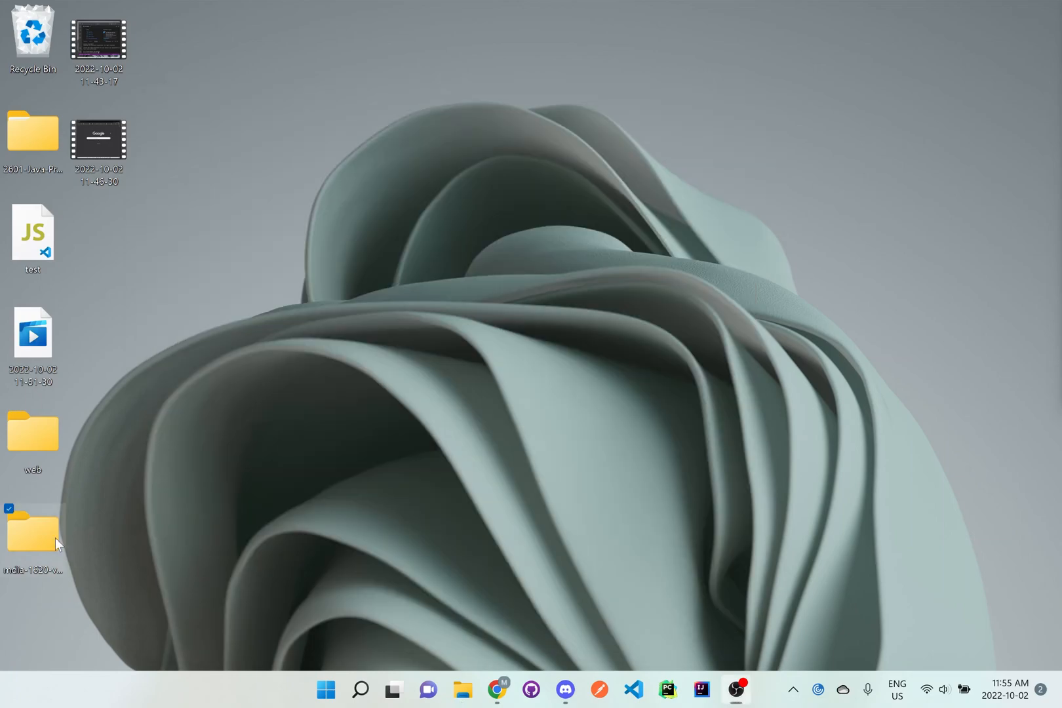
double_click(31, 529)
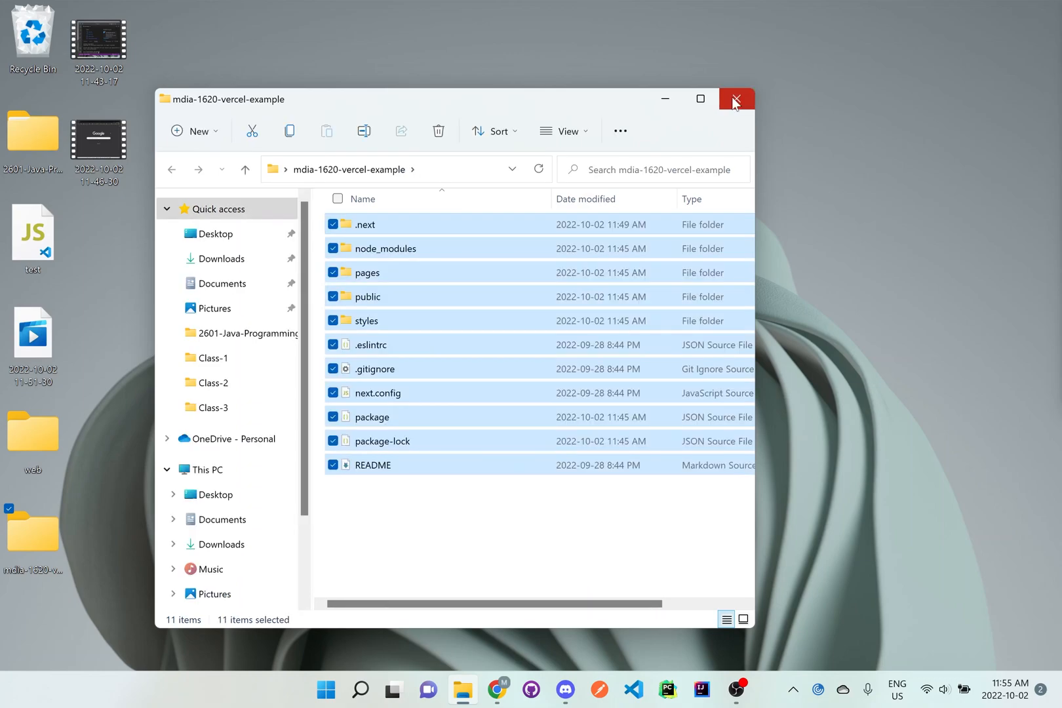
mouse_move(631, 686)
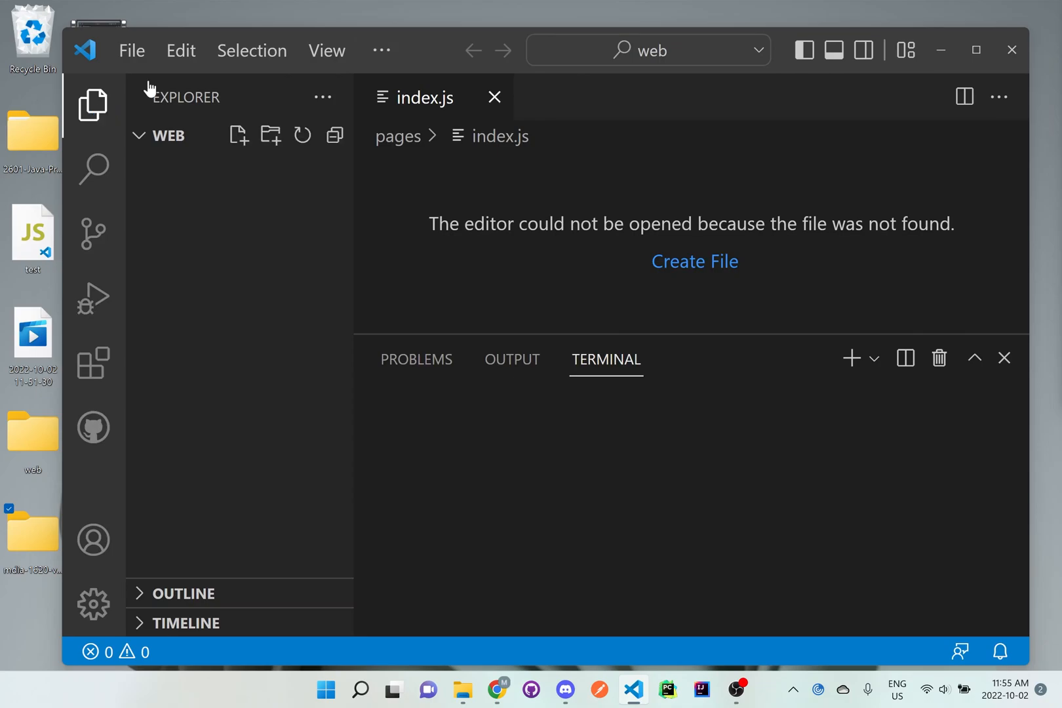
mouse_move(134, 58)
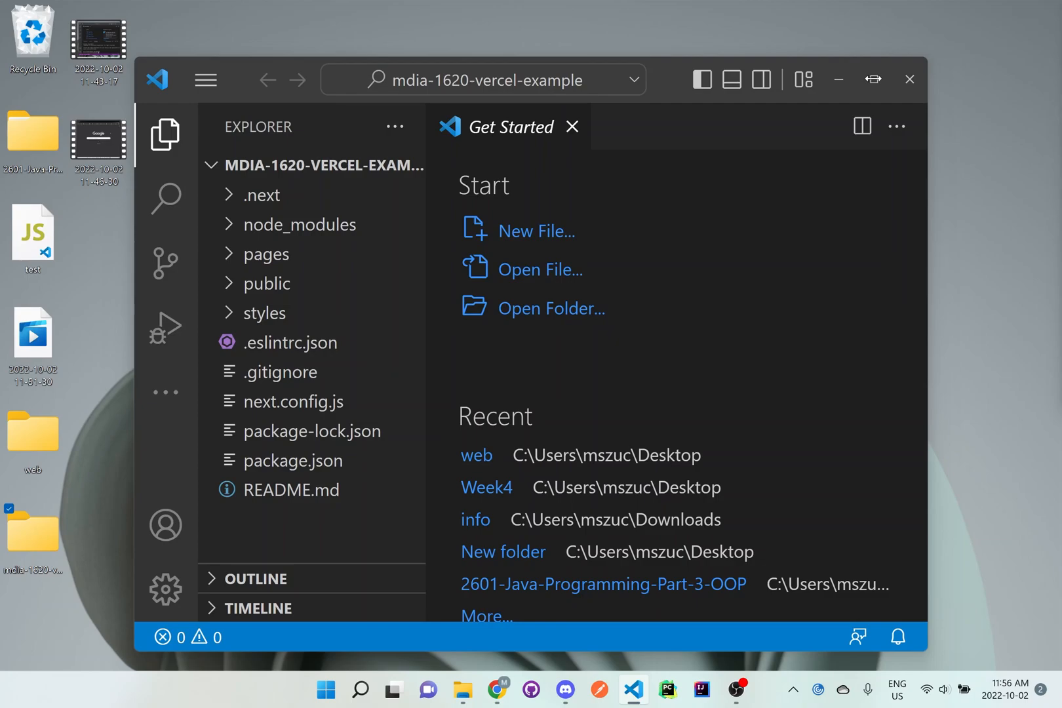
Step: In a new terminal run git add ., commit, and git push the project to main
click(364, 24)
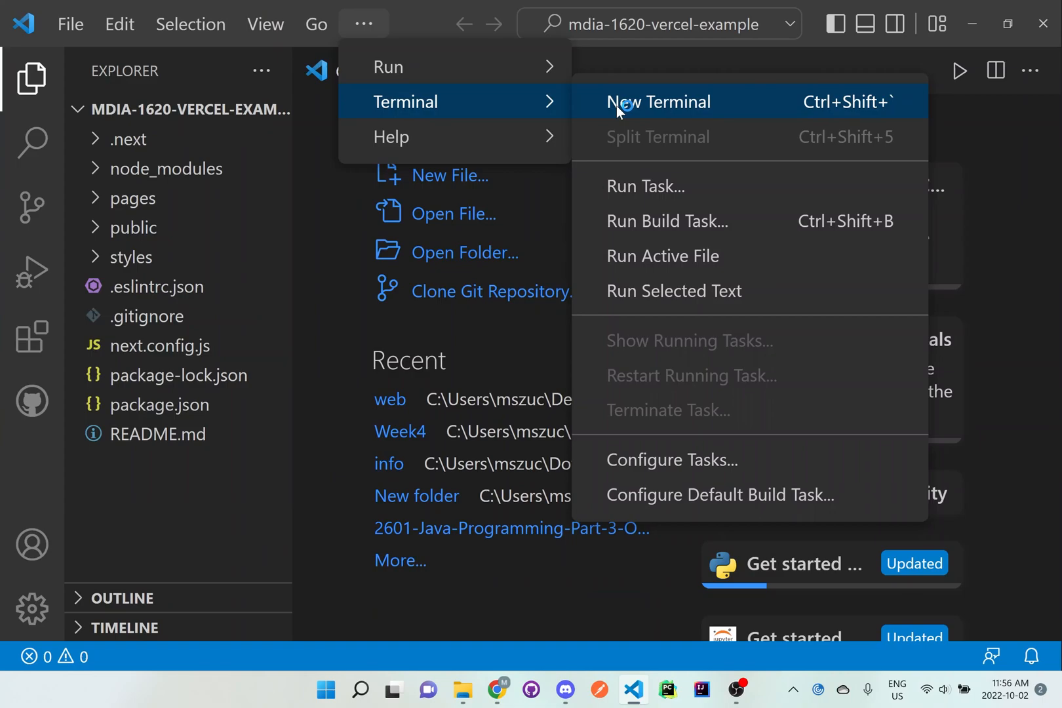
click(658, 103)
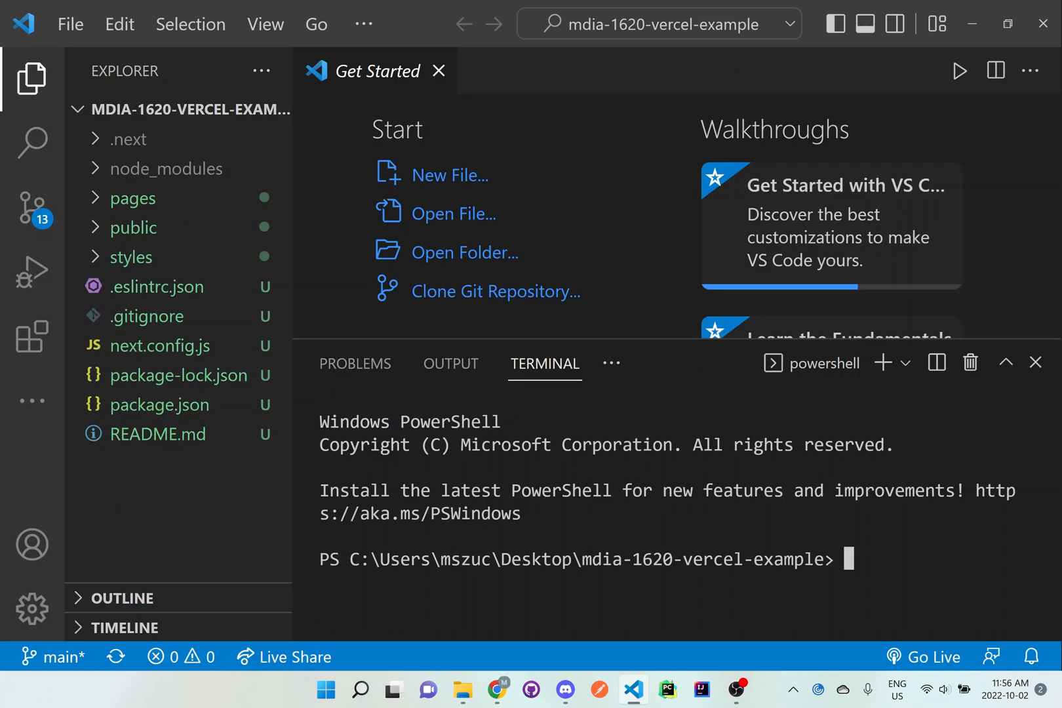
text(git add .)
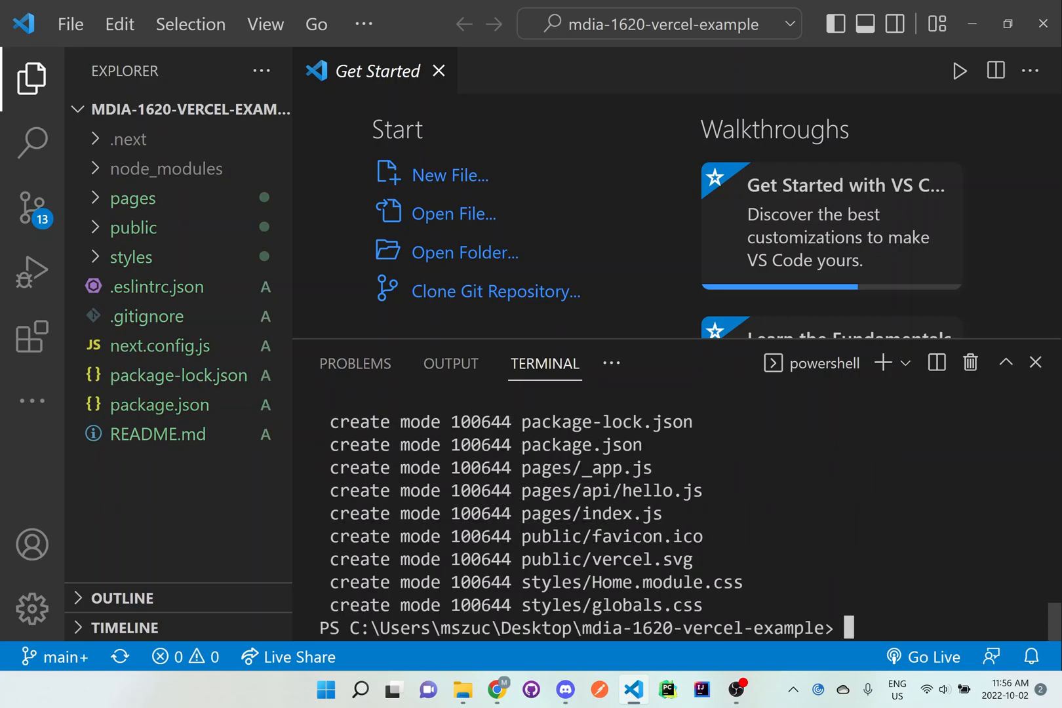
text(git push)
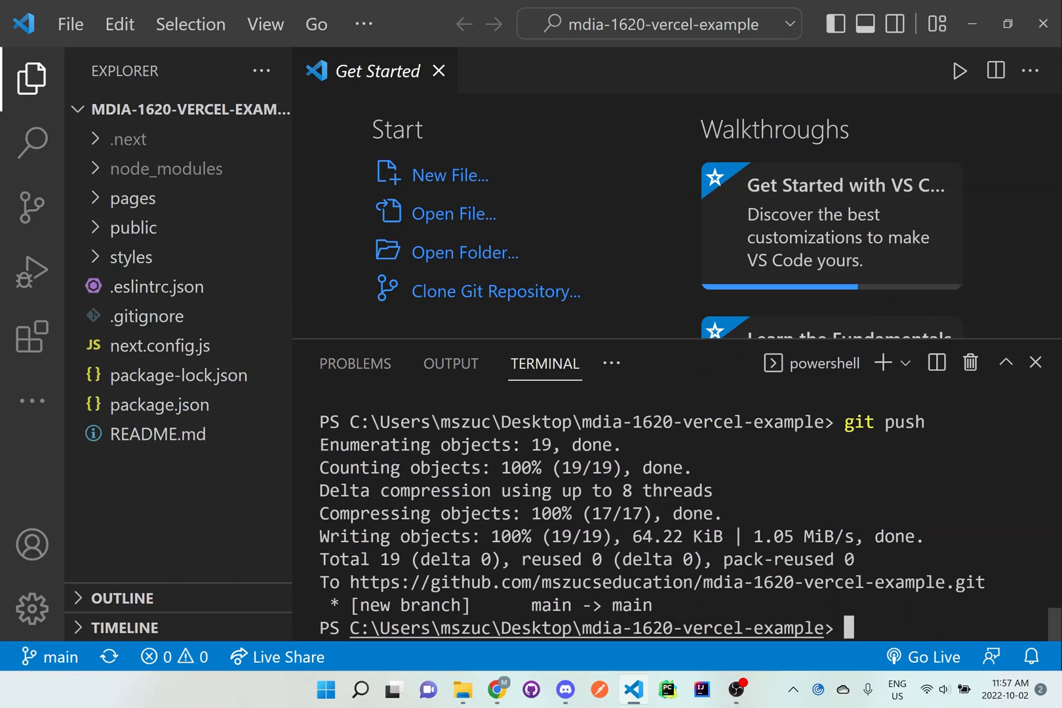
click(498, 690)
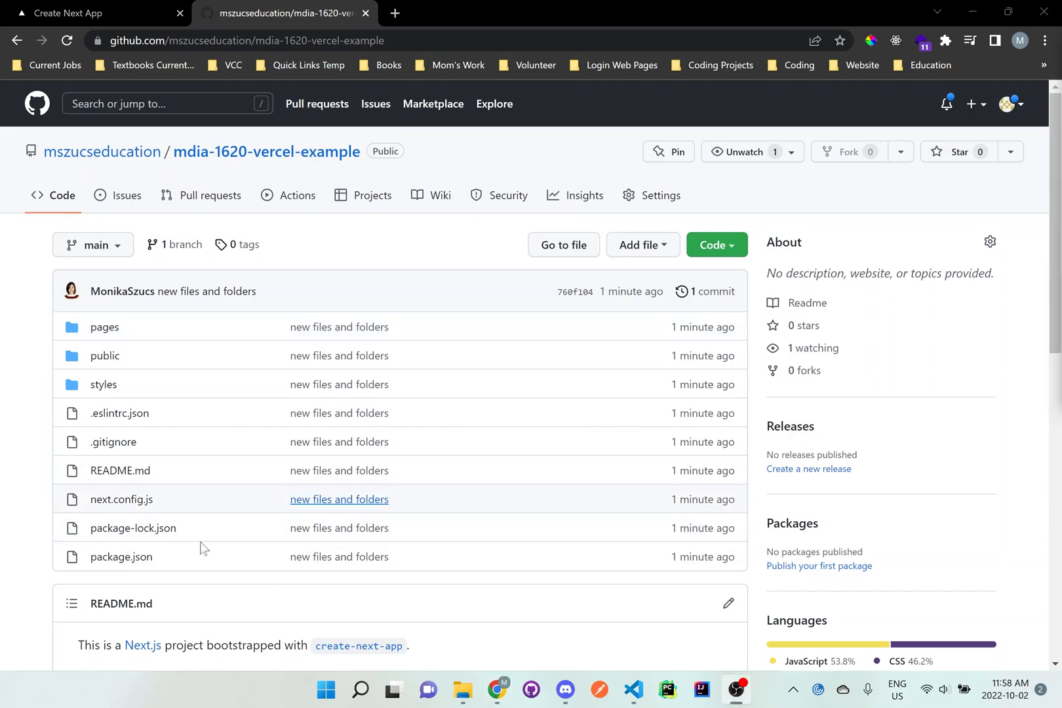
mouse_move(315, 556)
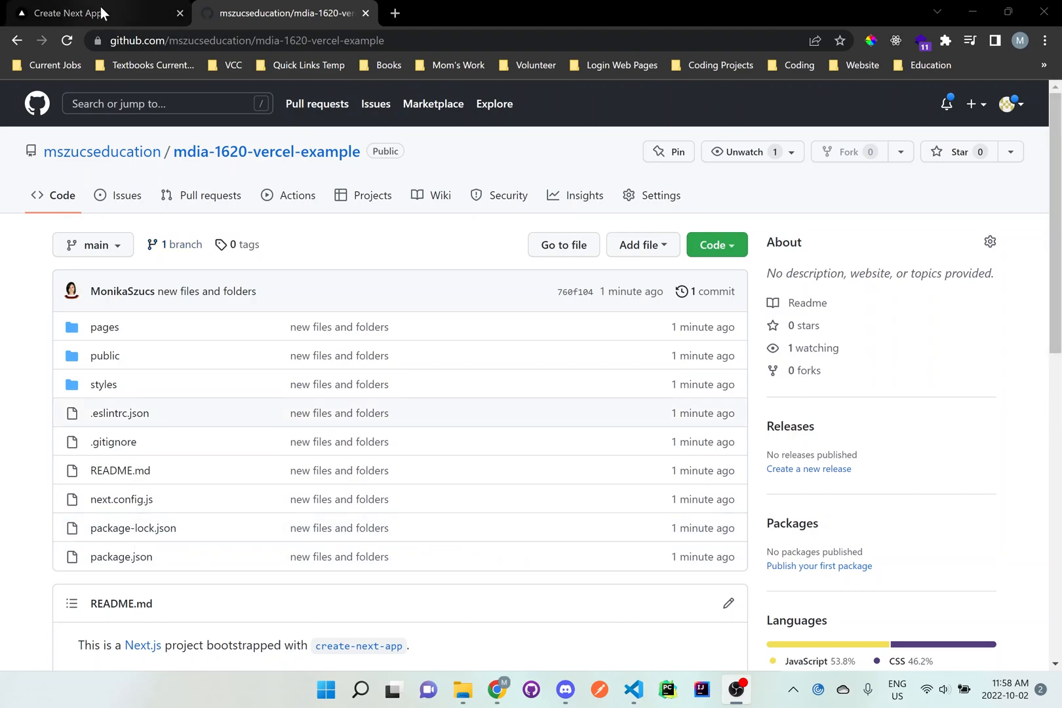
Step: Switch to the first browser tab after confirming the pushed files on GitHub
click(68, 13)
text(vercel.com)
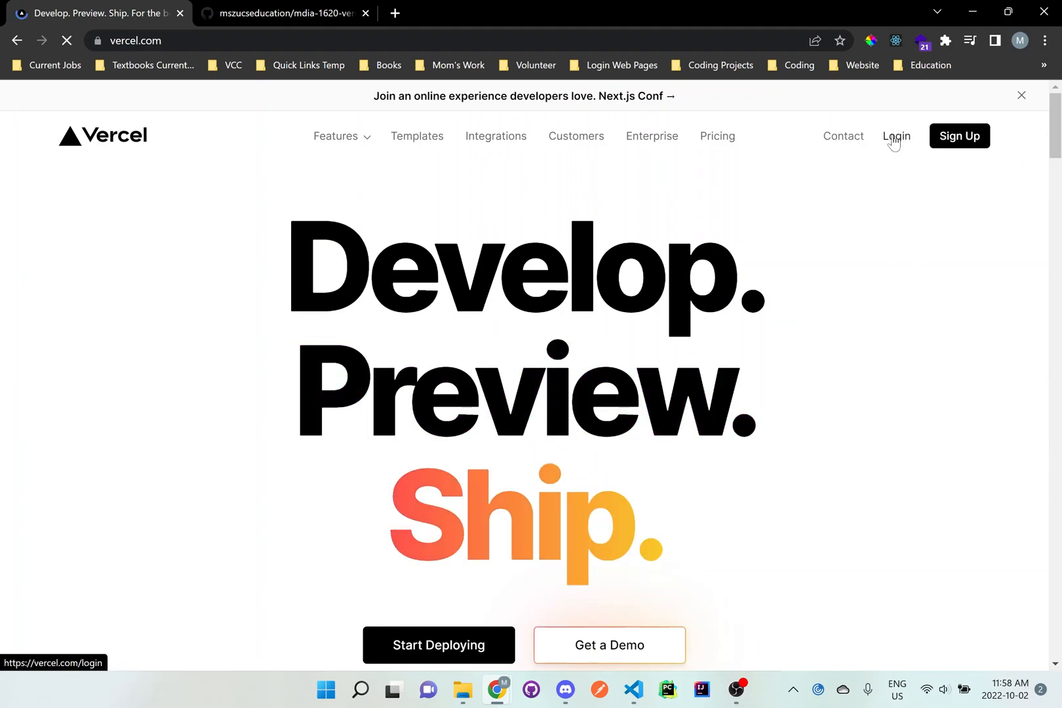
Step: Log in to Vercel using Continue with GitHub, reaching the projects dashboard
click(896, 135)
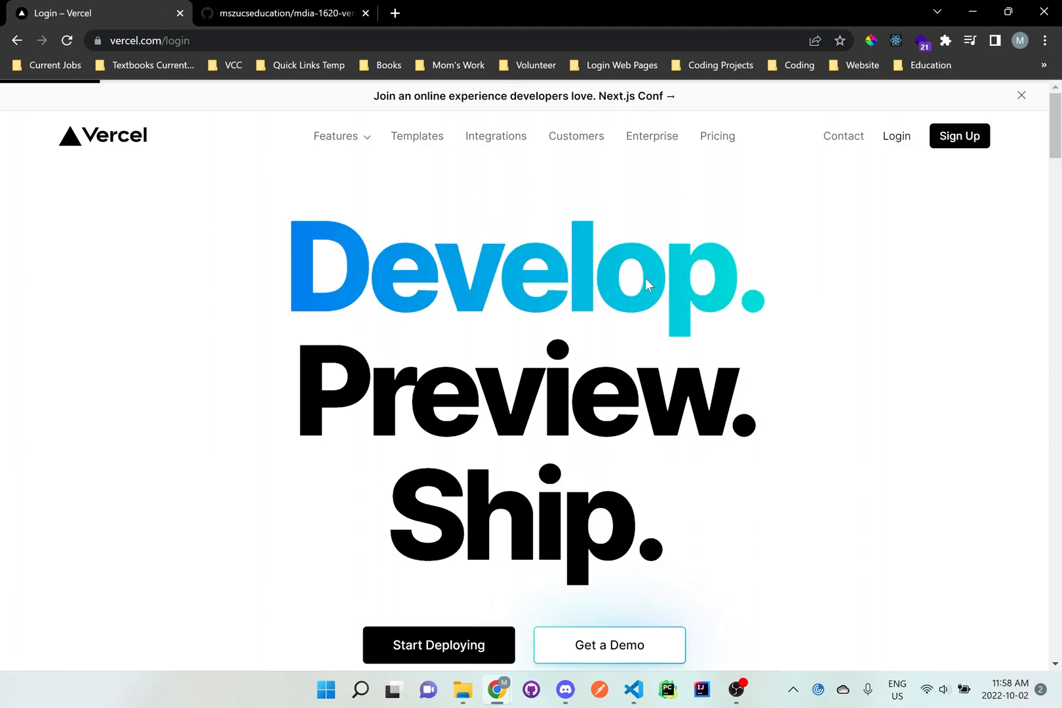
click(896, 135)
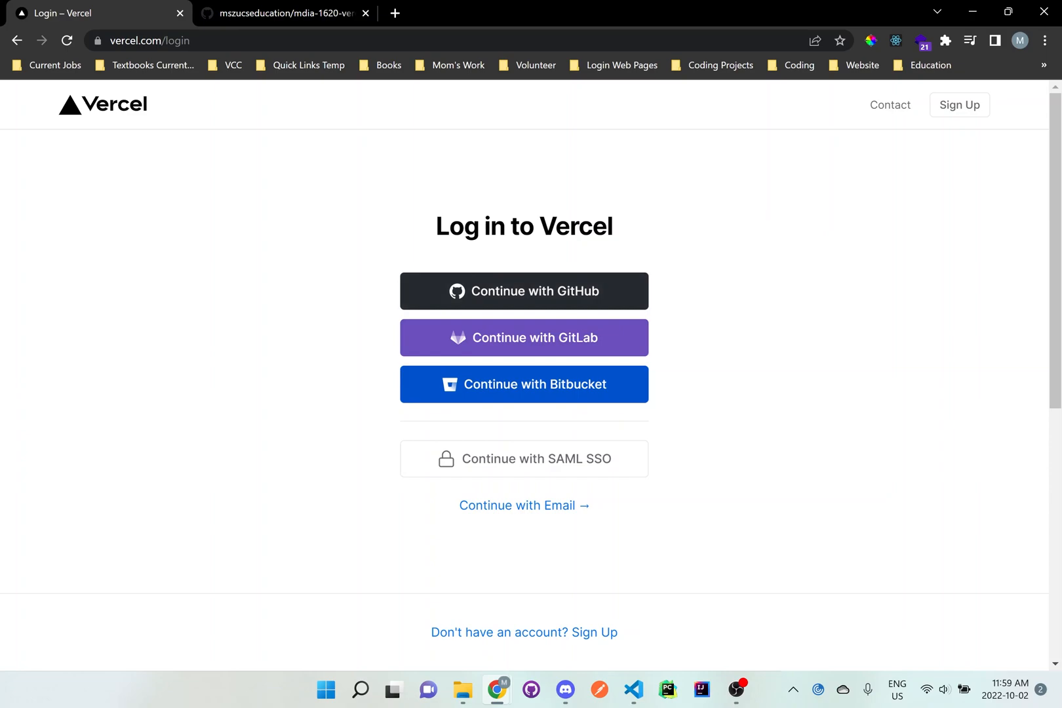
mouse_move(542, 292)
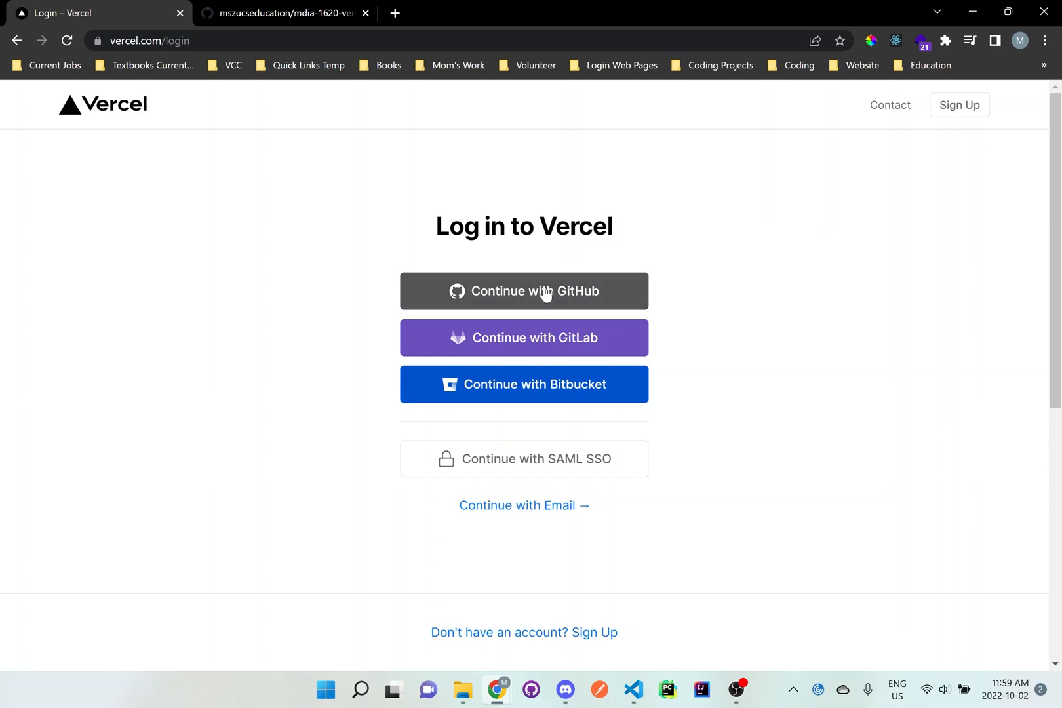
click(524, 291)
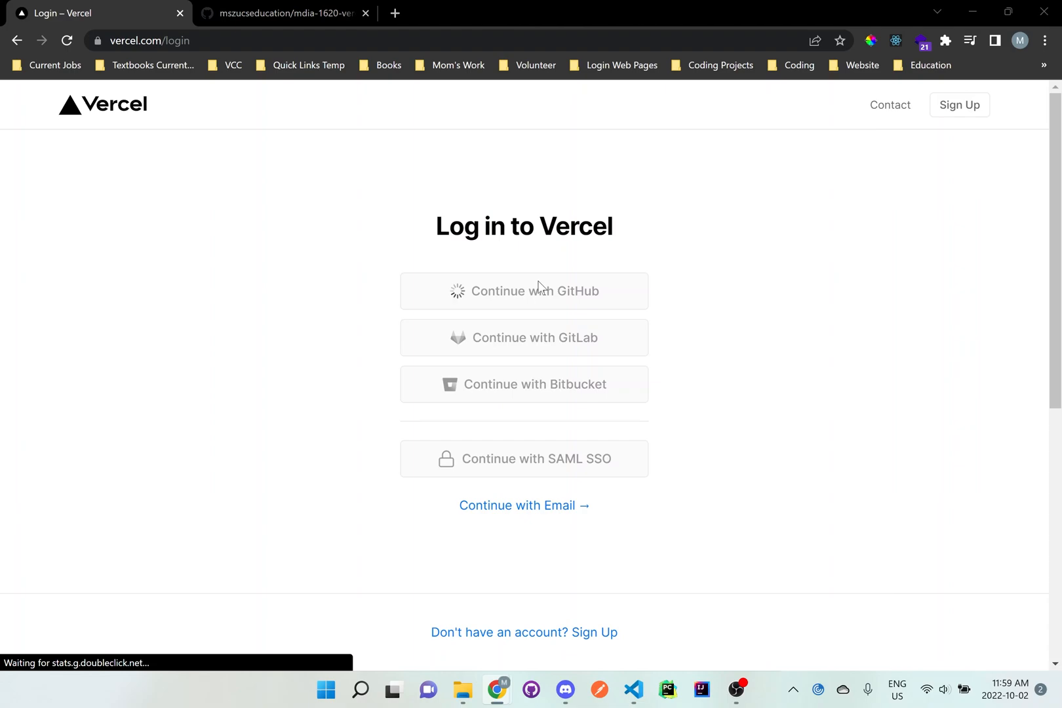
click(523, 291)
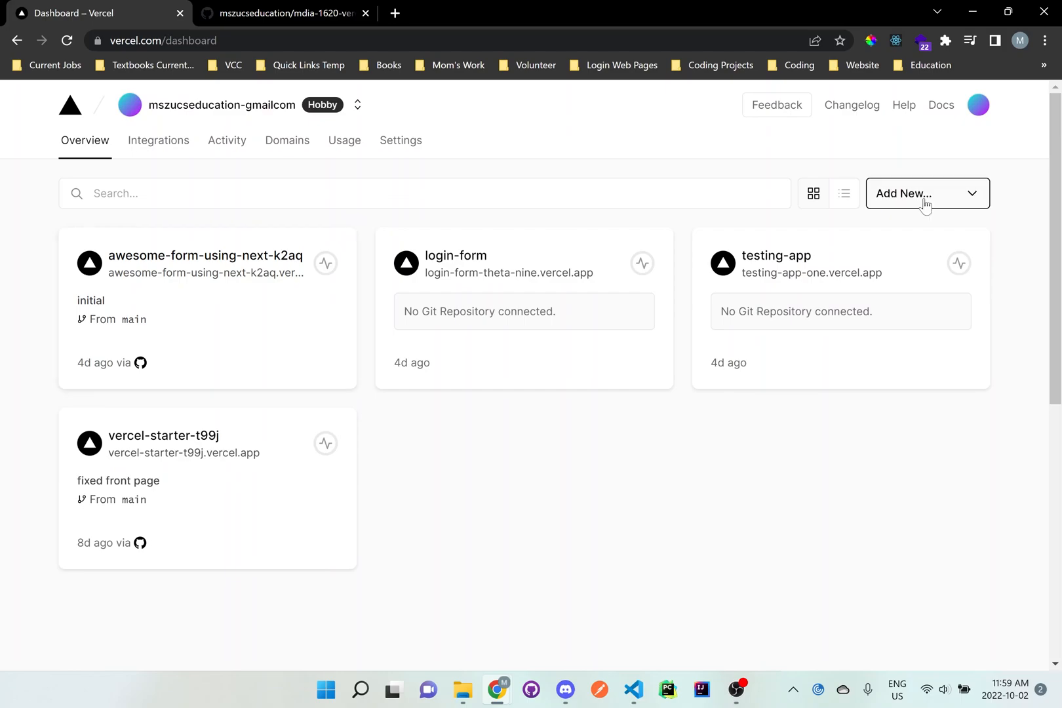
mouse_move(926, 205)
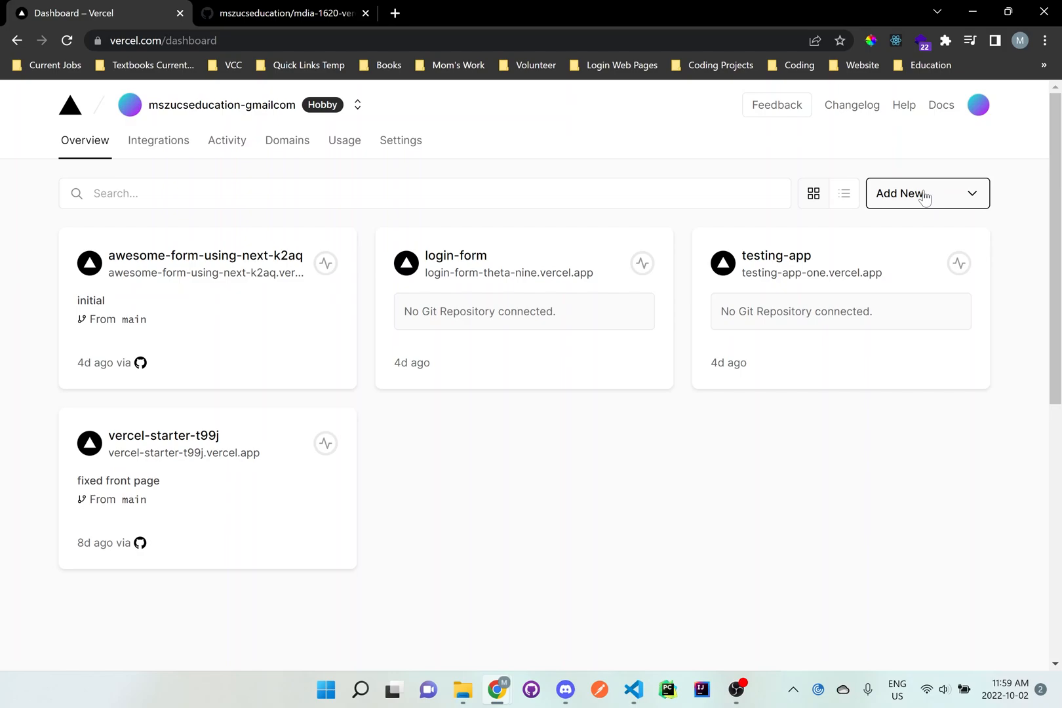
Step: Choose Add New… > Project and list the GitHub repositories available to import
click(927, 192)
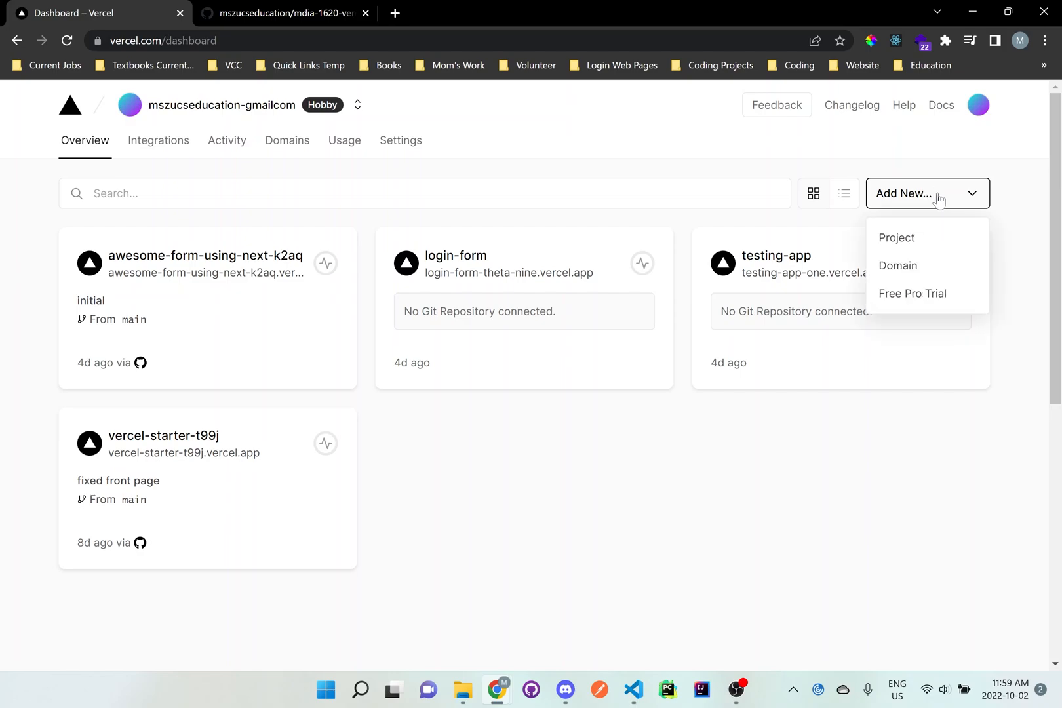
mouse_move(897, 238)
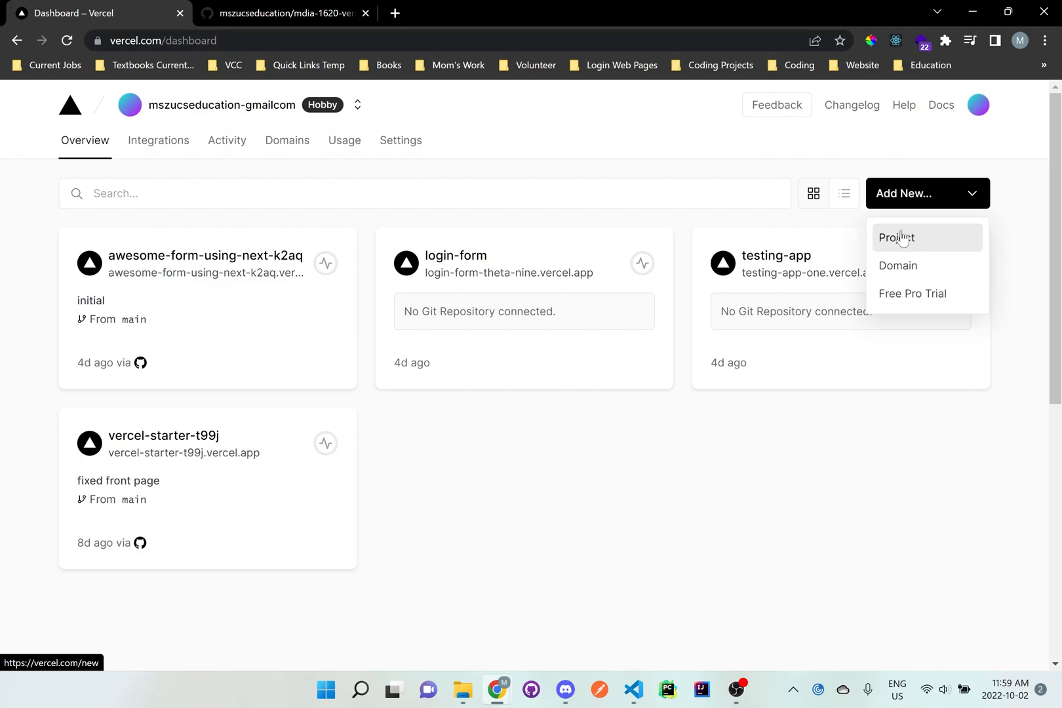
mouse_move(923, 247)
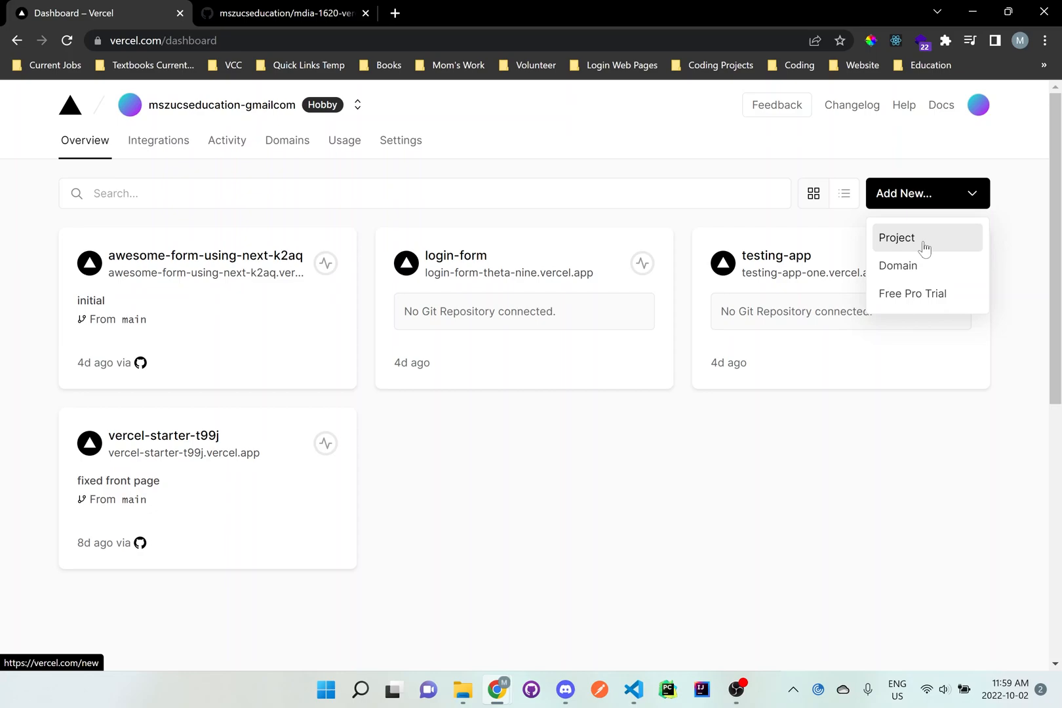
click(897, 237)
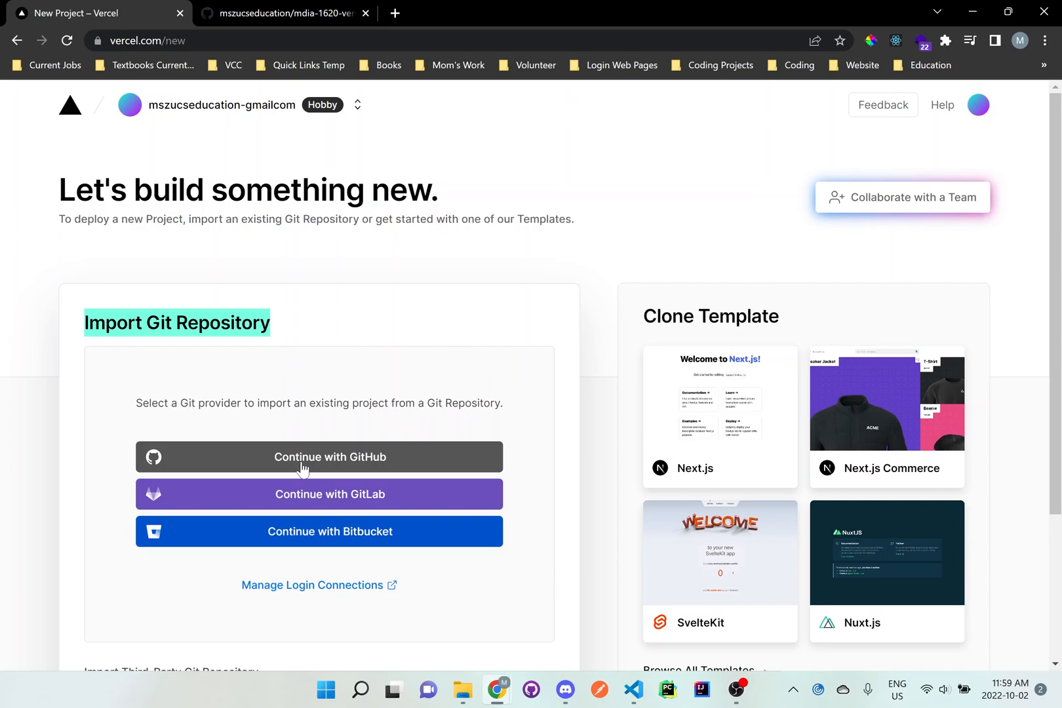
click(319, 456)
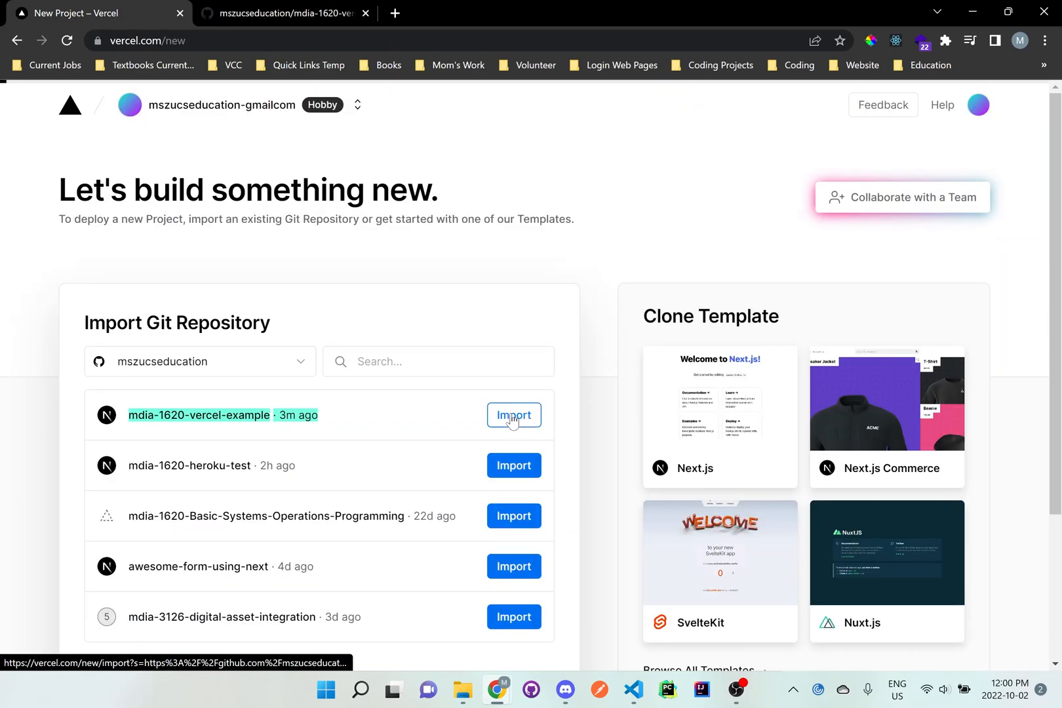
Step: Import mdia-1620-vercel-example and begin renaming the project as next-js-
click(514, 414)
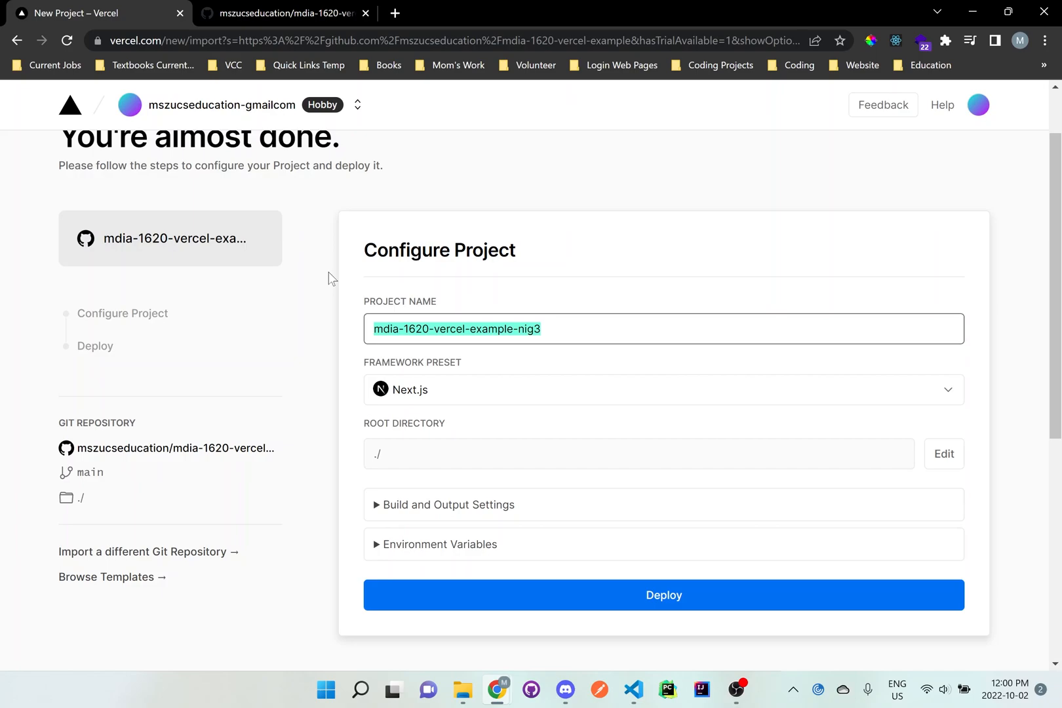
text(next-js-)
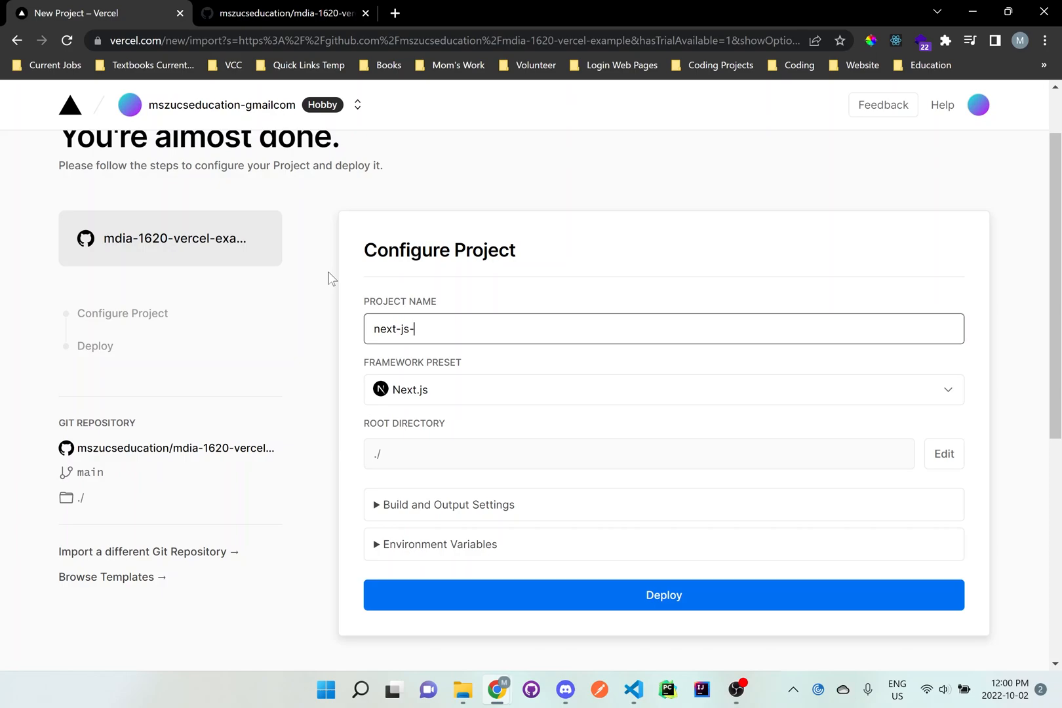
Step: Finish the project name as next-js-test and deploy it
text(test)
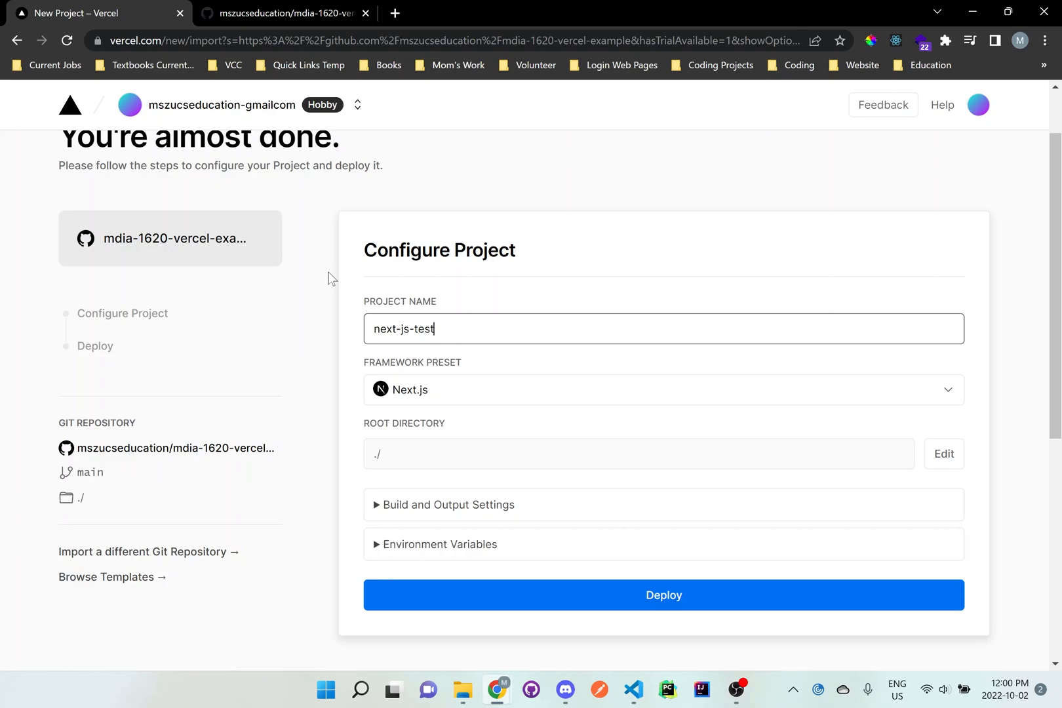
scroll(down, 3)
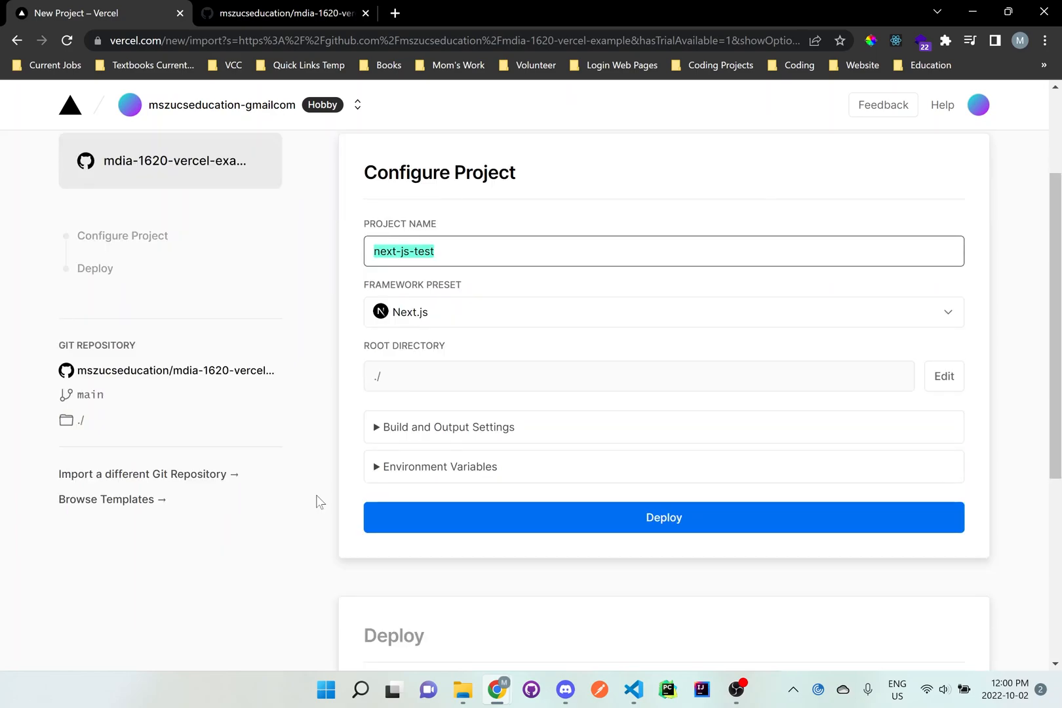
click(663, 517)
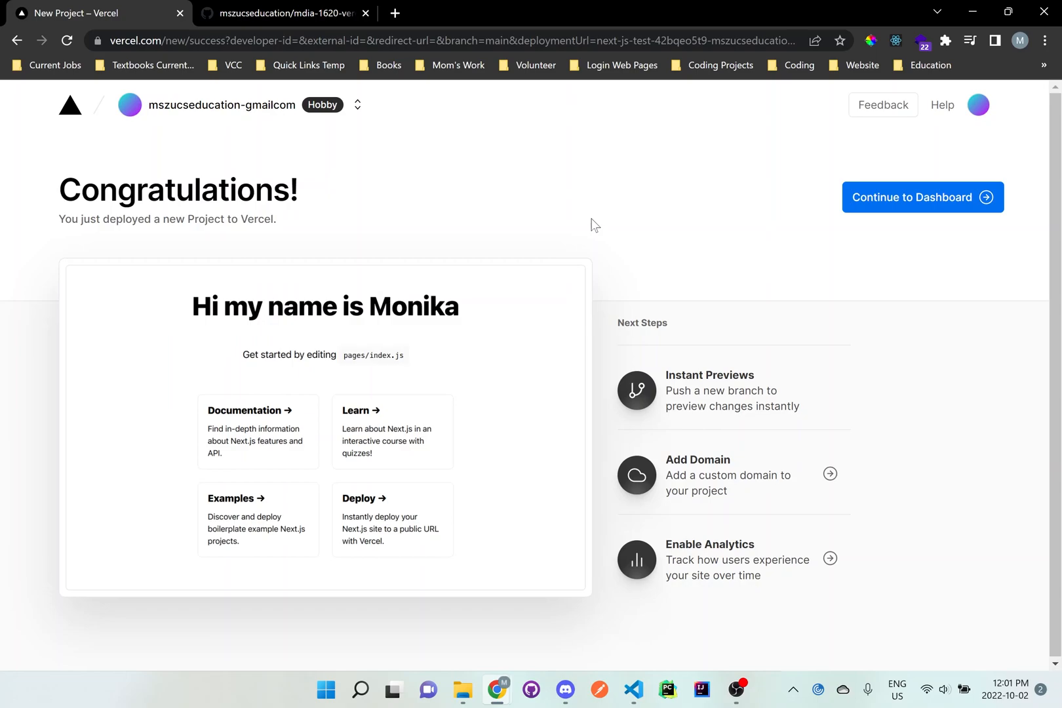
mouse_move(999, 202)
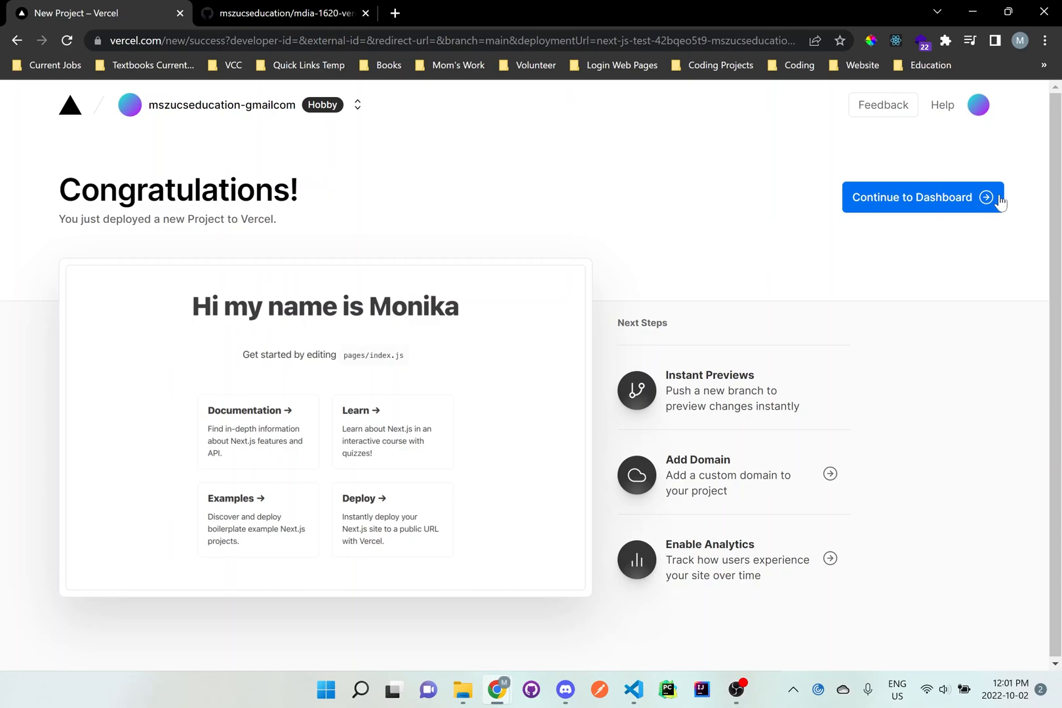
Step: Continue to the next-js-test dashboard showing the Ready production deployment
click(911, 197)
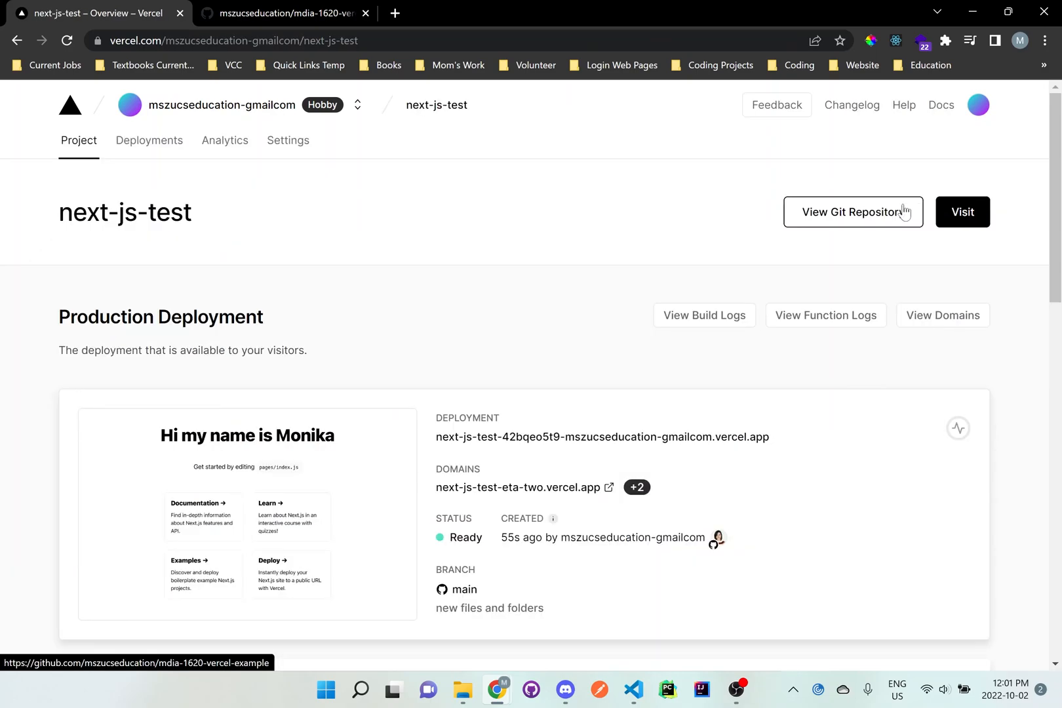
mouse_move(378, 326)
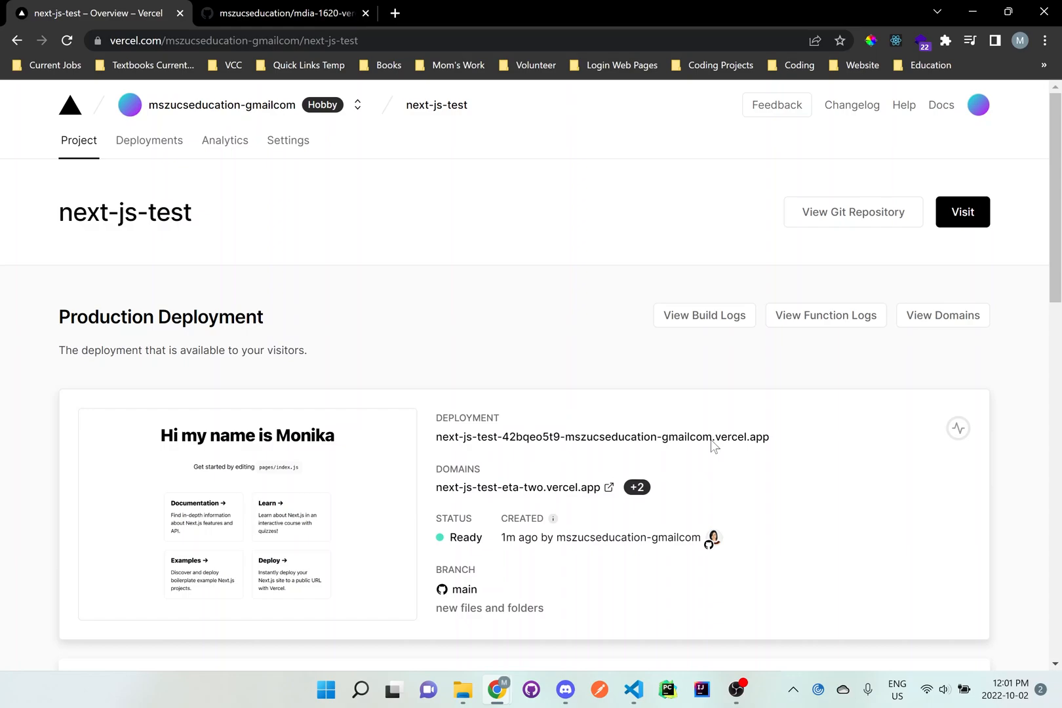
mouse_move(609, 409)
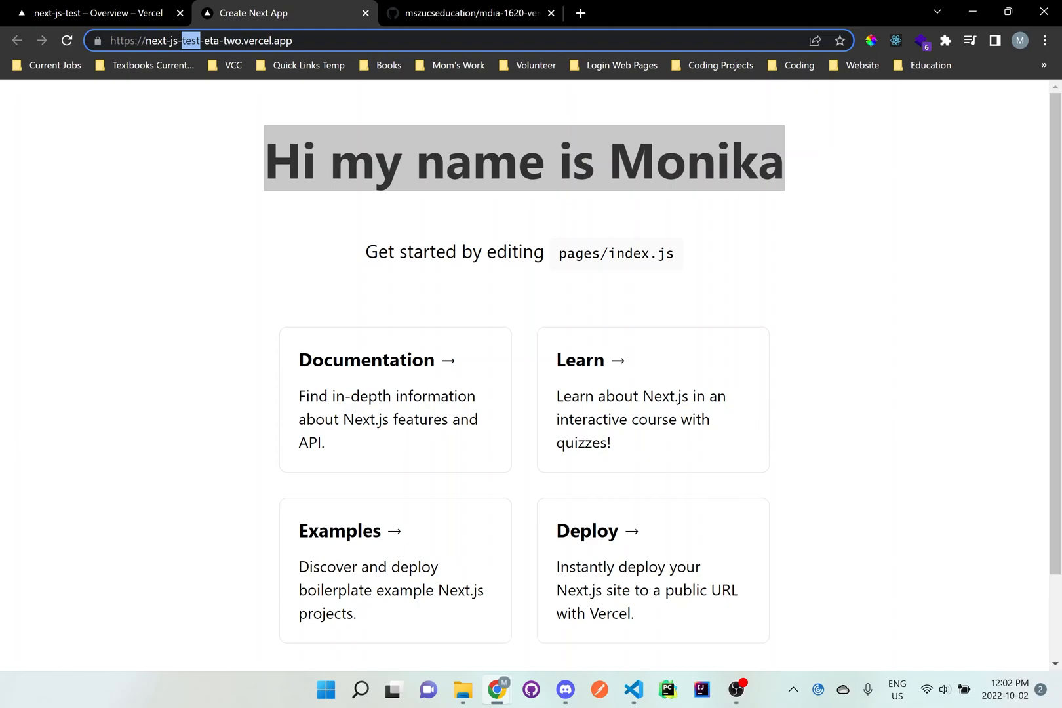
mouse_move(194, 44)
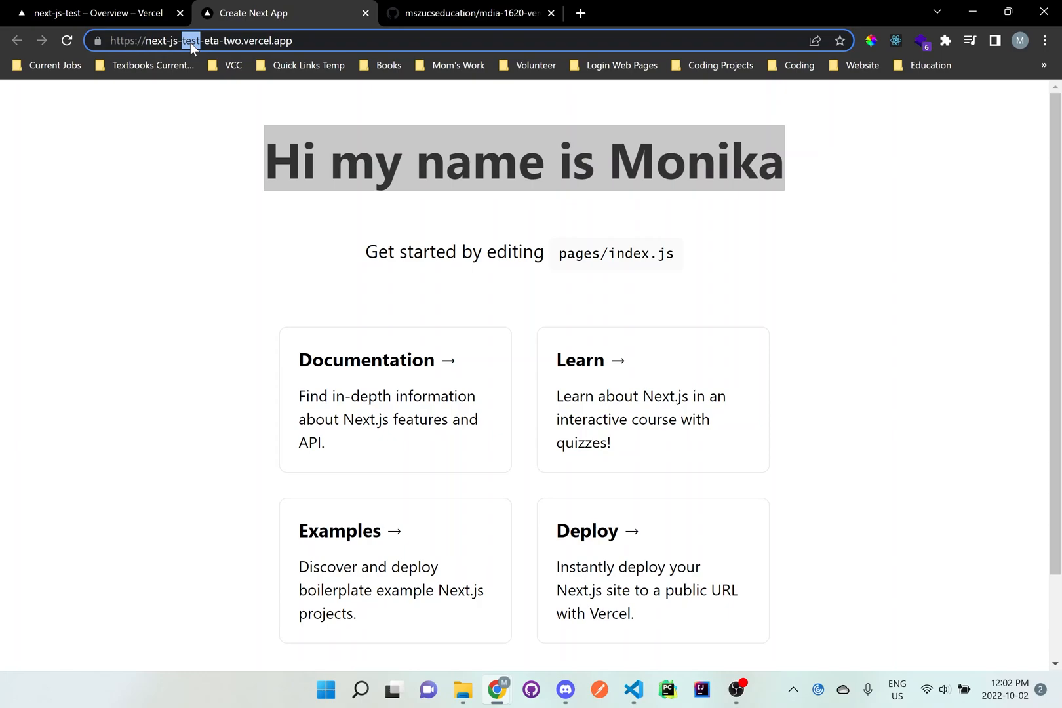
Step: Select the live next-js-test-eta-two.vercel.app address in the browser's address bar
triple_click(199, 40)
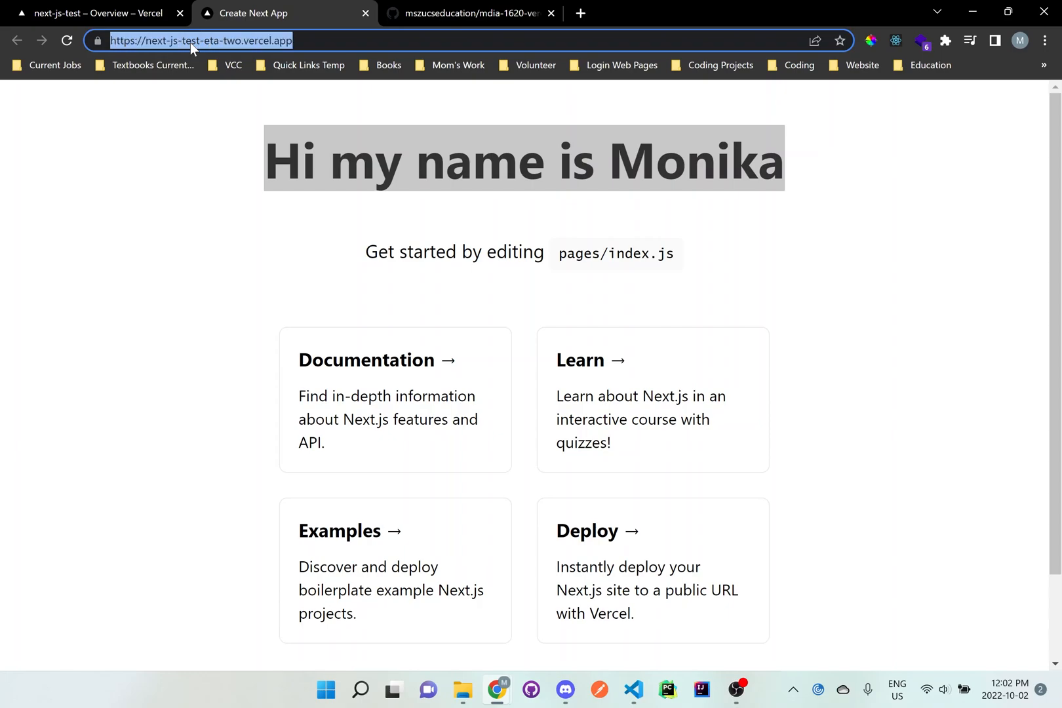